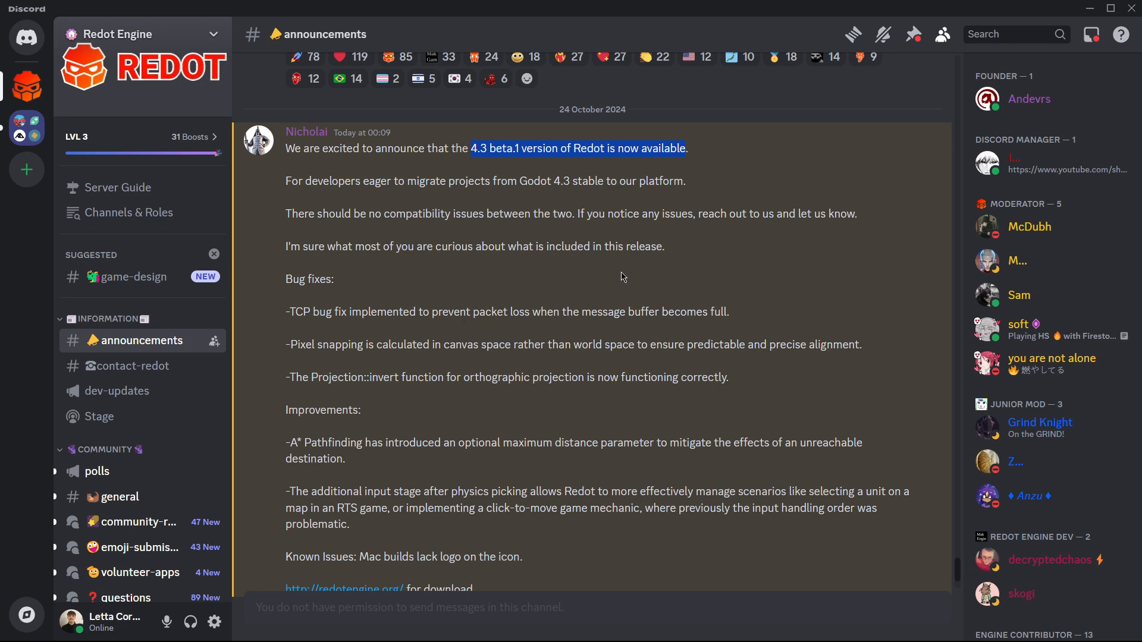
mouse_move(397, 162)
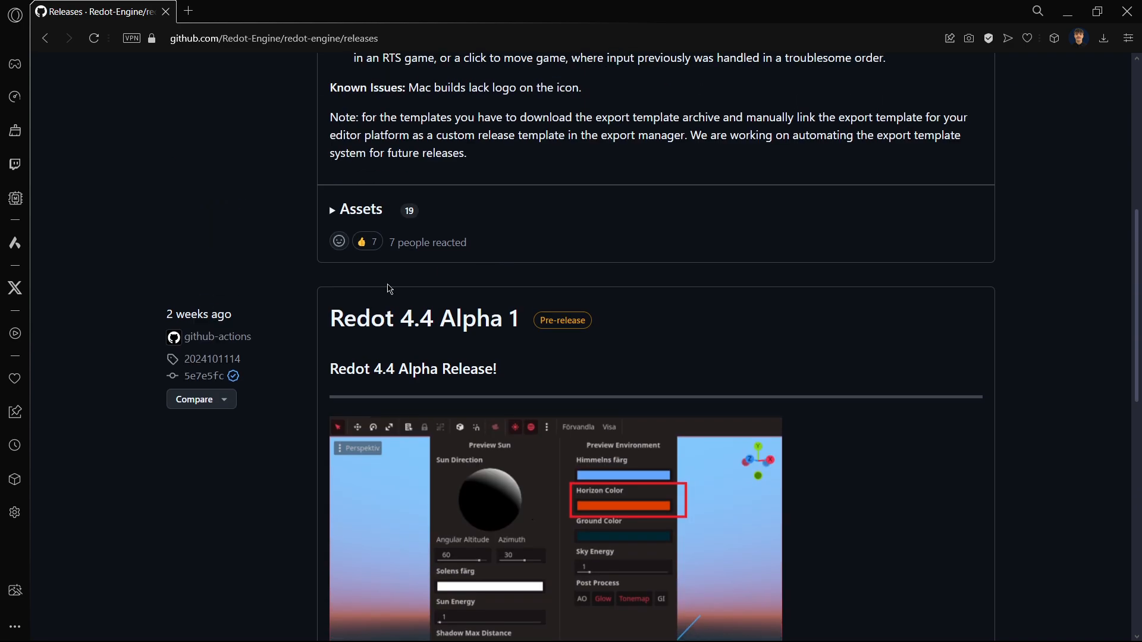
Scroll to the Redot 4.3 Beta 1 release notes and highlight the export-templates note
scroll(down, 3)
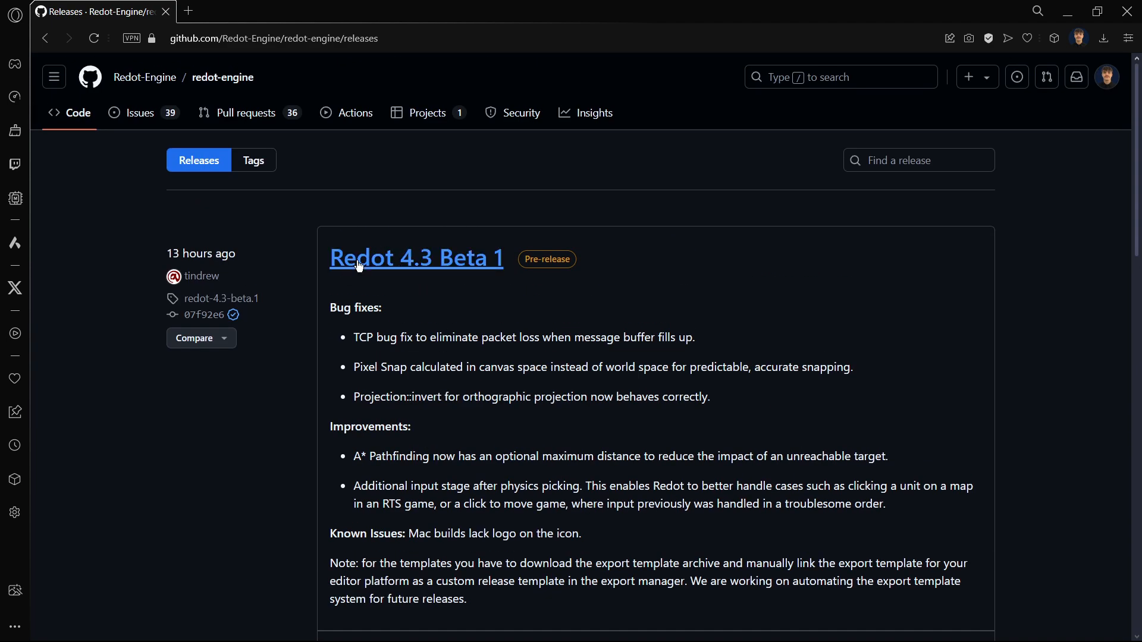
mouse_move(240, 259)
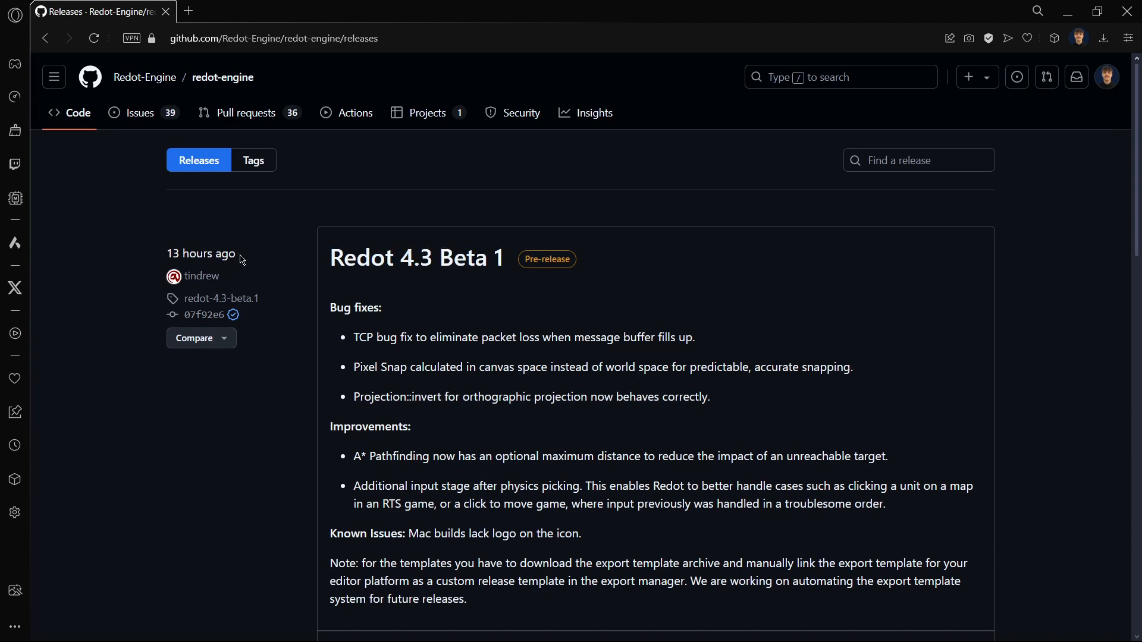
mouse_move(129, 264)
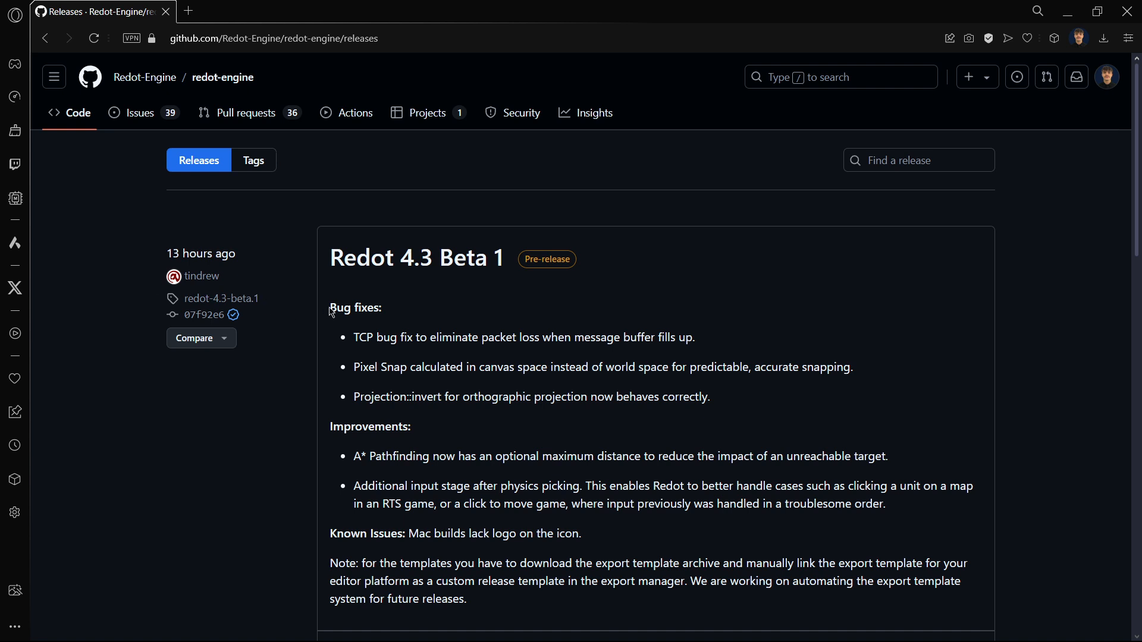
drag(329, 307, 886, 428)
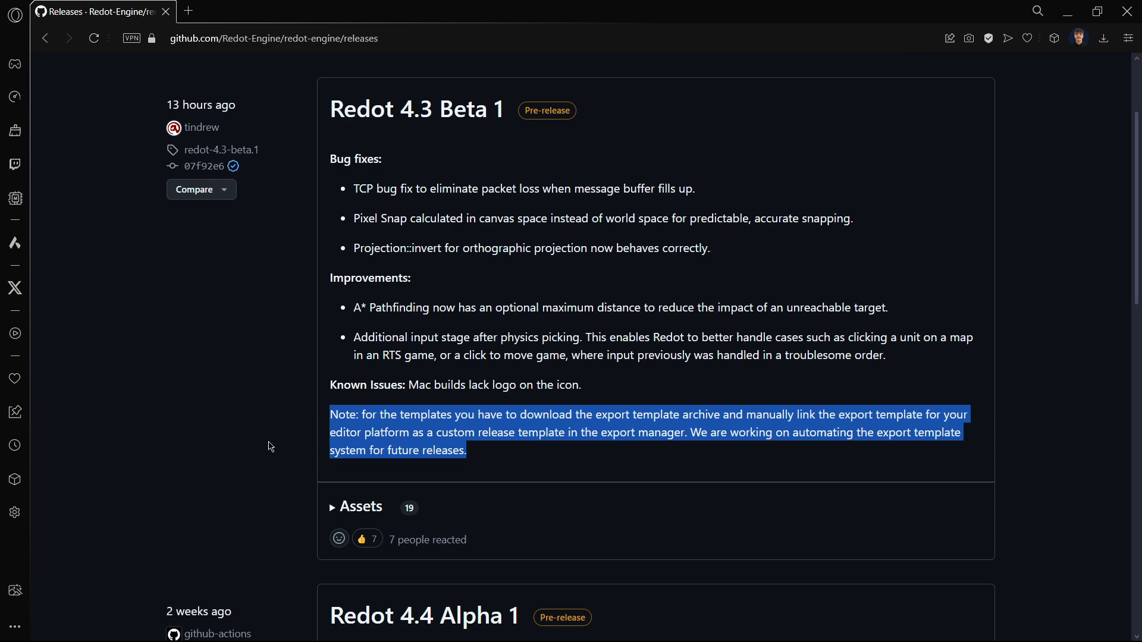
mouse_move(323, 506)
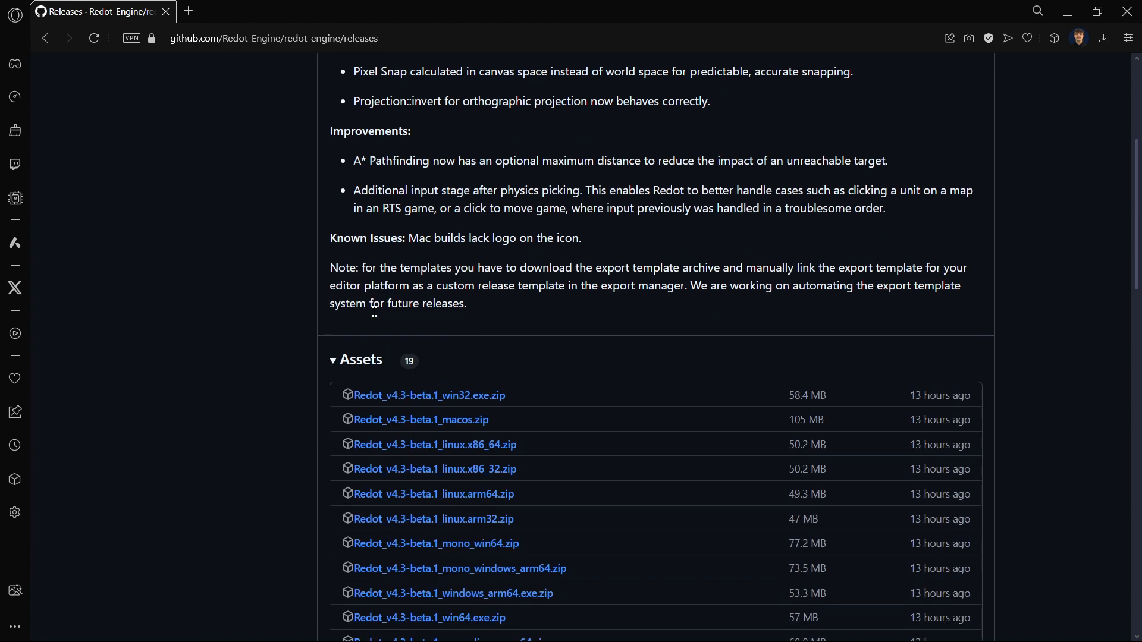
Download Redot_v4.3-beta.1_export_templates.tpz and Redot_v4.3-beta.1_win64.exe.zip from the release assets
scroll(down, 3)
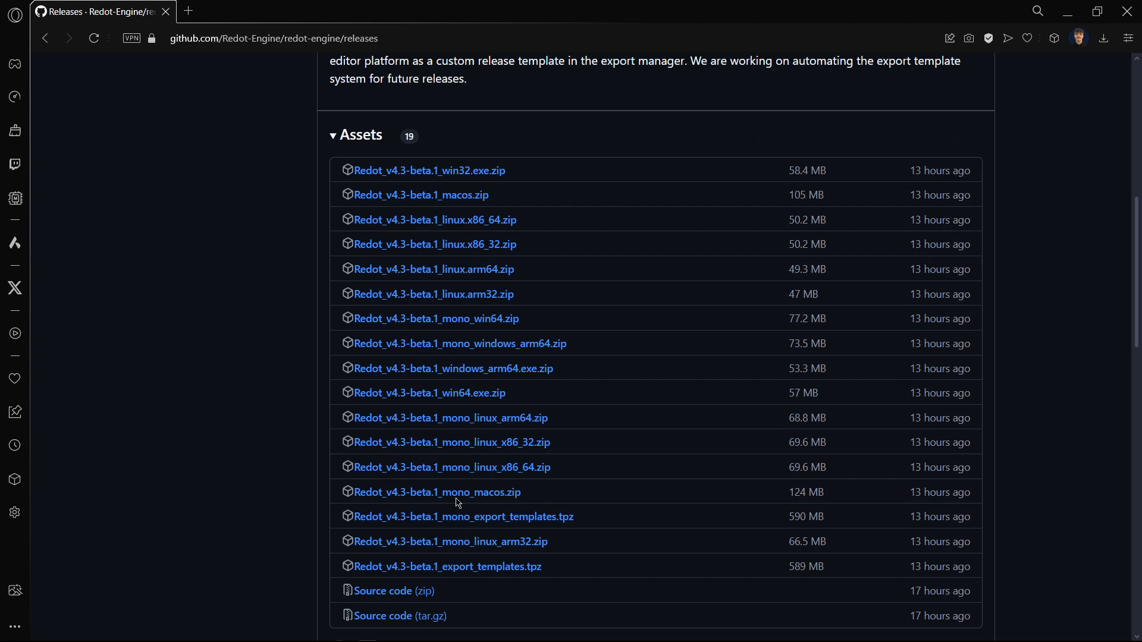
mouse_move(302, 304)
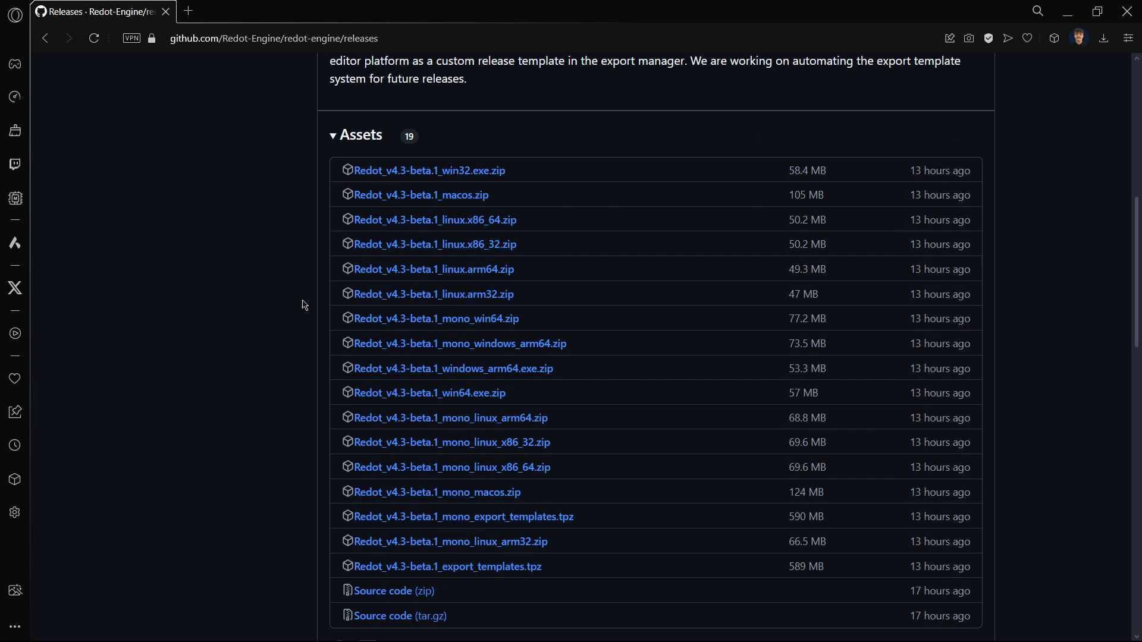
mouse_move(448, 567)
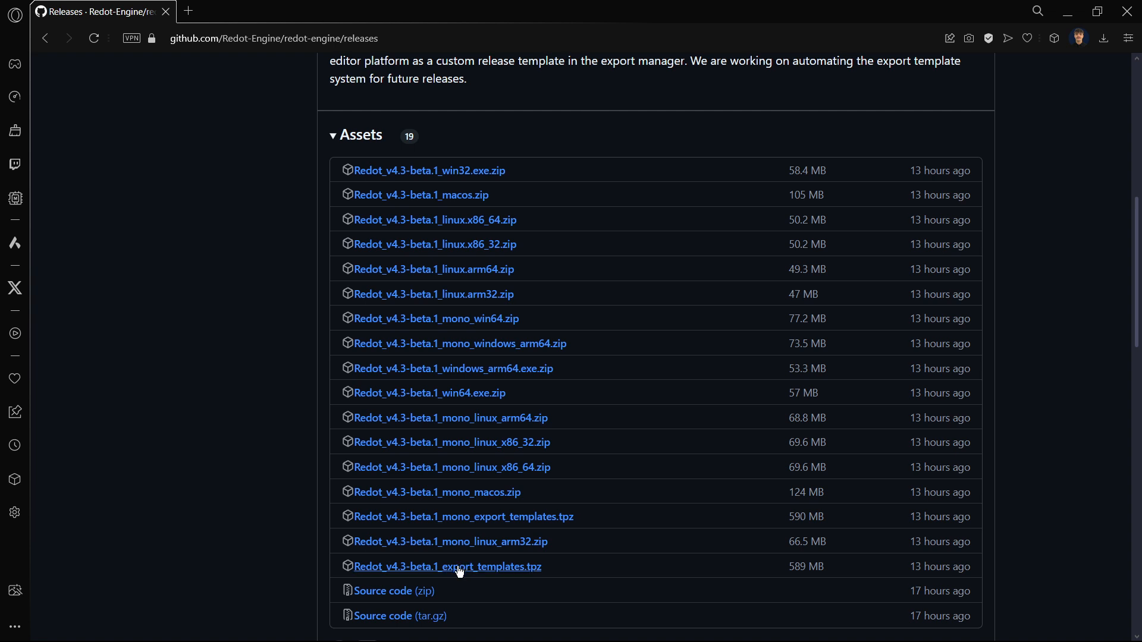
click(447, 567)
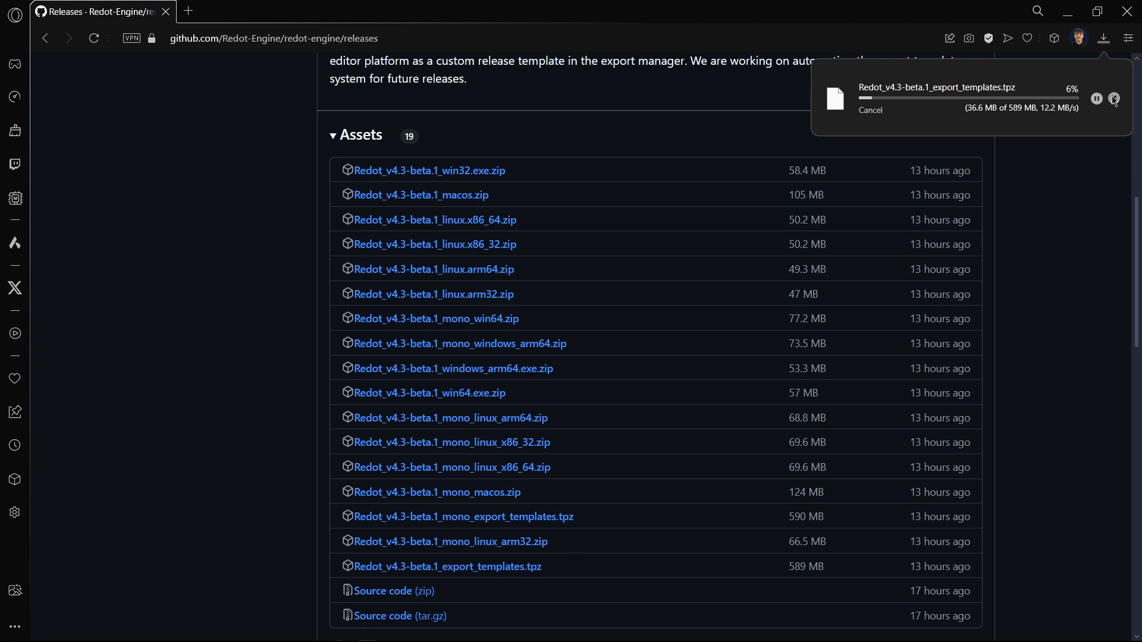
click(1112, 98)
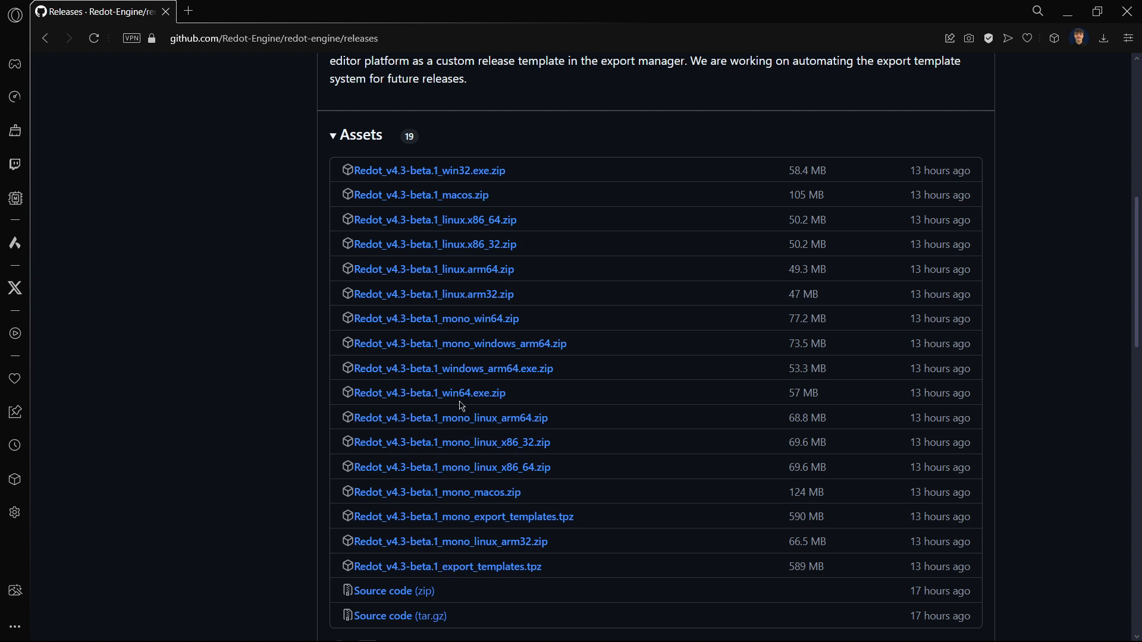
mouse_move(429, 393)
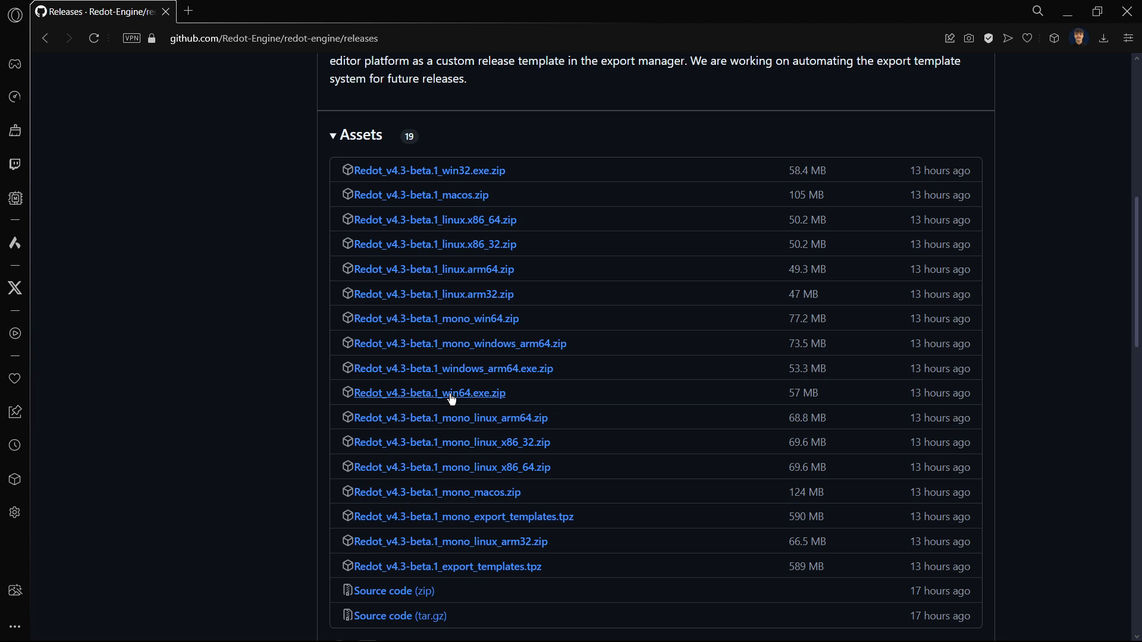
click(430, 392)
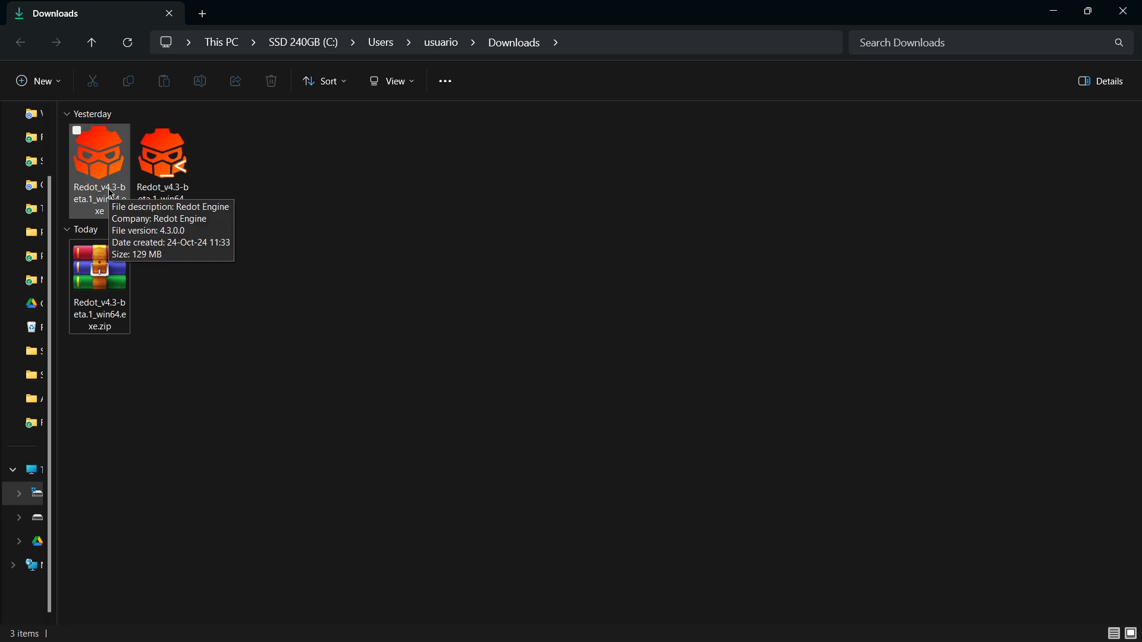
Select and run Redot_v4.3-beta.1_win64.exe from the Downloads folder
click(99, 150)
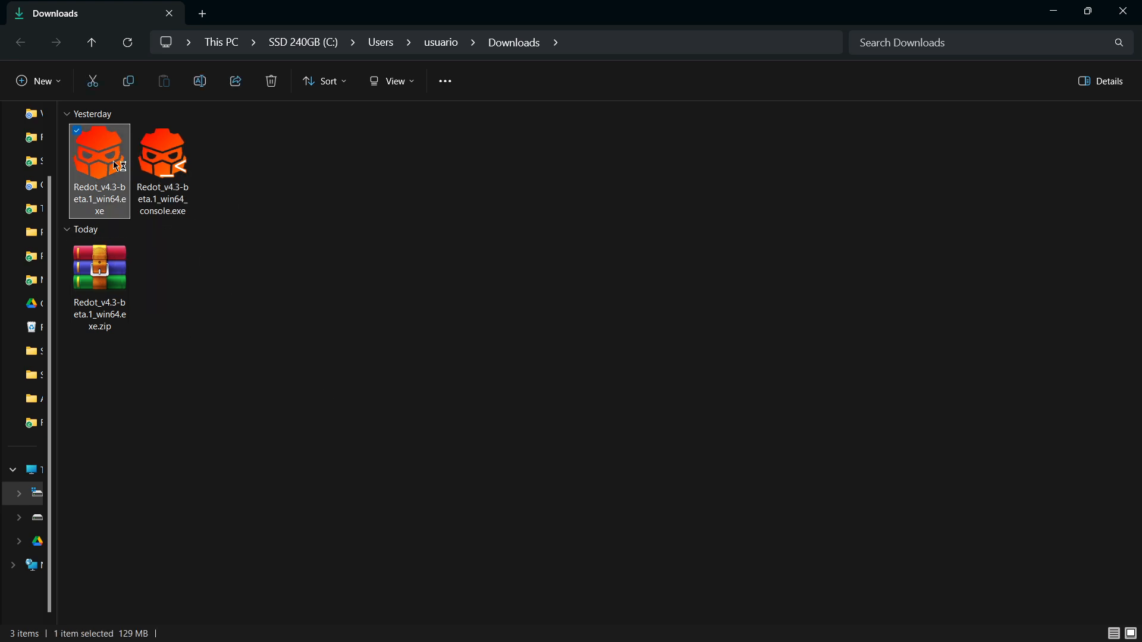
double_click(98, 152)
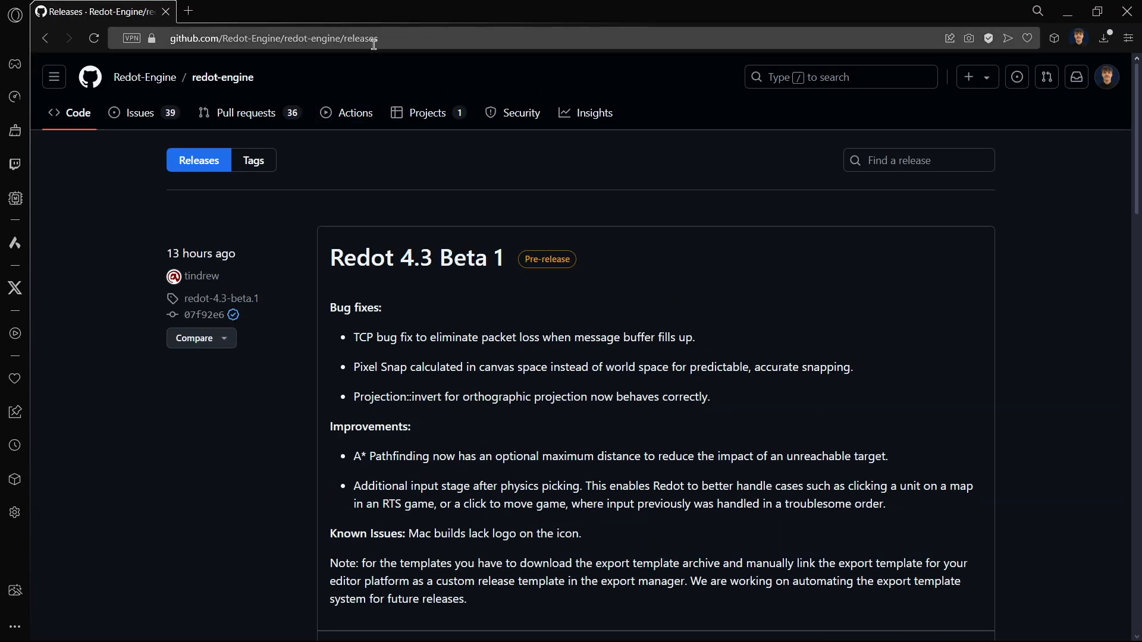
Go through the Redot-Engine organization, redot-engine repo and Releases to redotengine.org's download page
click(144, 77)
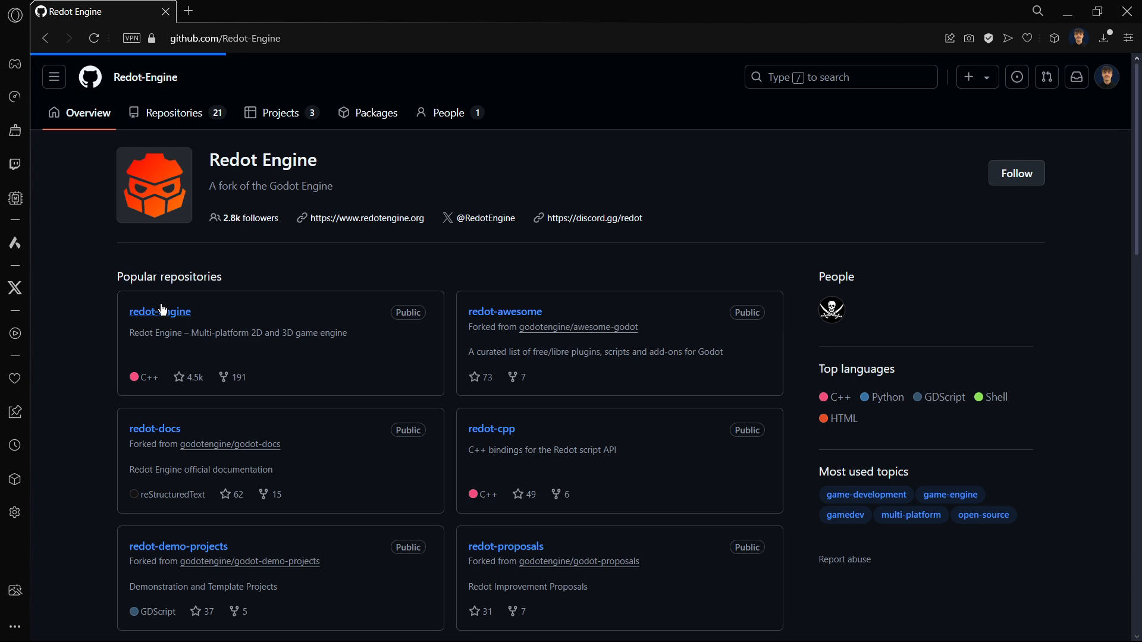
click(160, 312)
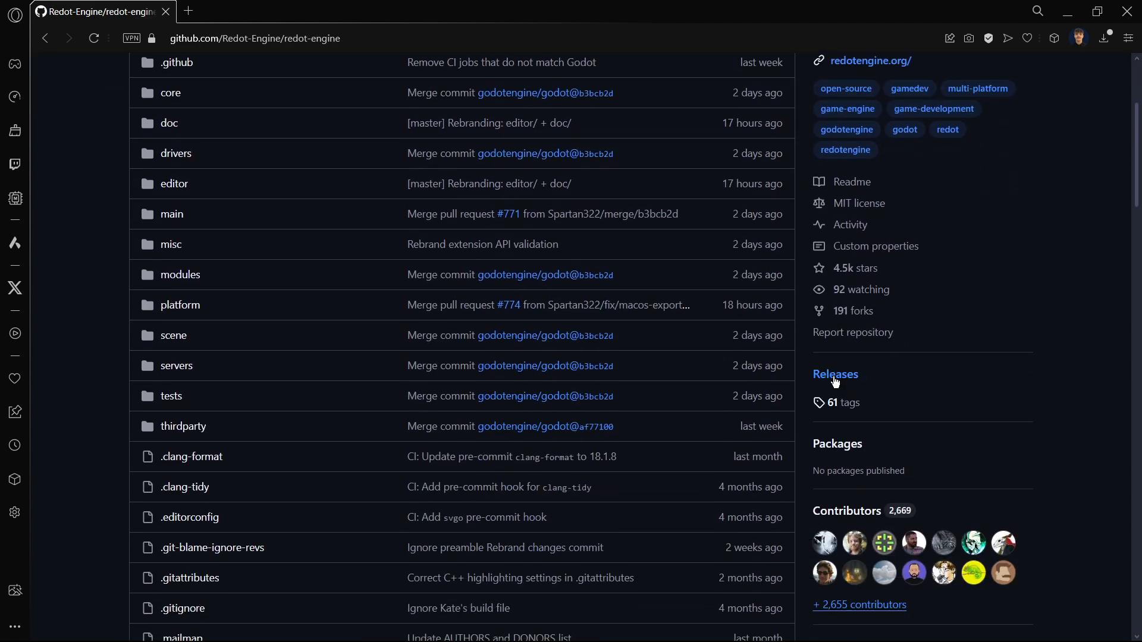
click(834, 374)
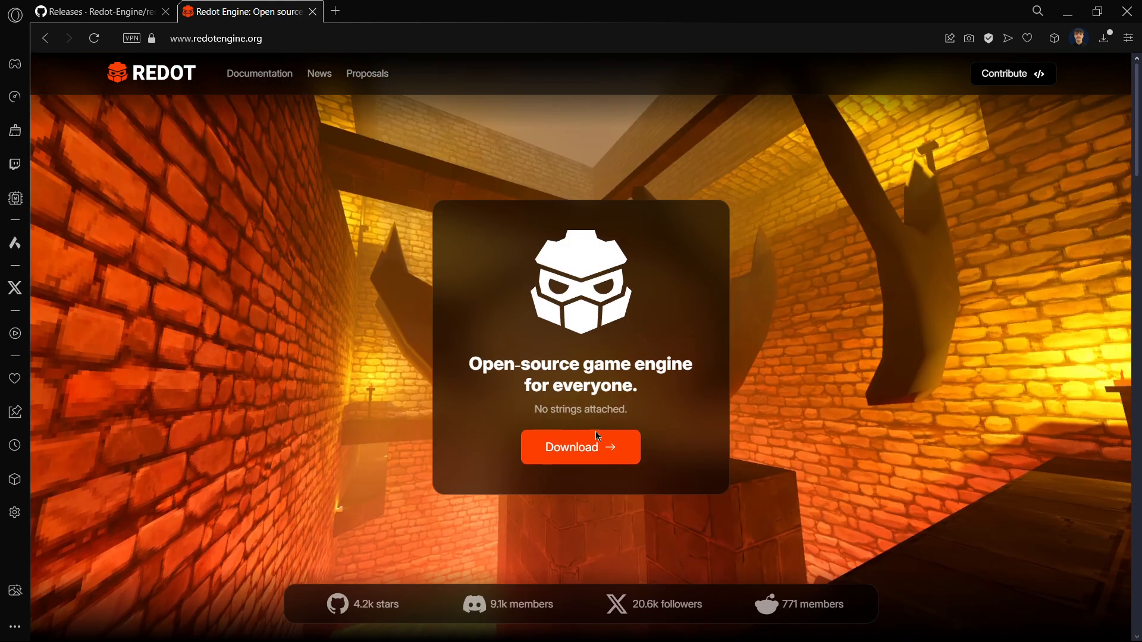
click(580, 447)
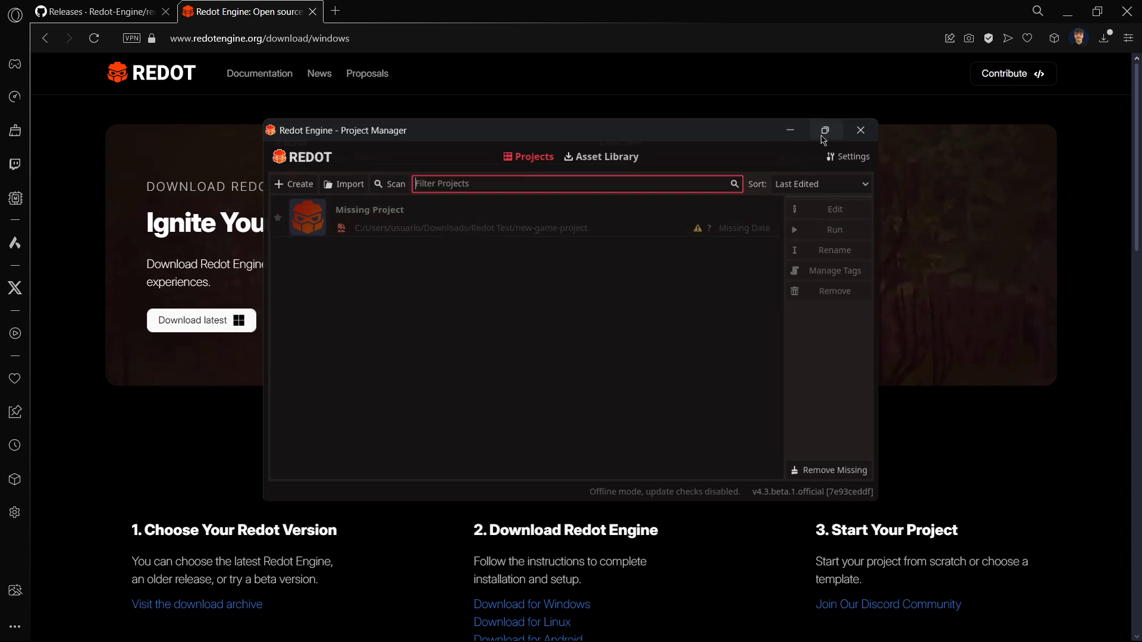
Maximize the Project Manager and select the missing New Game Project entry
click(825, 130)
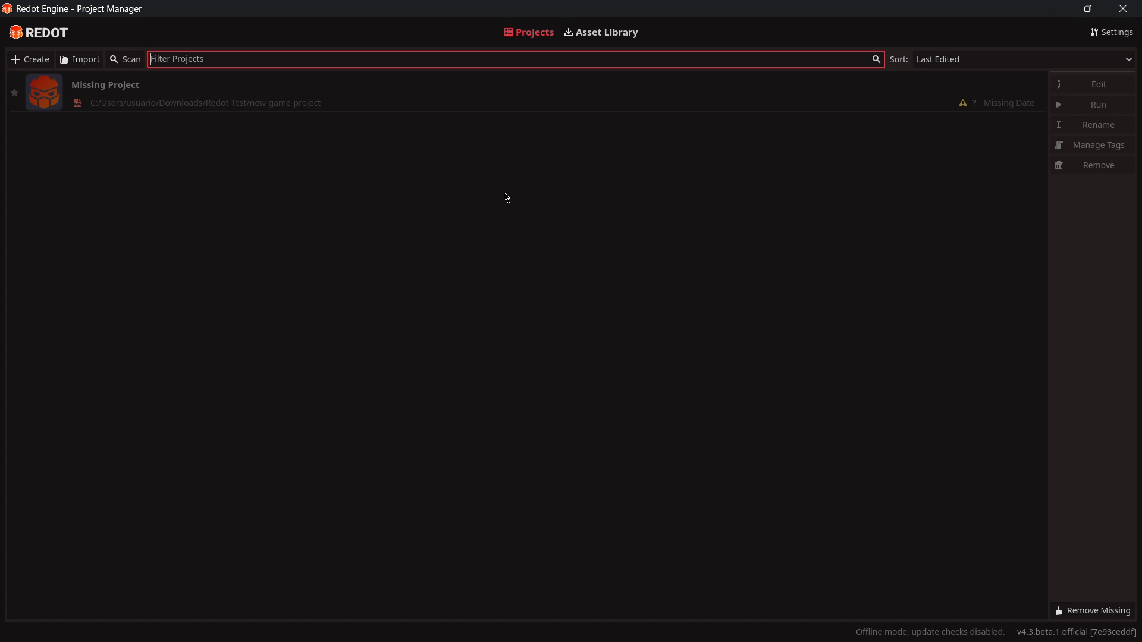
mouse_move(510, 49)
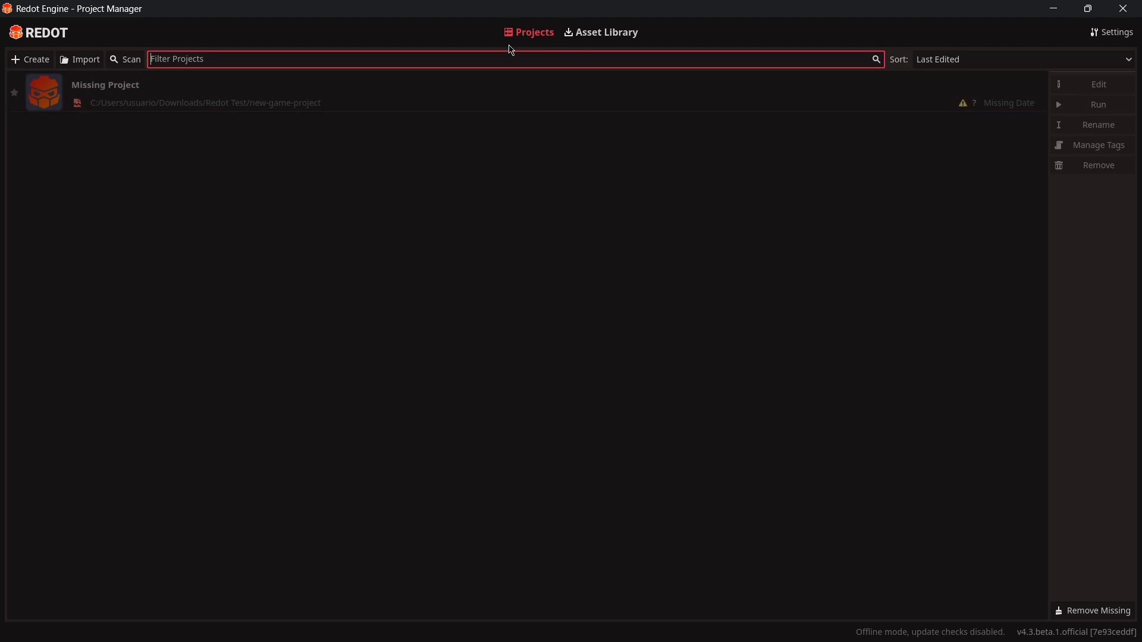
mouse_move(836, 146)
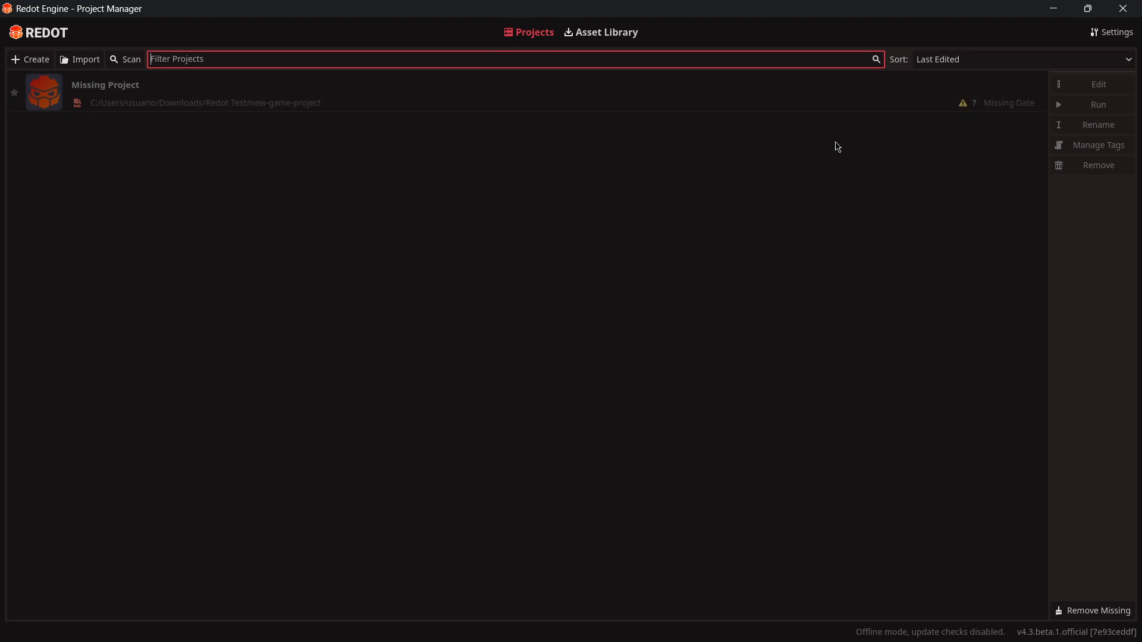
mouse_move(512, 29)
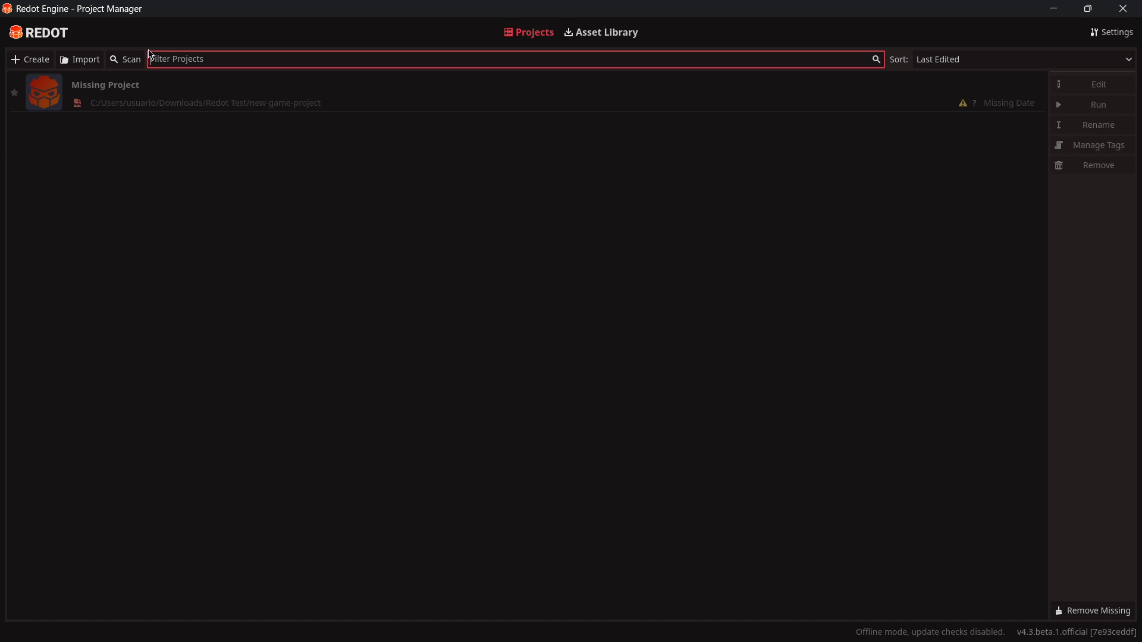
click(124, 91)
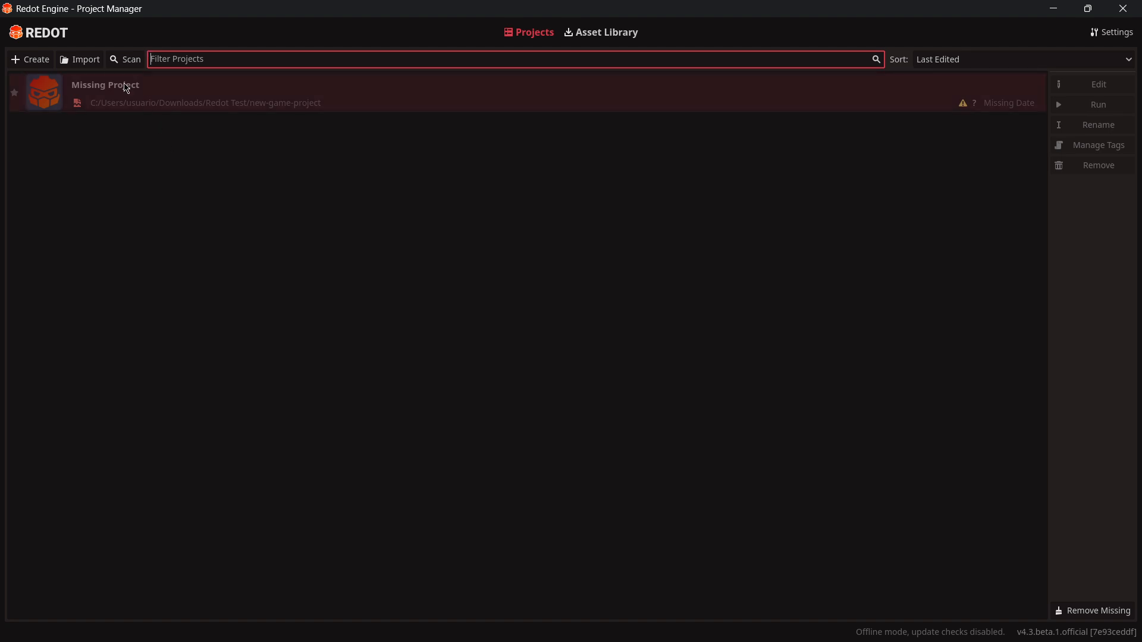
mouse_move(72, 93)
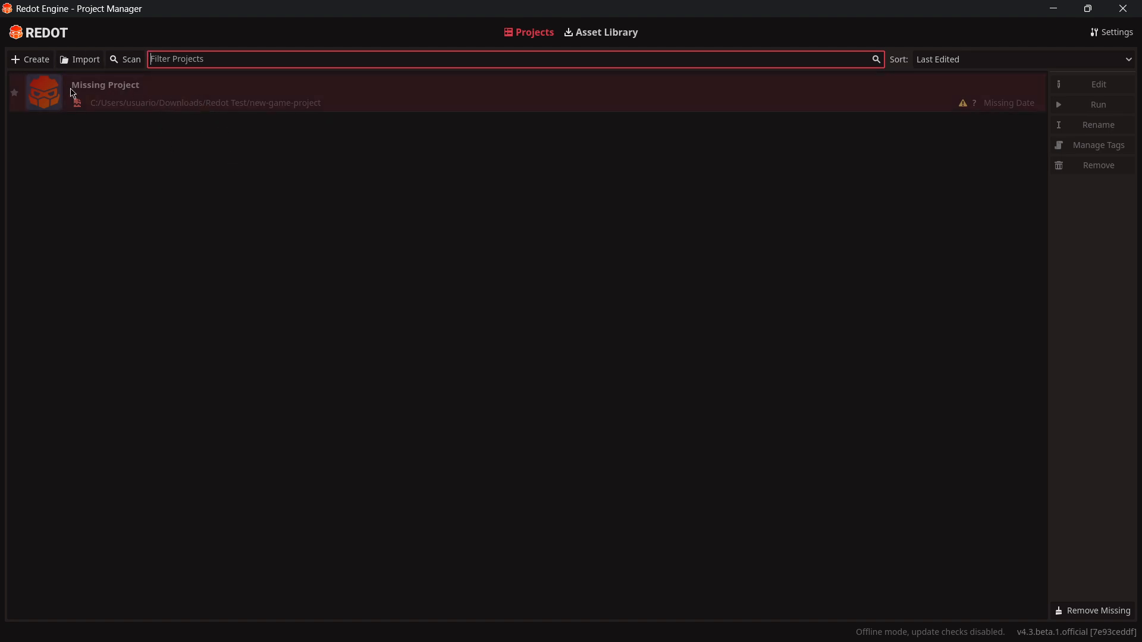
mouse_move(40, 91)
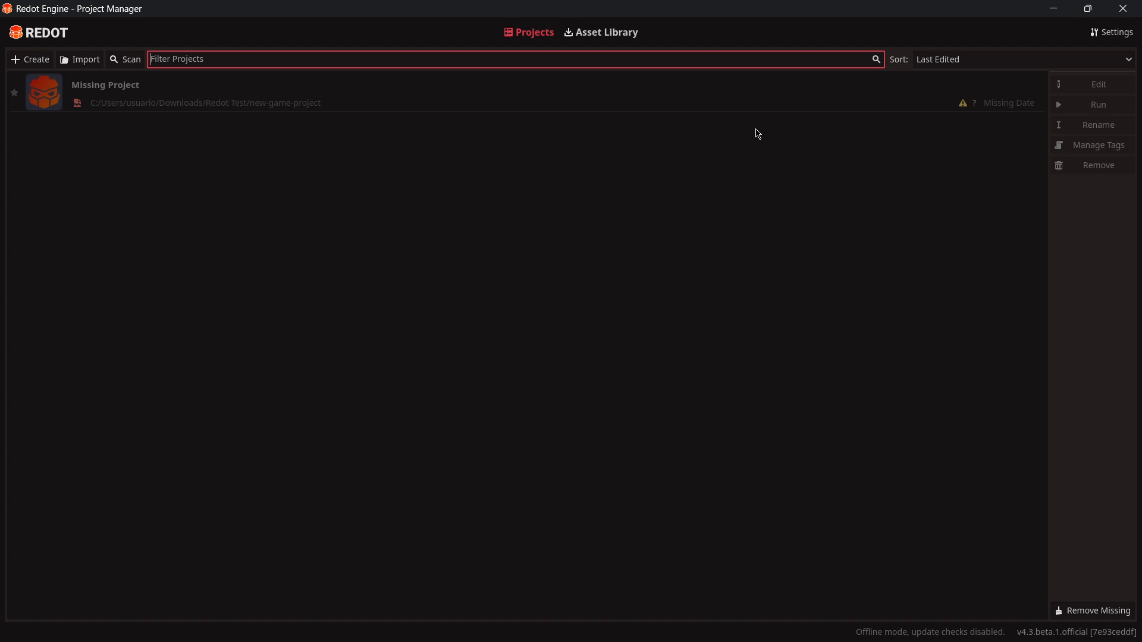
mouse_move(727, 217)
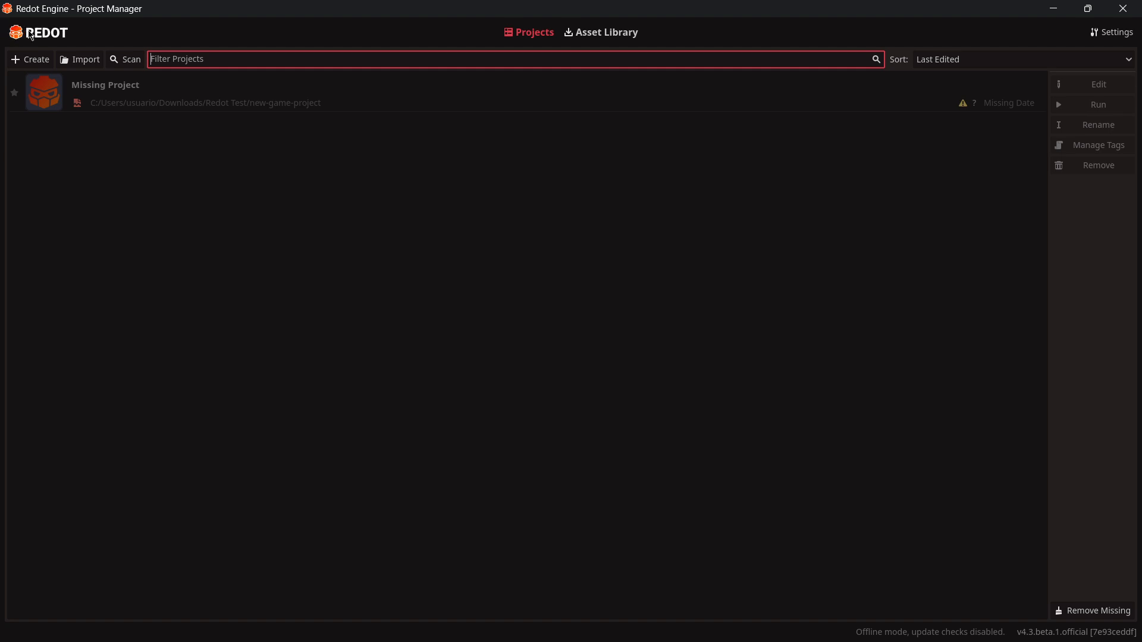
mouse_move(45, 47)
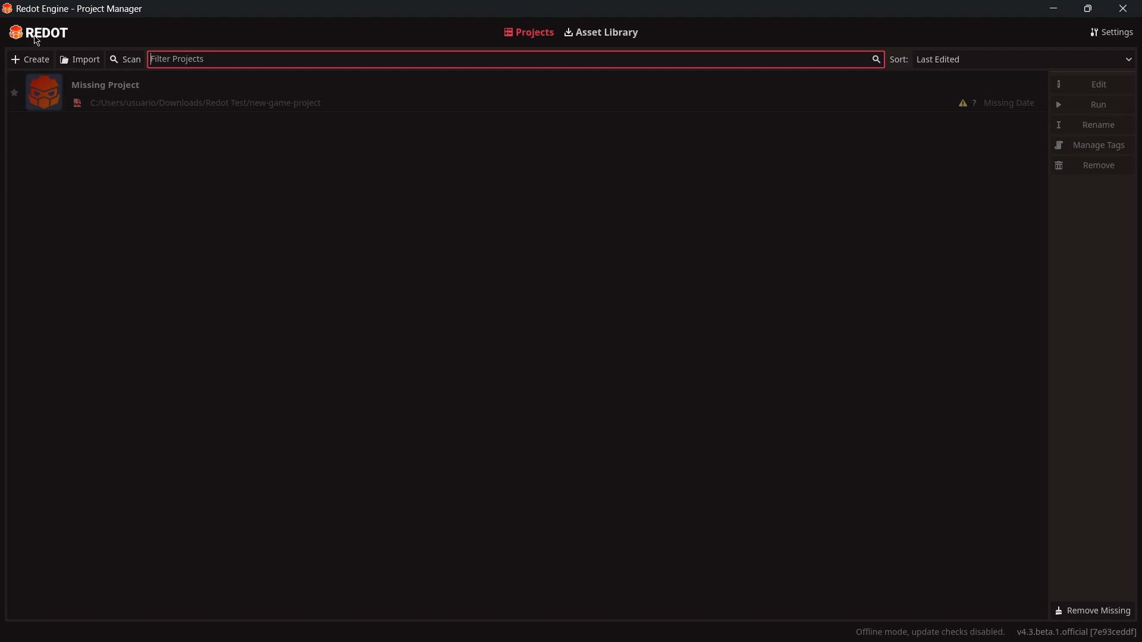
Take the Asset Library online to load template listings, then return to Projects
click(605, 33)
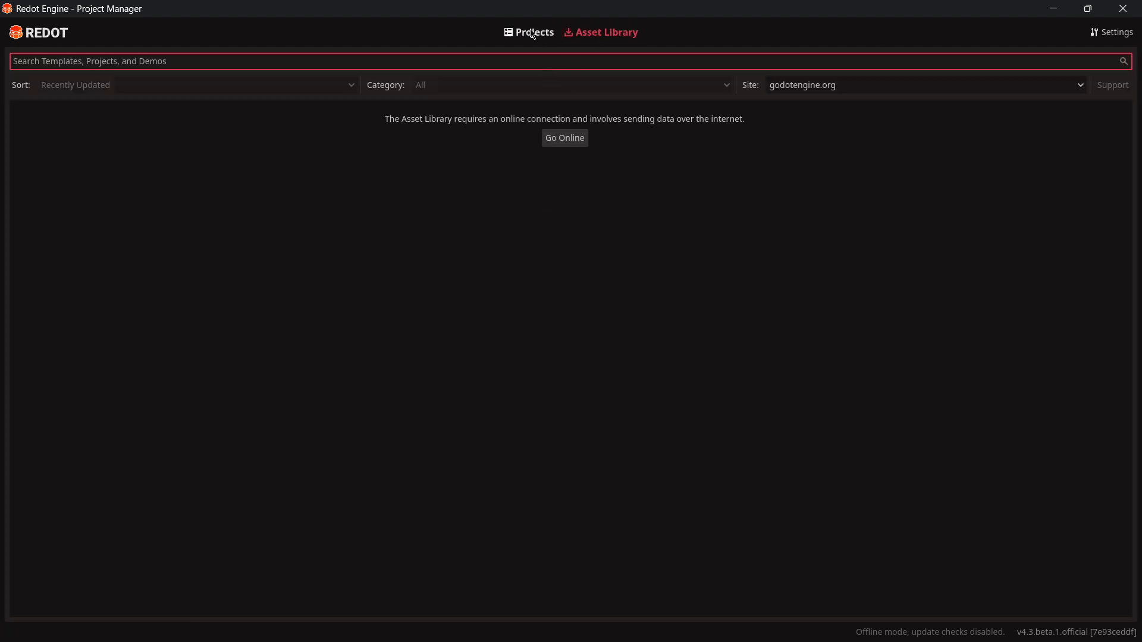
click(564, 137)
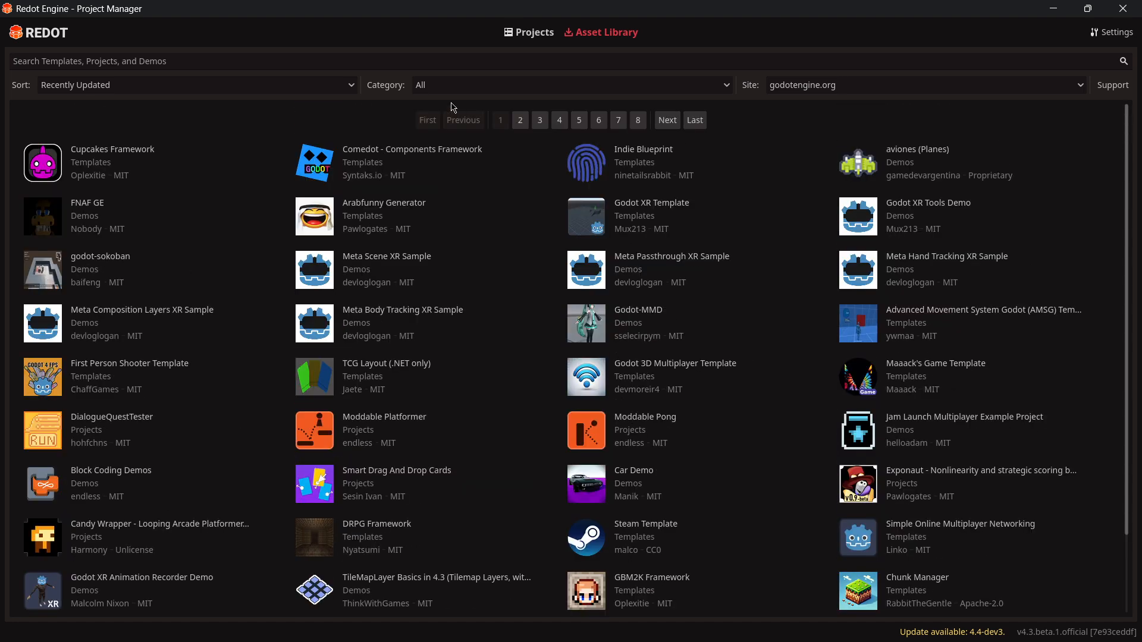
click(529, 32)
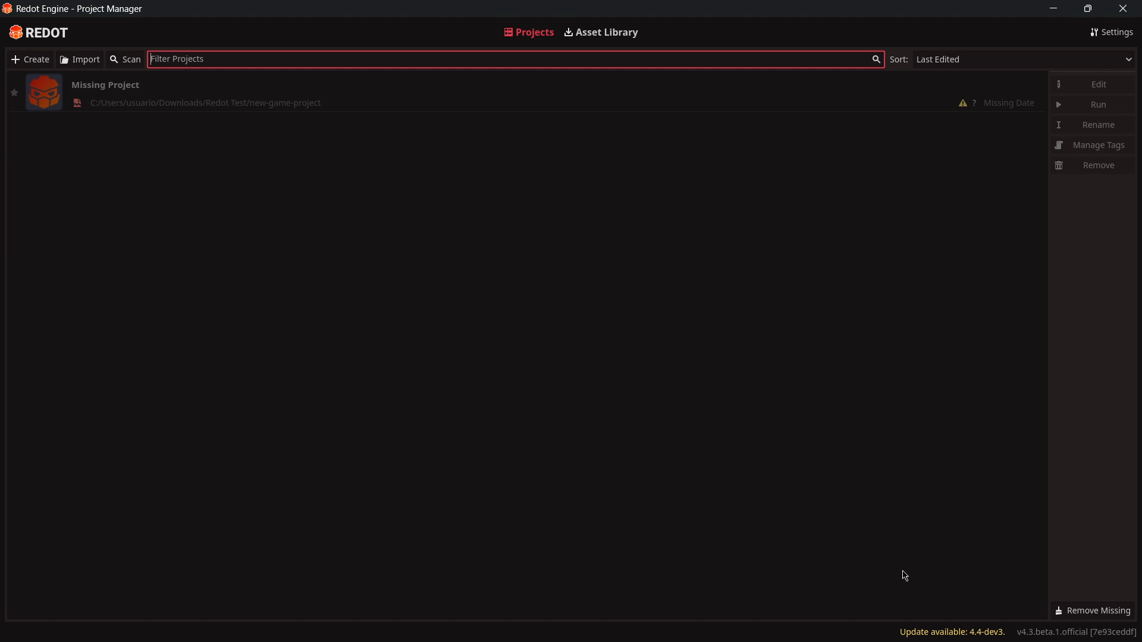
mouse_move(951, 632)
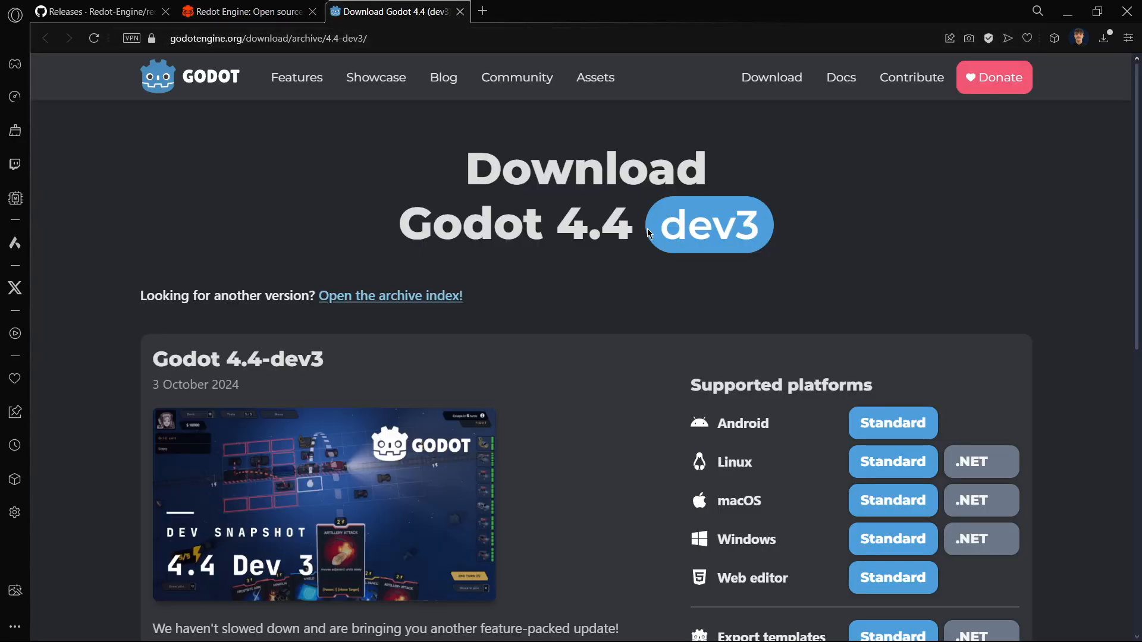
mouse_move(521, 340)
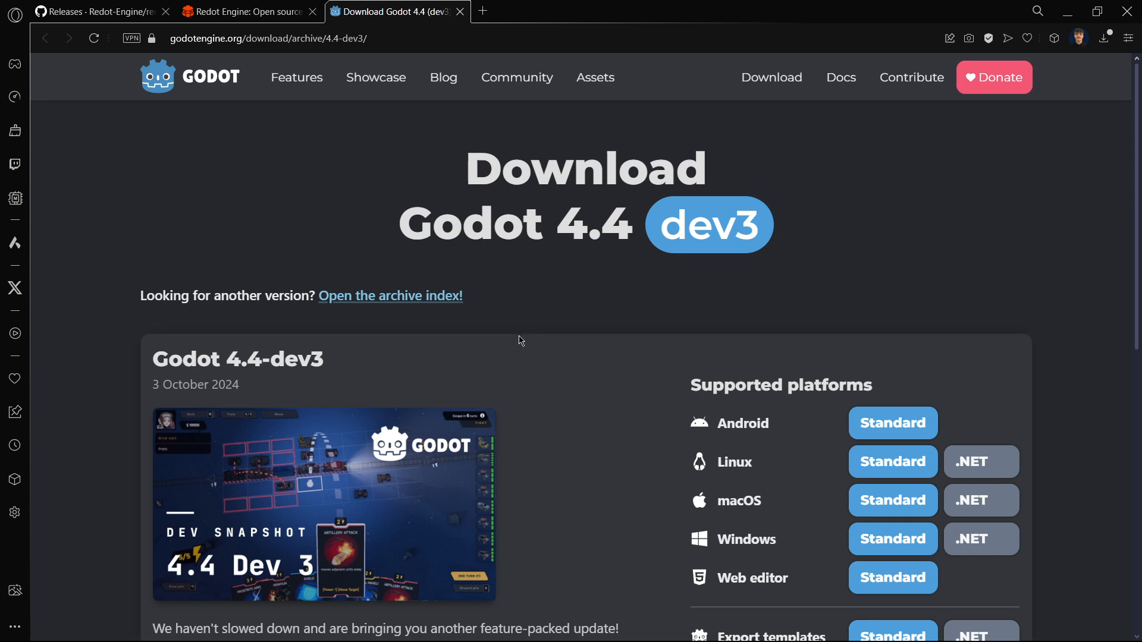
mouse_move(313, 166)
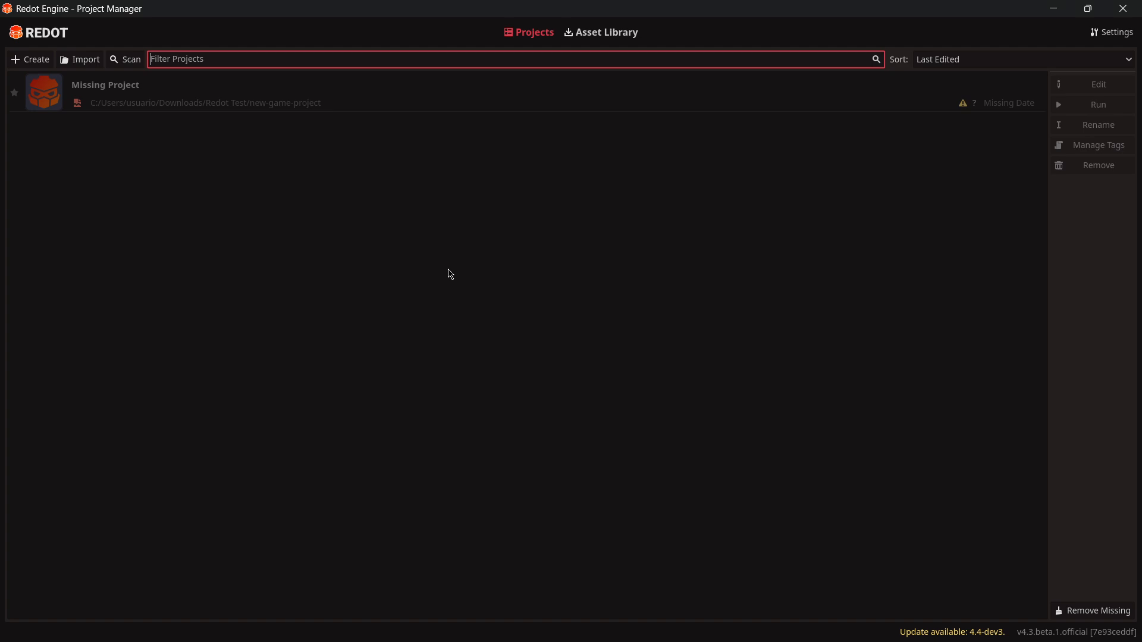
mouse_move(166, 253)
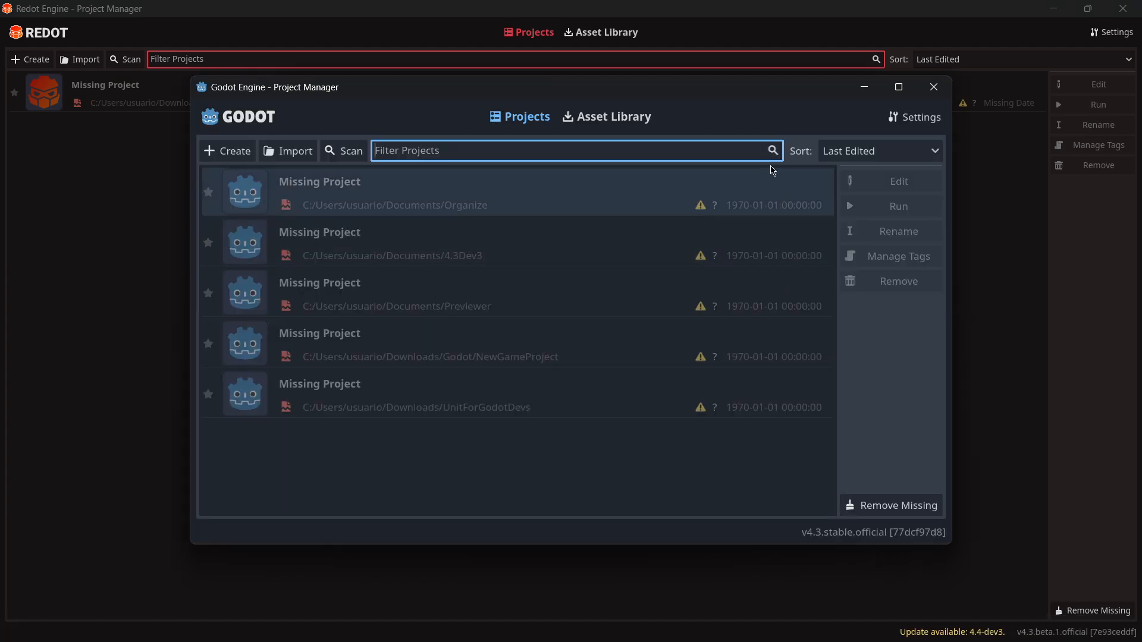
Bring the Redot Project Manager to front and open its Quick Settings
click(898, 87)
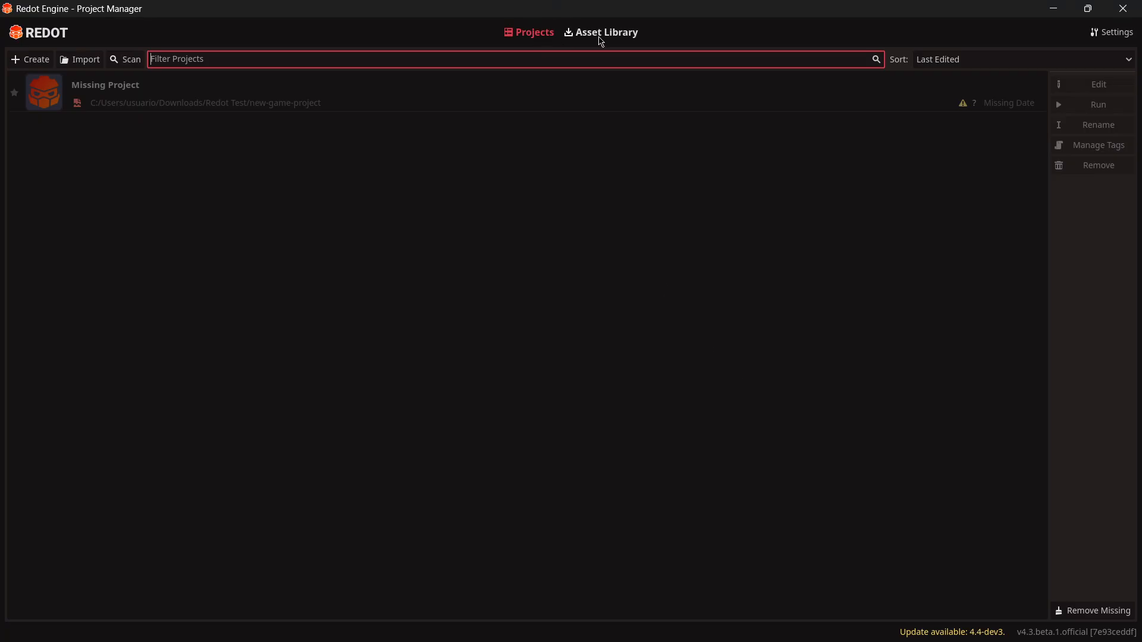
click(1112, 32)
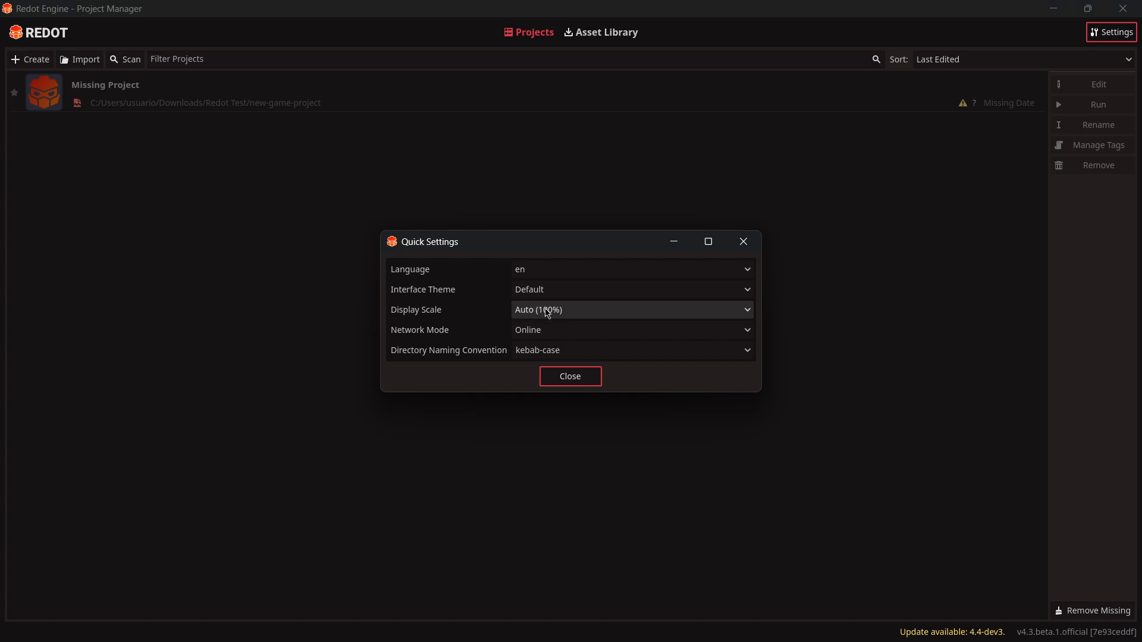
Set display scale to 125%, restart the manager, and check Godot's quick settings
click(570, 377)
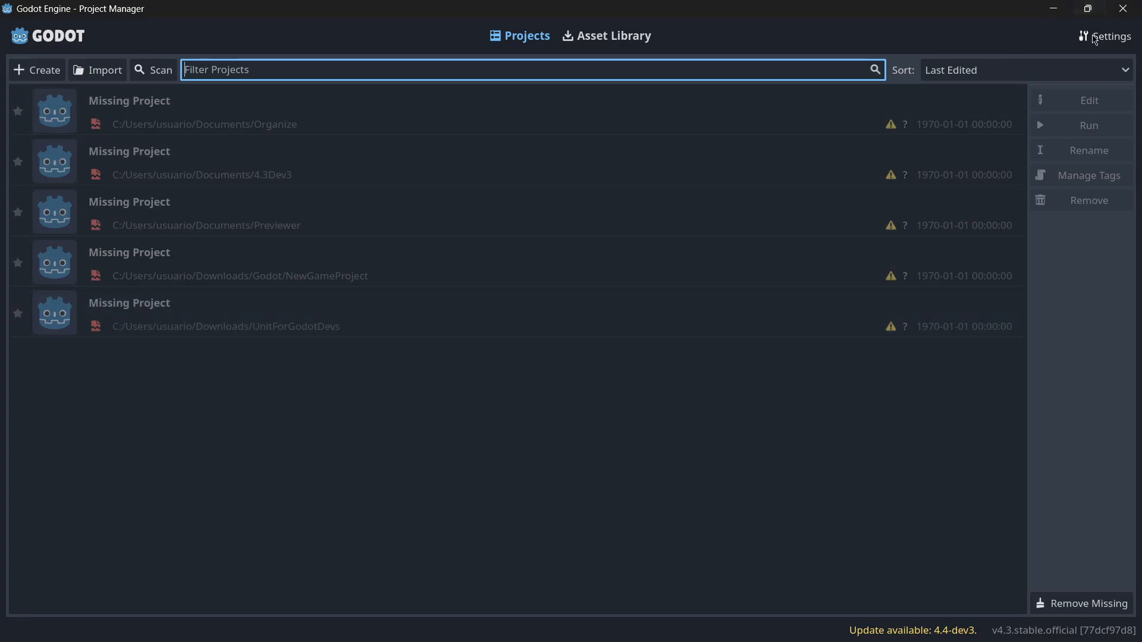
click(1110, 36)
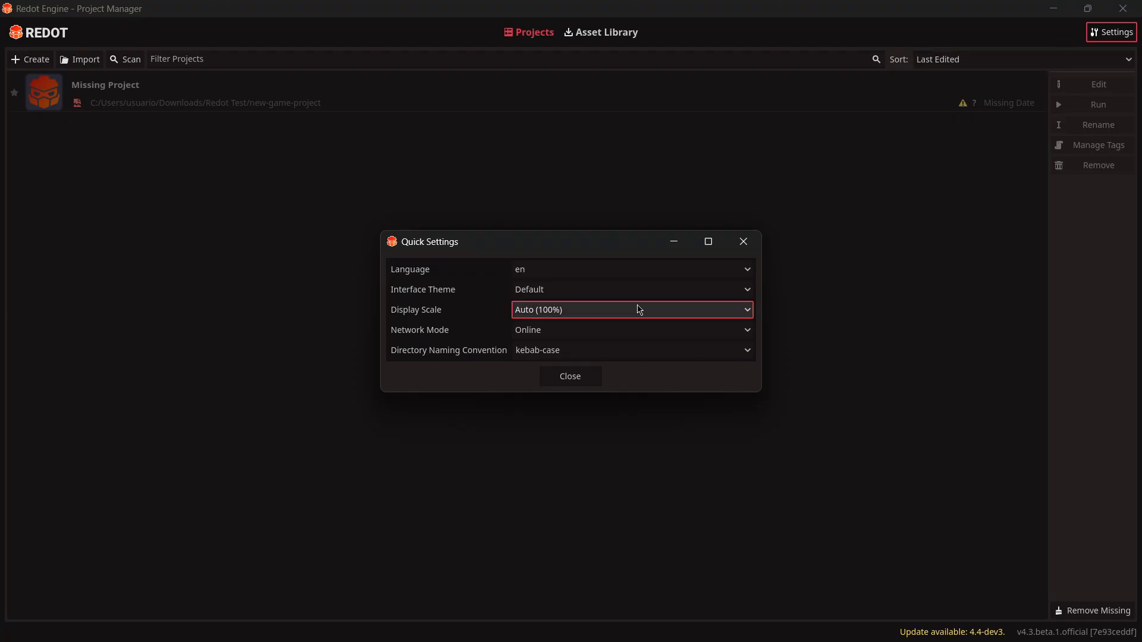
click(630, 309)
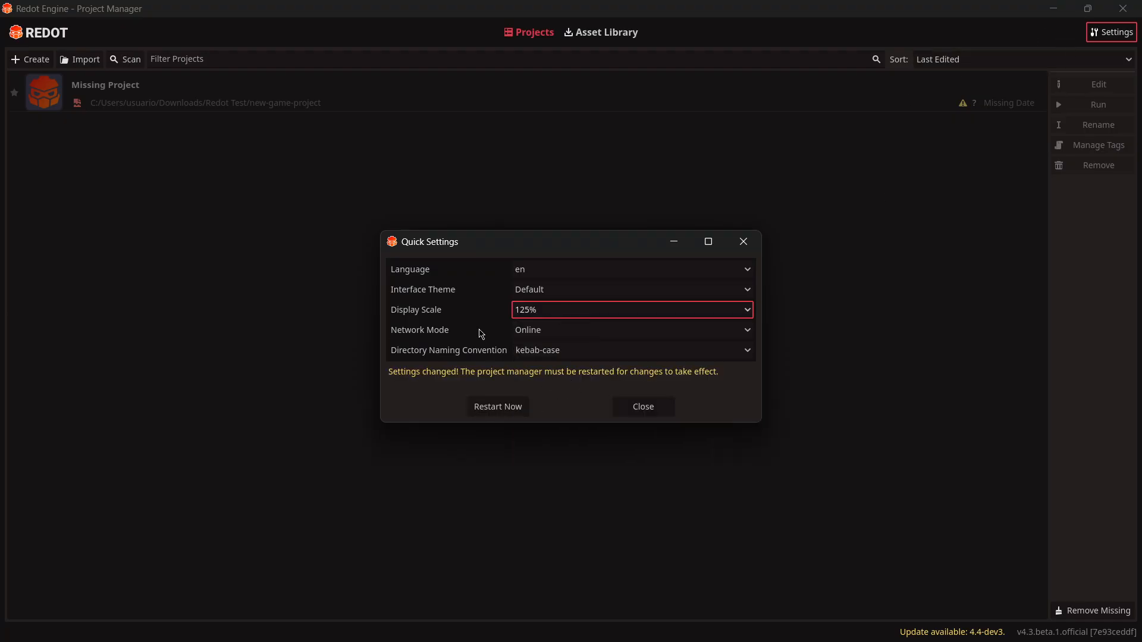
click(497, 406)
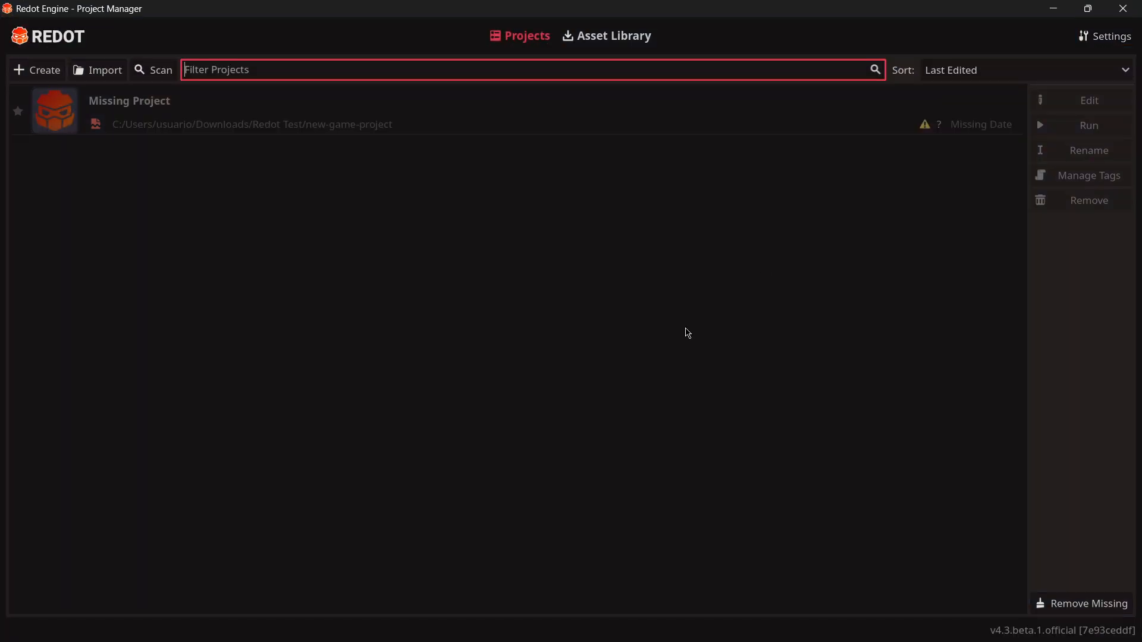
click(1103, 35)
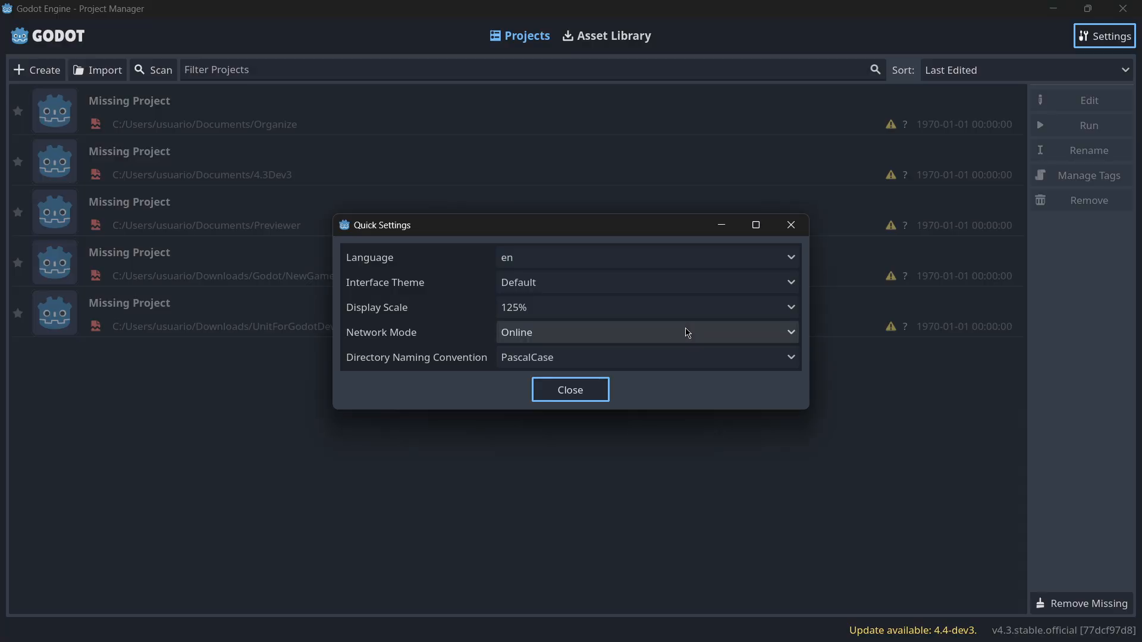
click(570, 389)
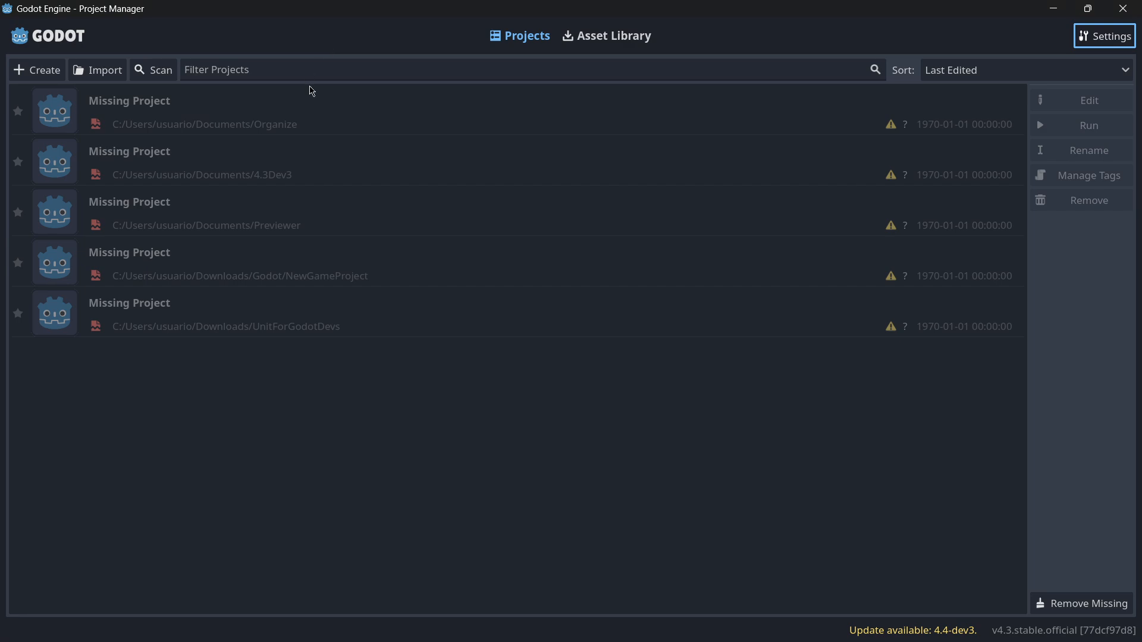
Remove the five missing Godot projects, then Redot's missing project entry
click(1088, 200)
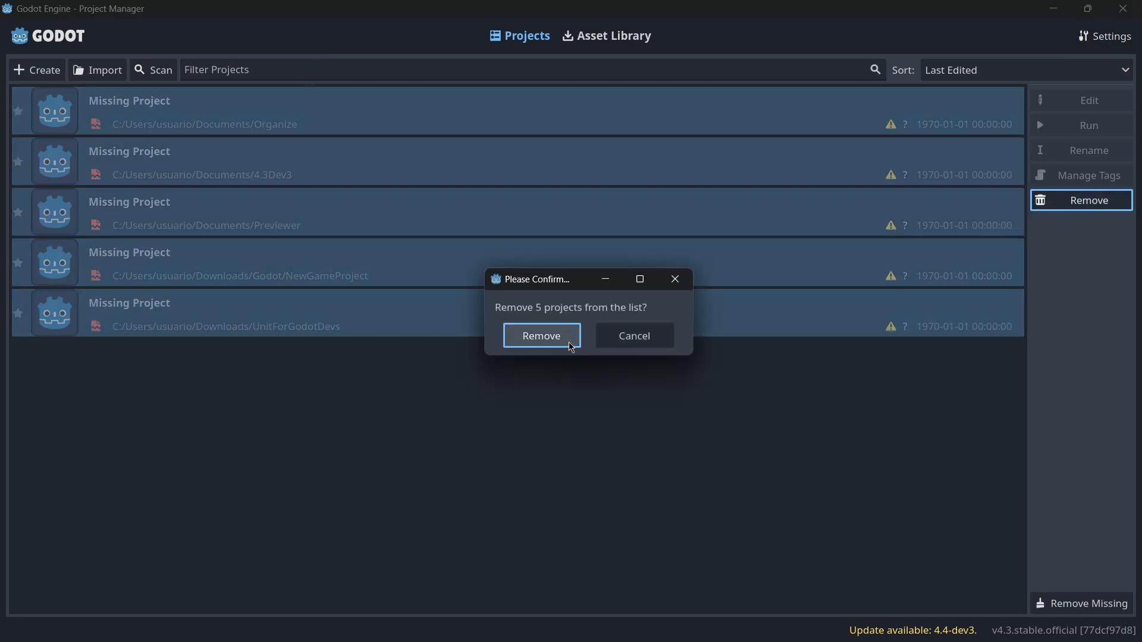
click(541, 335)
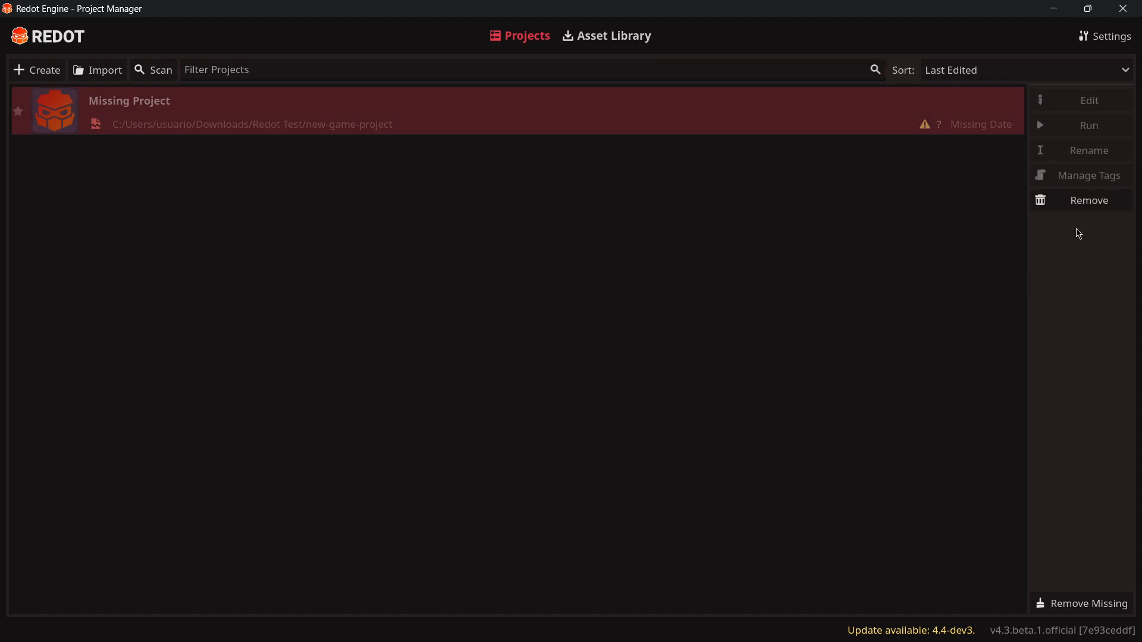
click(1088, 200)
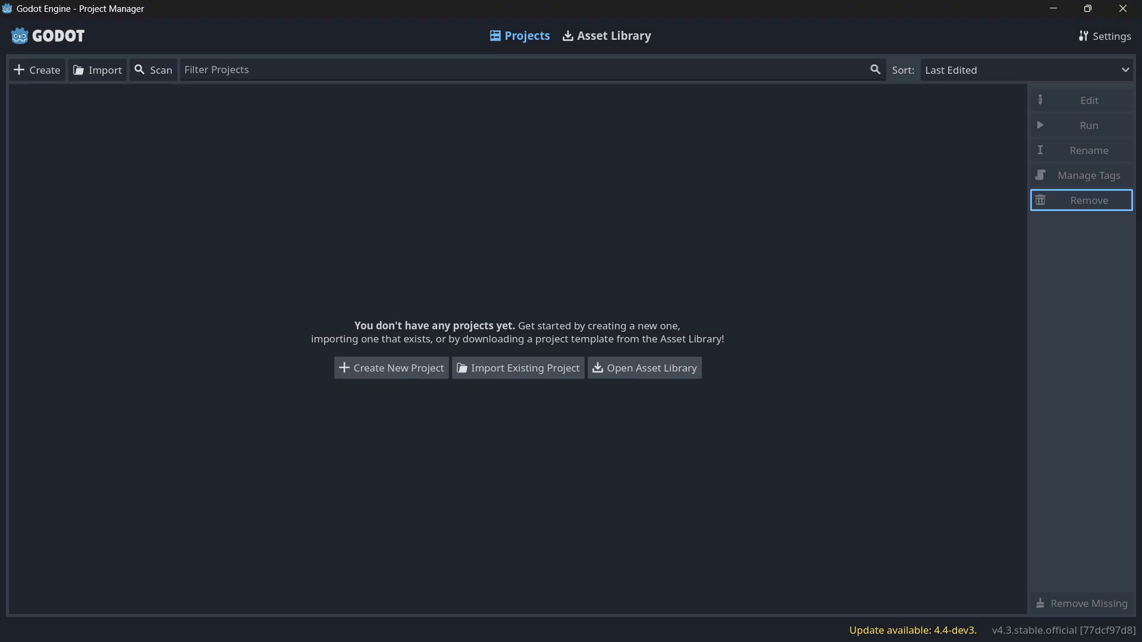
mouse_move(45, 57)
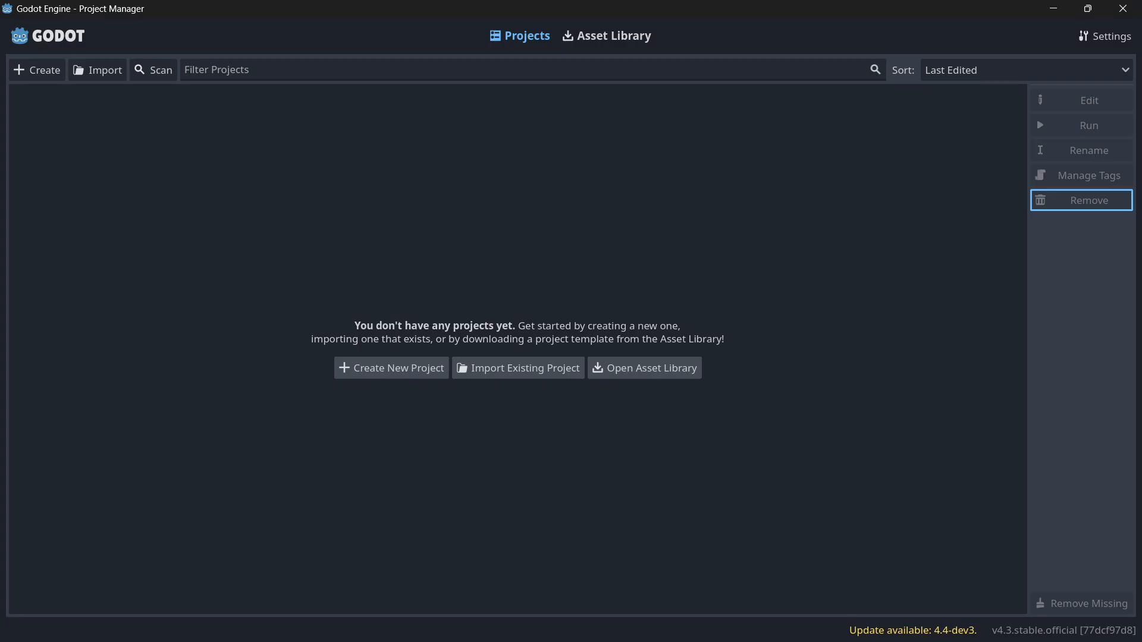
Create 'New Game Project' in the Downloads folder and open it in the editor
click(37, 70)
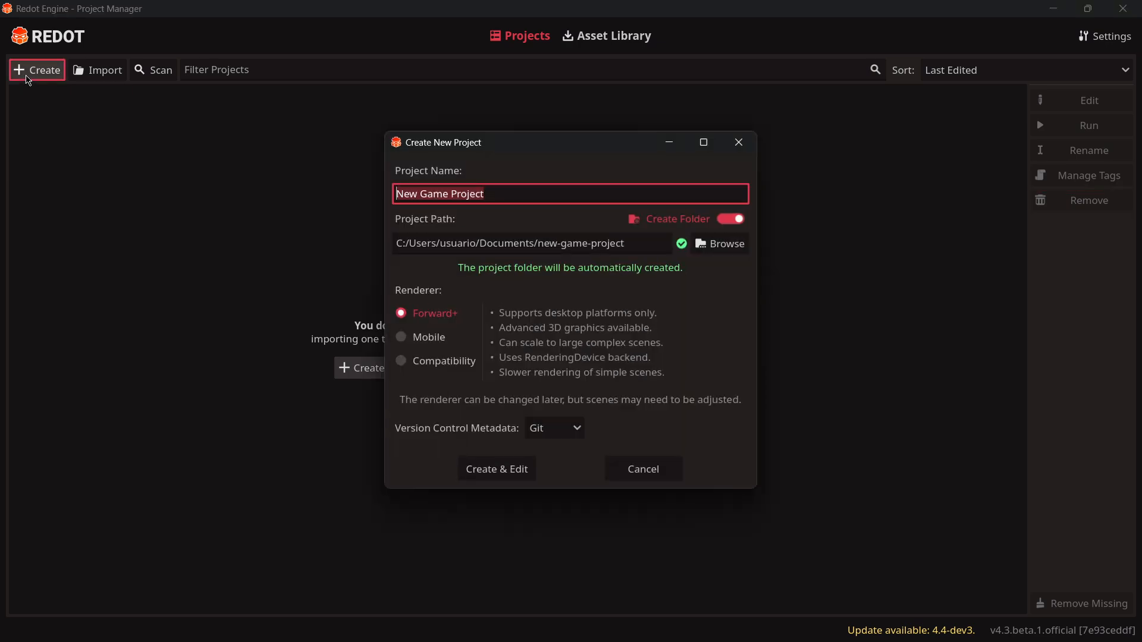
mouse_move(613, 335)
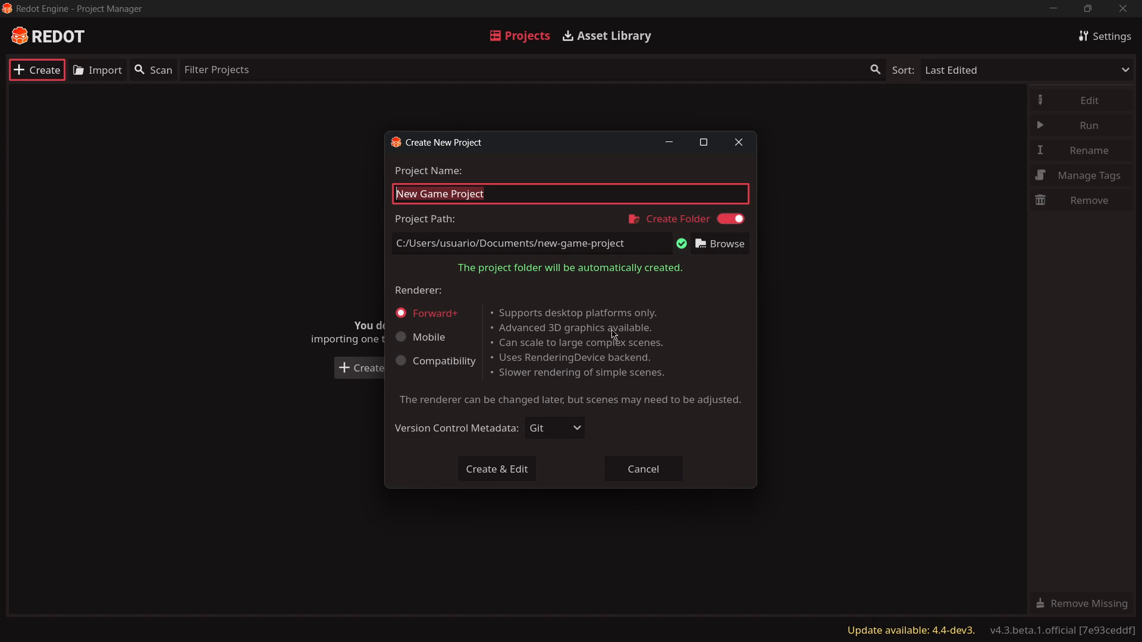
click(719, 243)
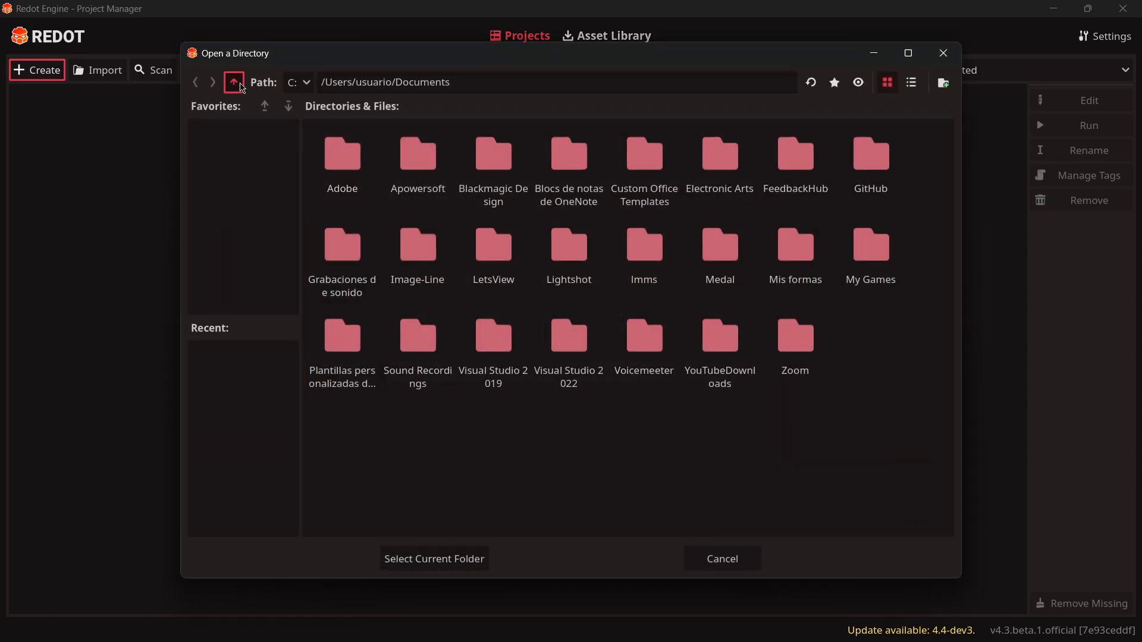
click(234, 82)
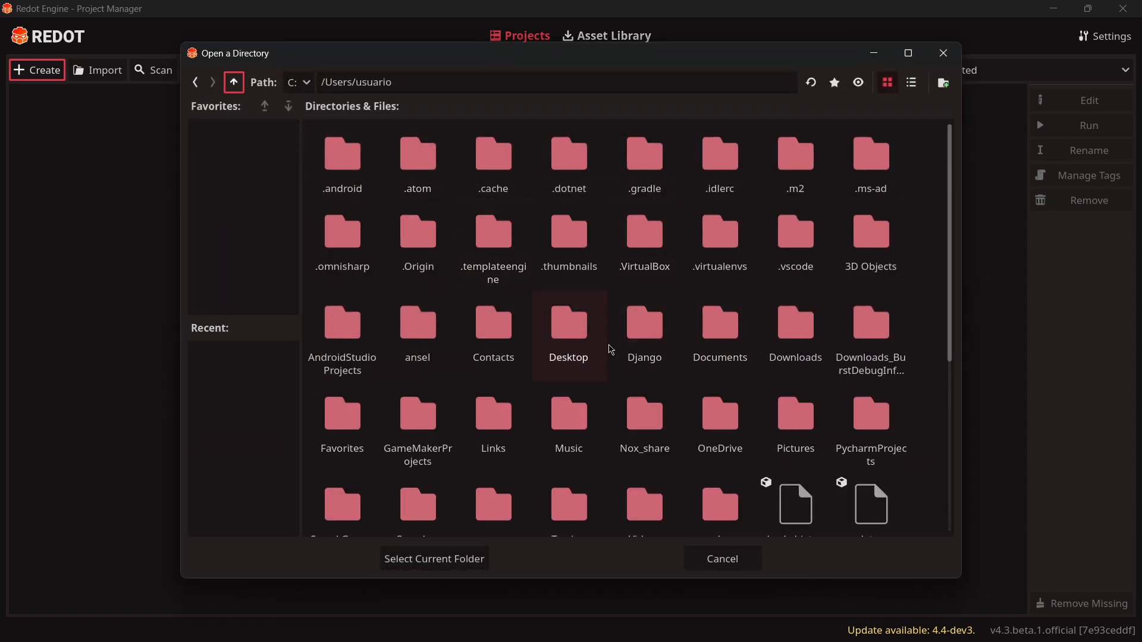
mouse_move(719, 242)
text(/)
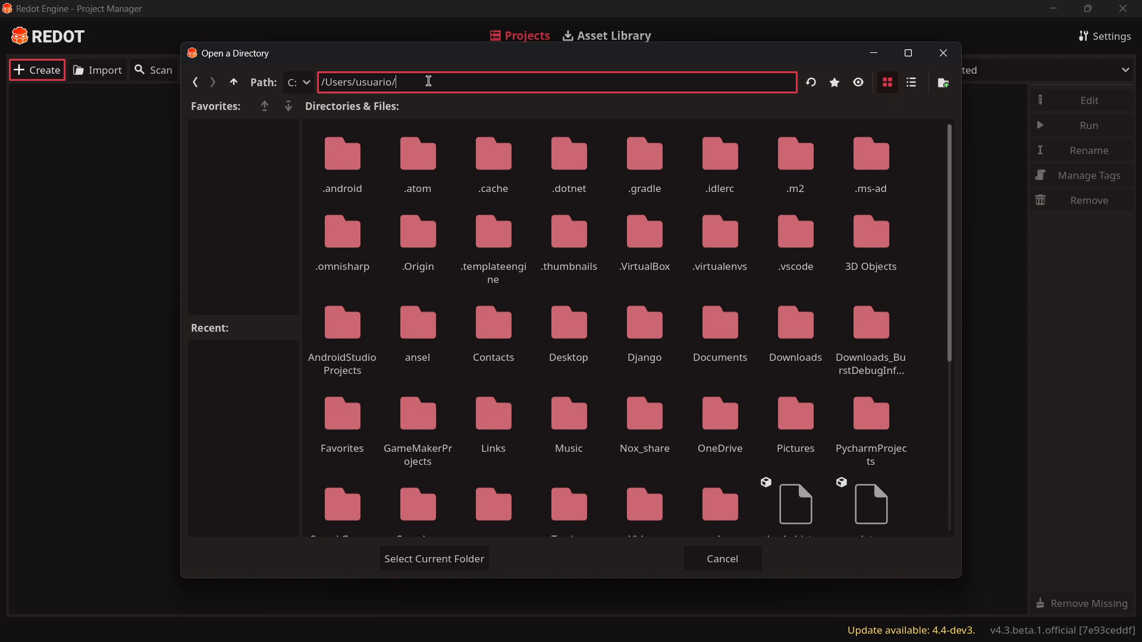
text(Downloads)
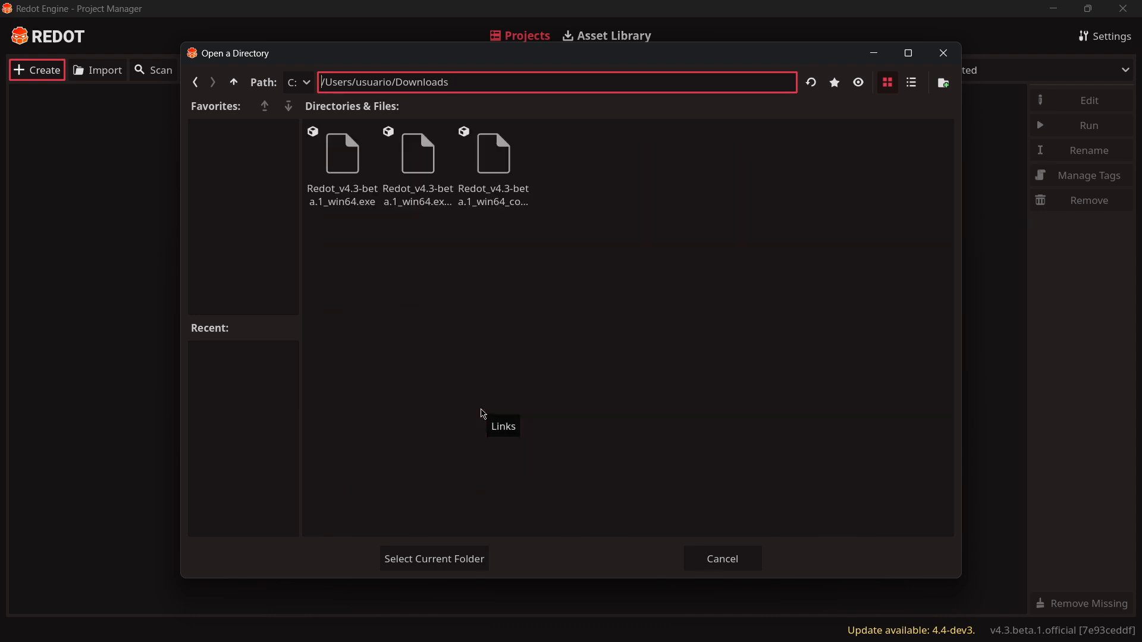
click(434, 558)
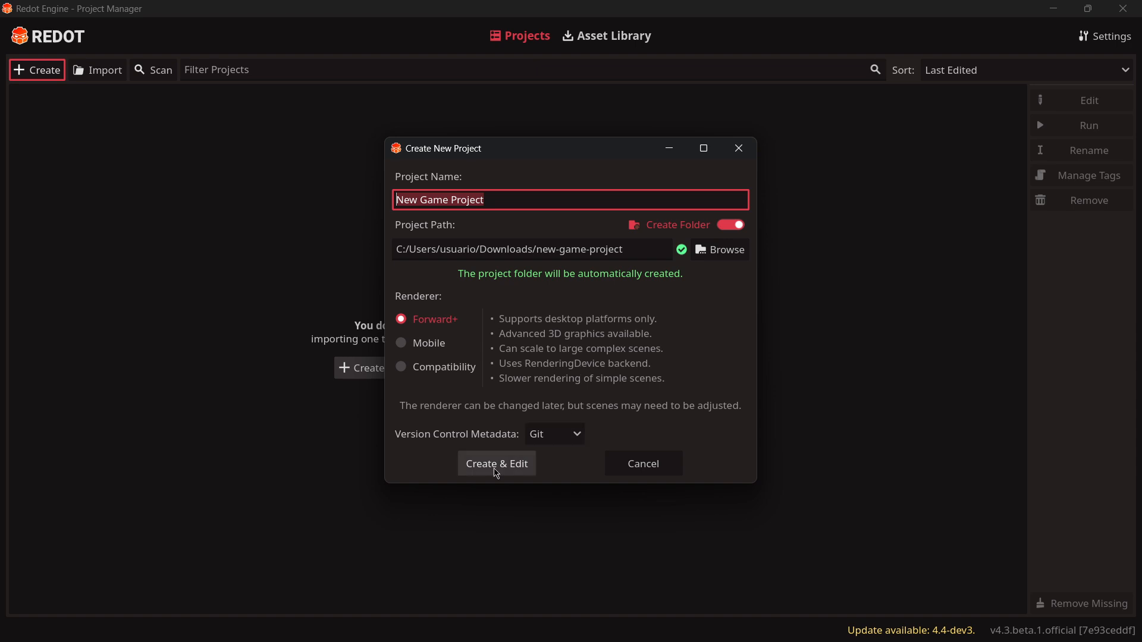
click(496, 463)
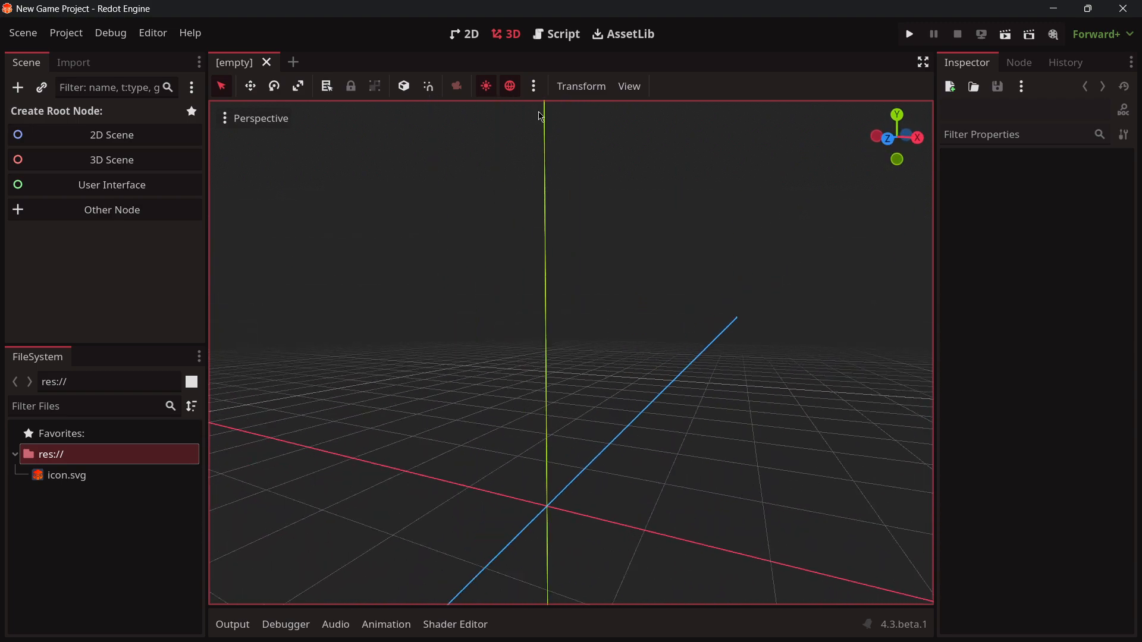
Tint the 3D preview environment: blue sky, green horizon, magenta ground
click(532, 85)
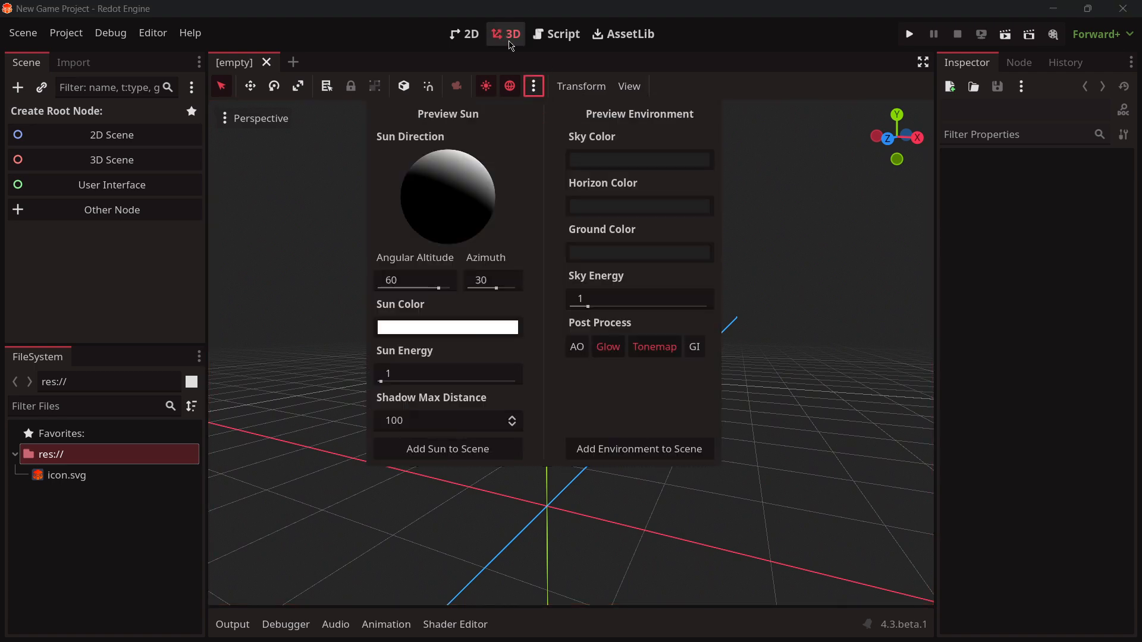
click(639, 205)
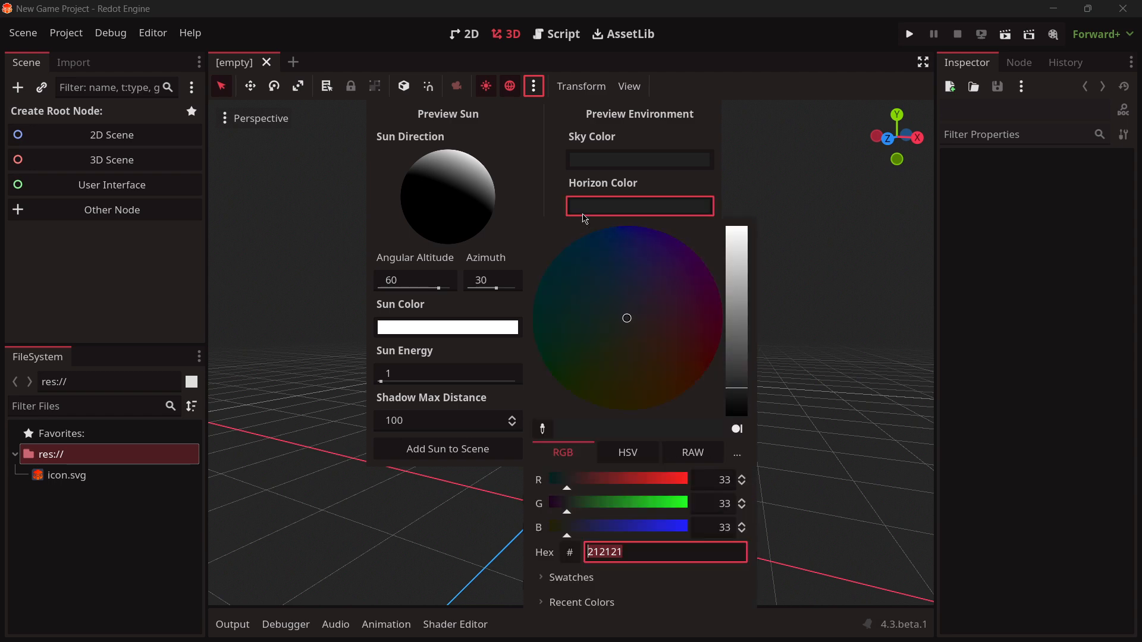
drag(569, 503, 656, 504)
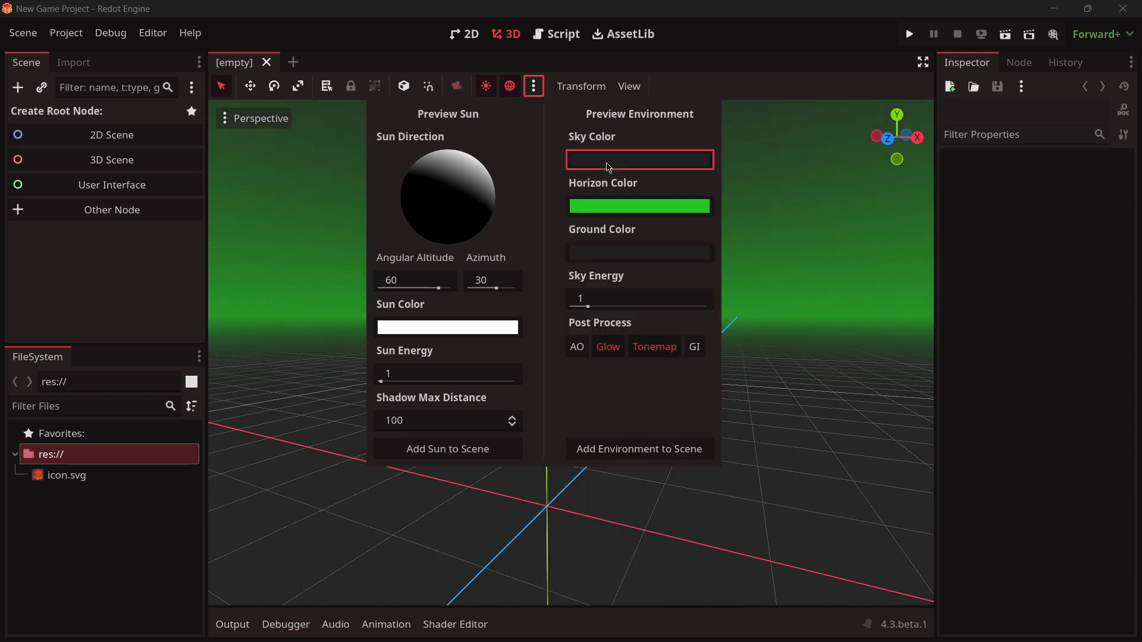
click(638, 159)
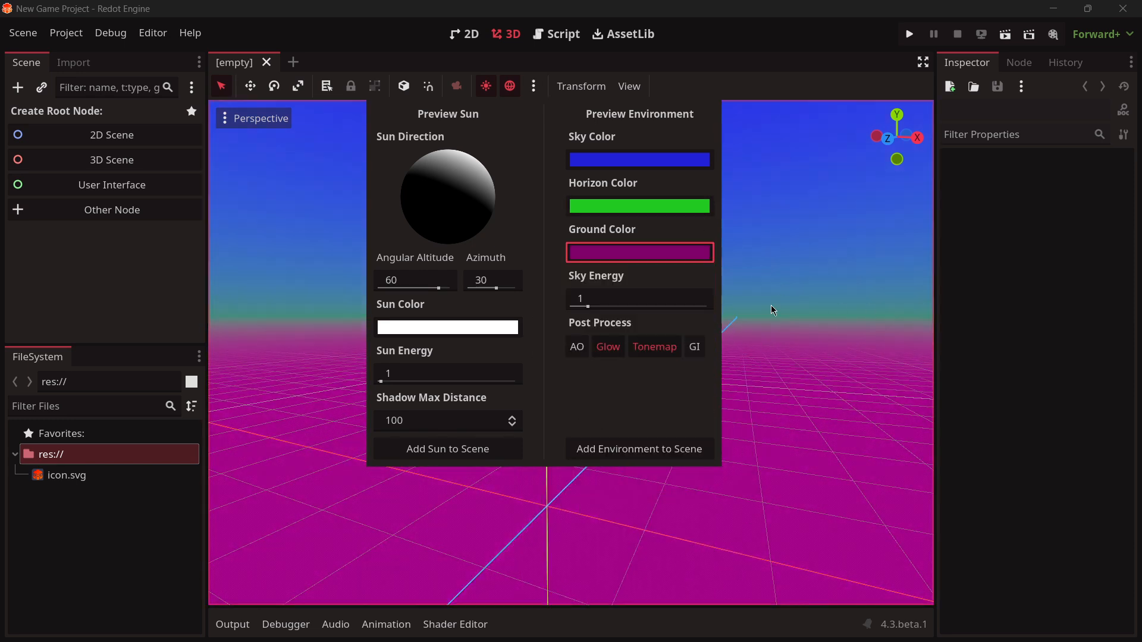
click(772, 310)
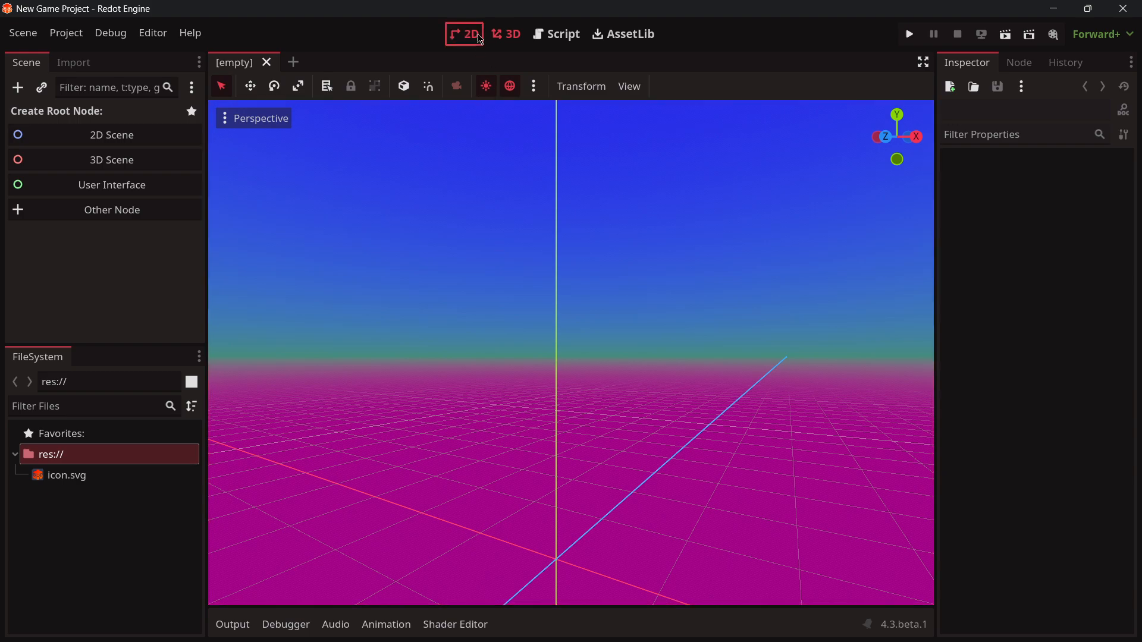
Create a project named Godot in Downloads/Godot and open it with Create & Edit
click(464, 34)
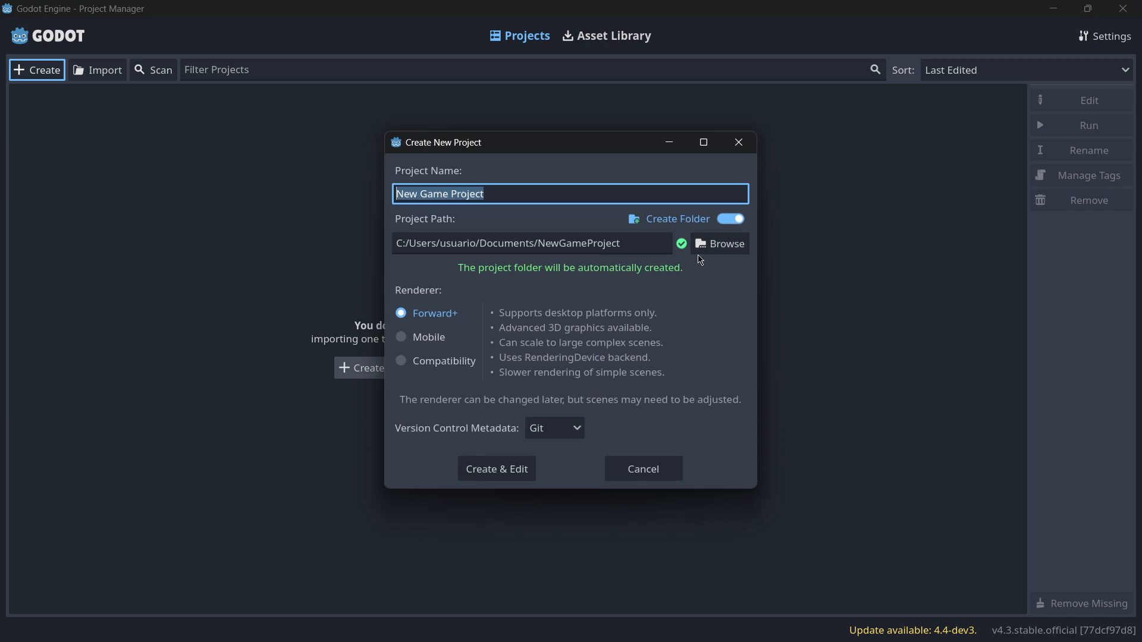
click(719, 243)
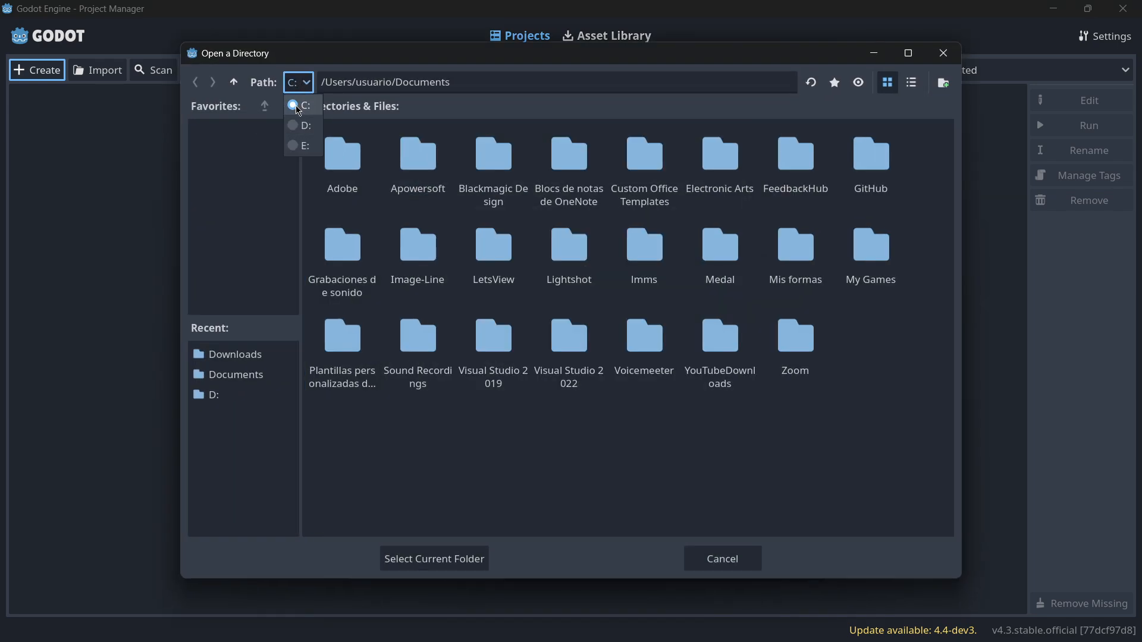
click(556, 82)
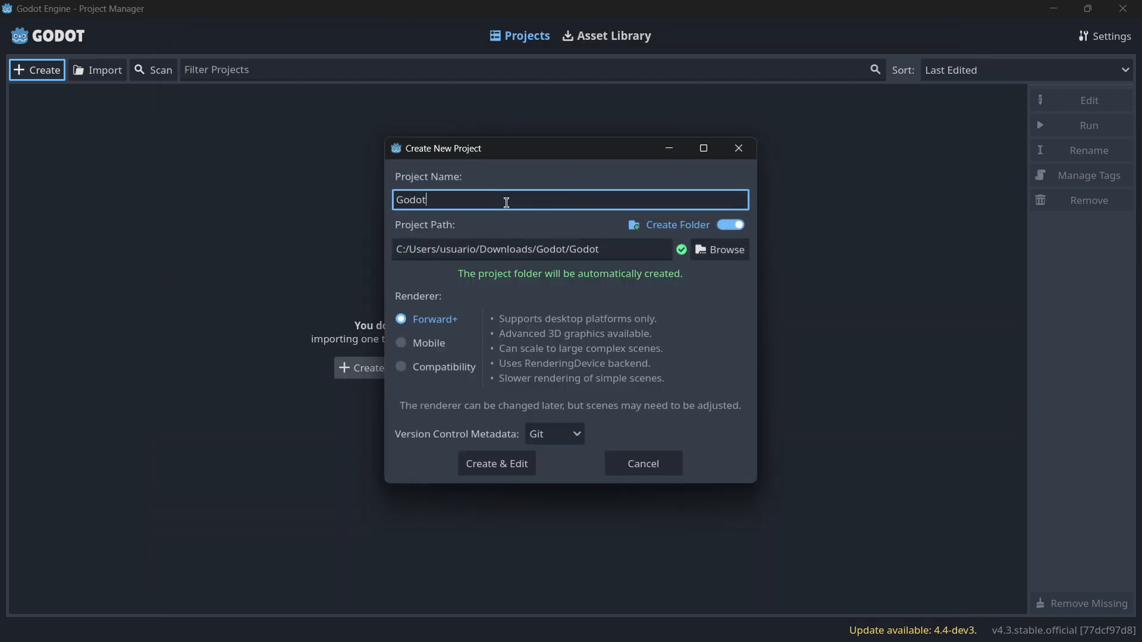
click(496, 463)
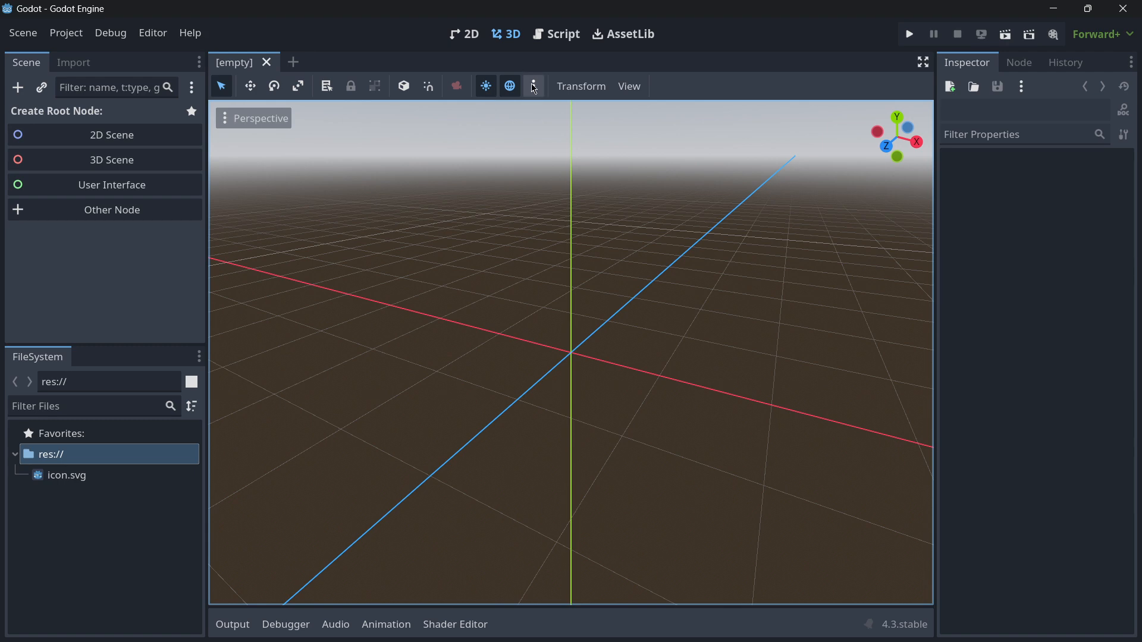
Recheck Redot's preview environment settings, then show the Godot editor's 2D workspace
click(533, 85)
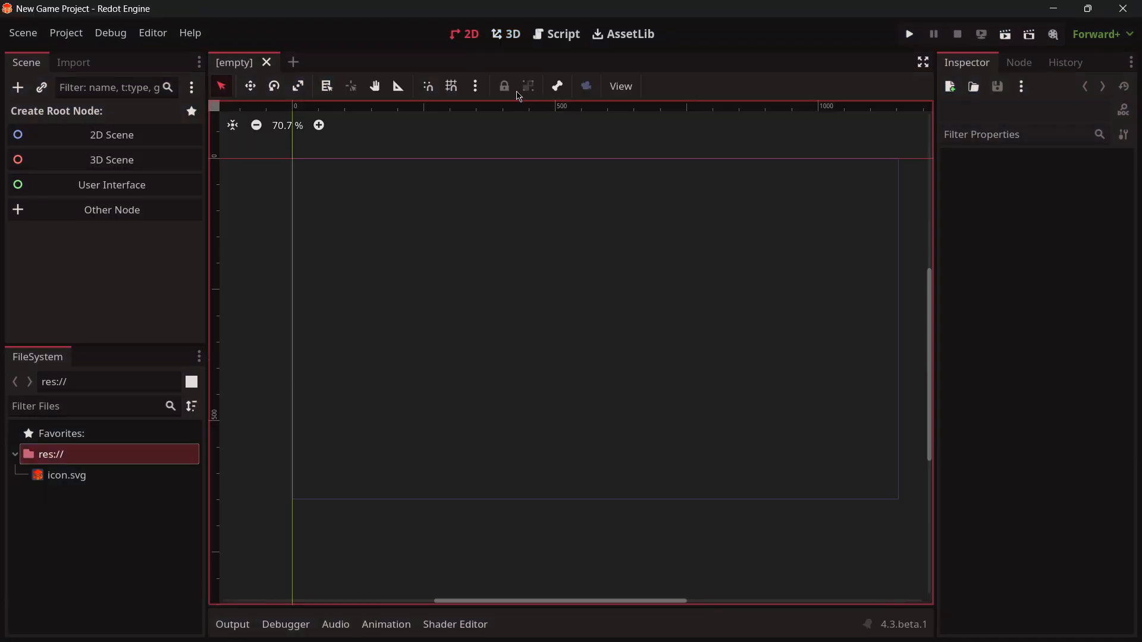
click(512, 34)
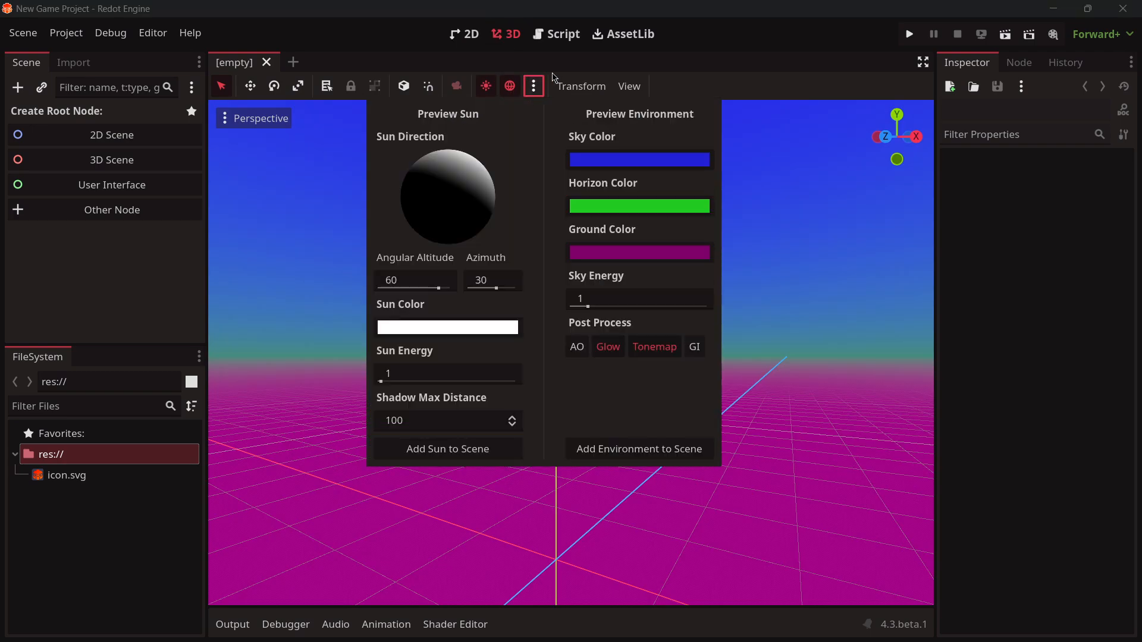
key(alt+tab)
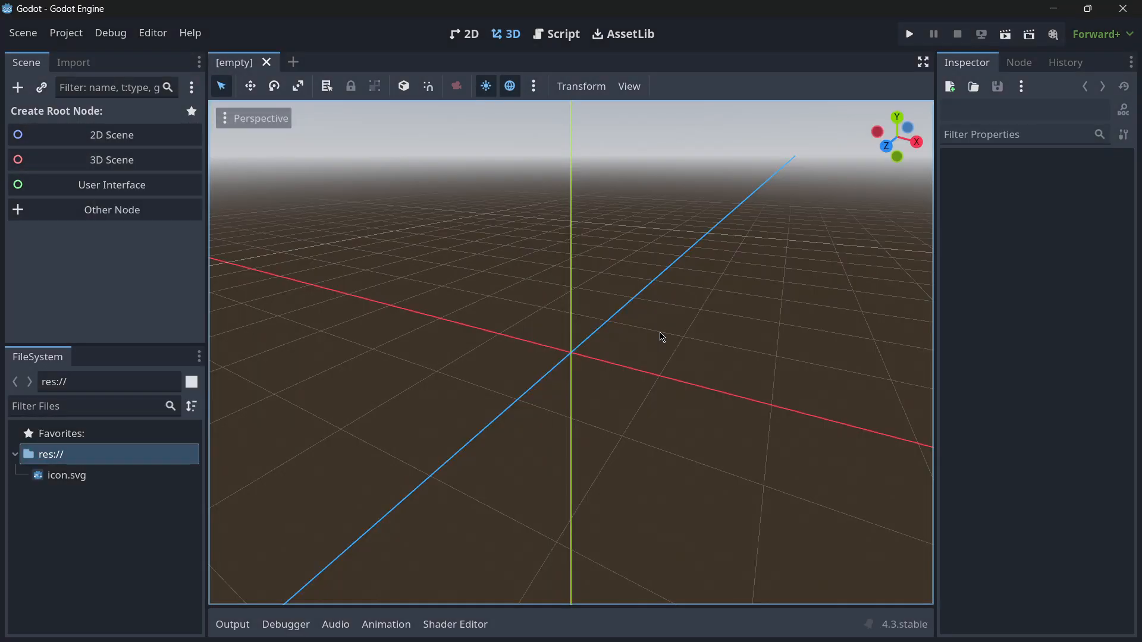
click(464, 33)
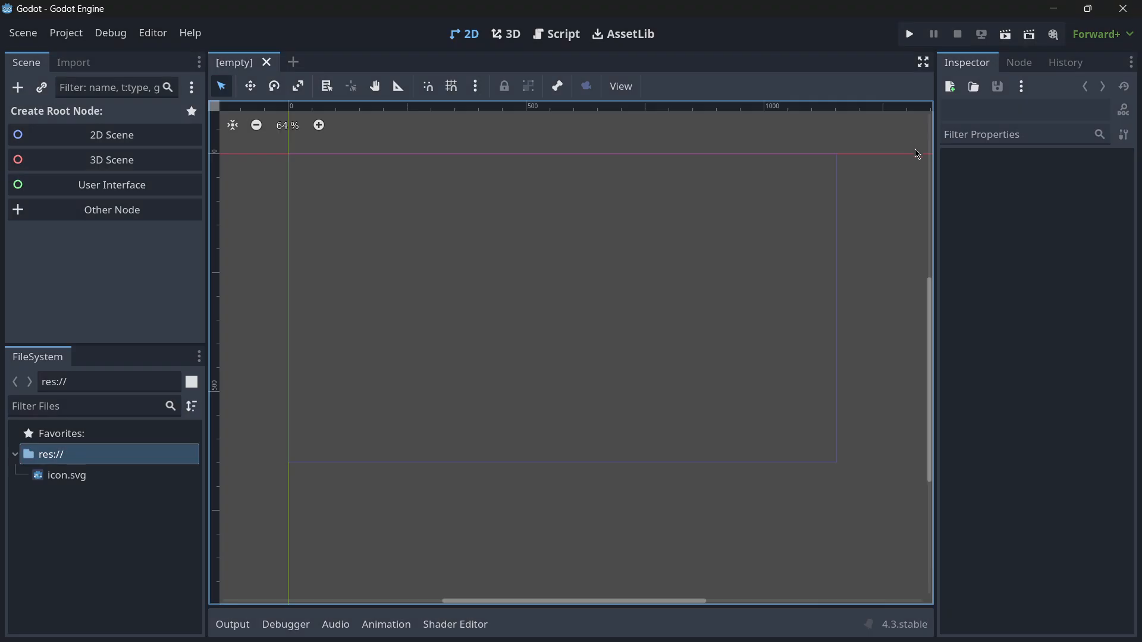
mouse_move(778, 283)
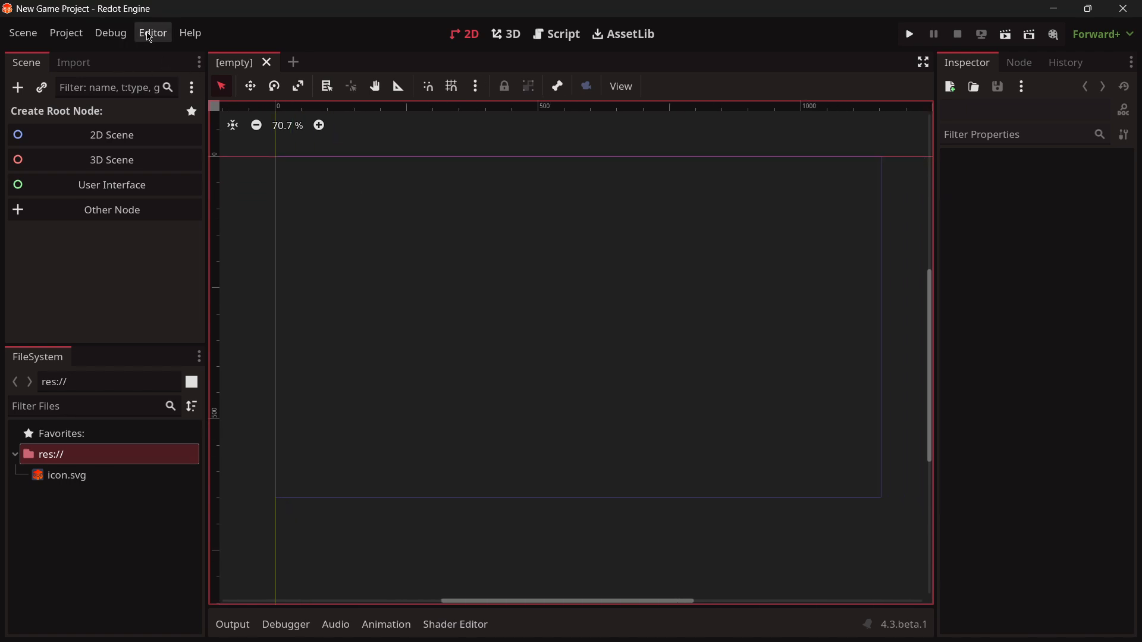
Open Editor Settings and show the Interface > Theme section
click(152, 32)
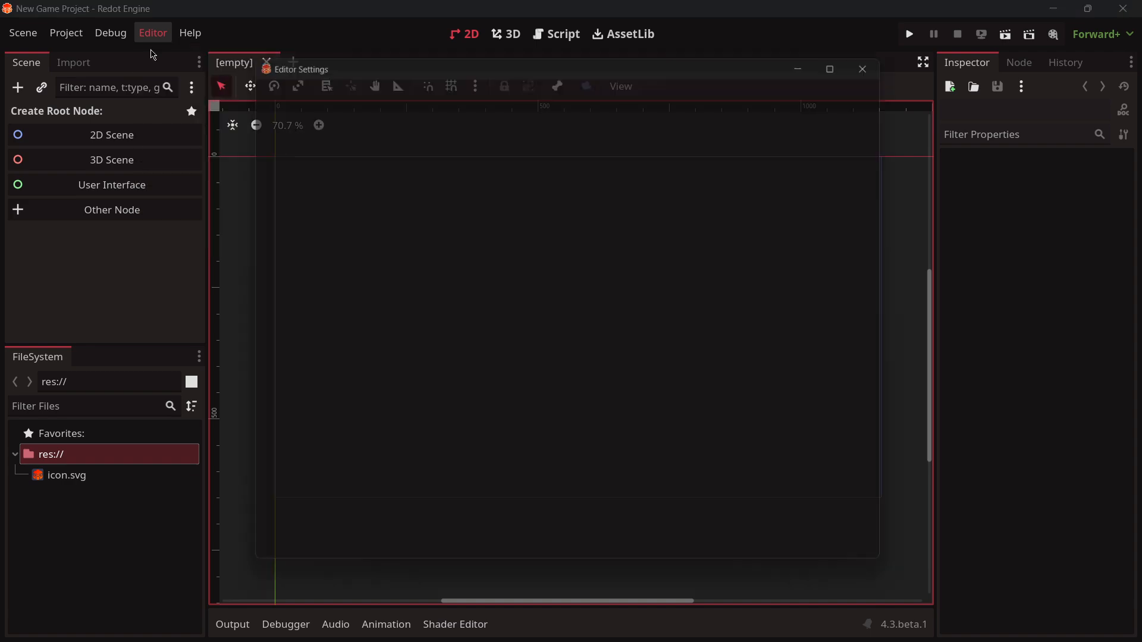
click(153, 32)
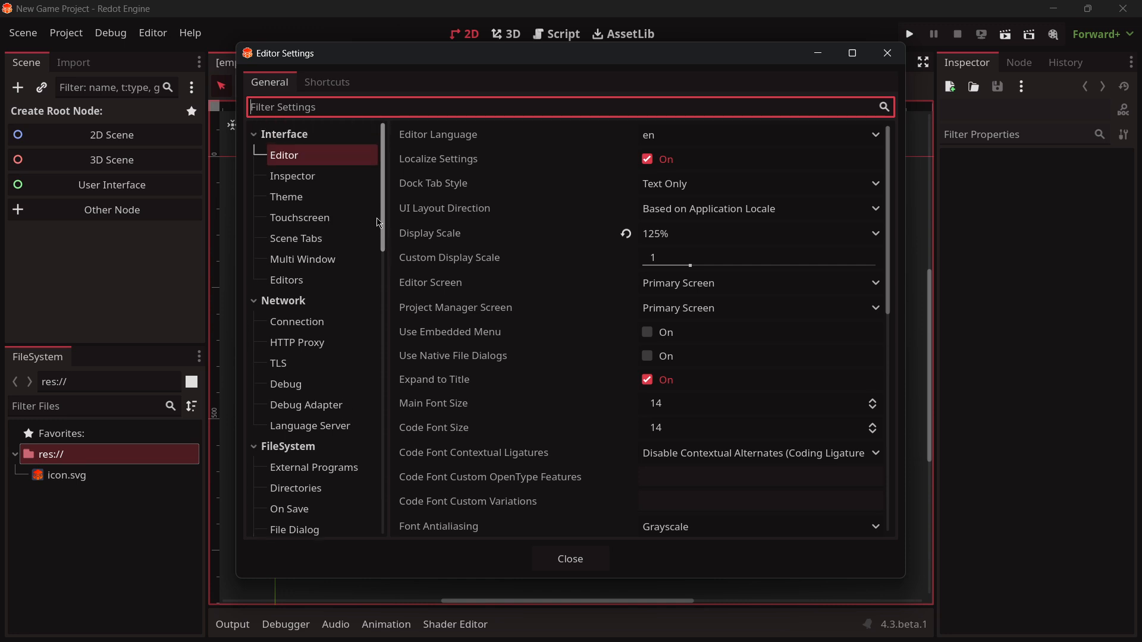
click(286, 197)
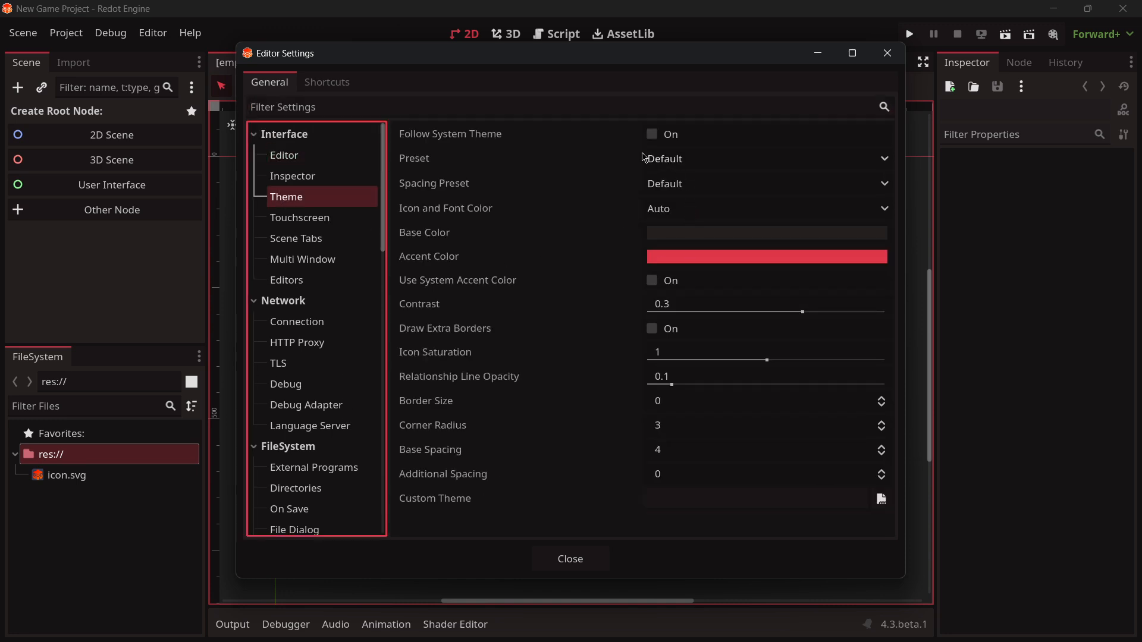
click(765, 158)
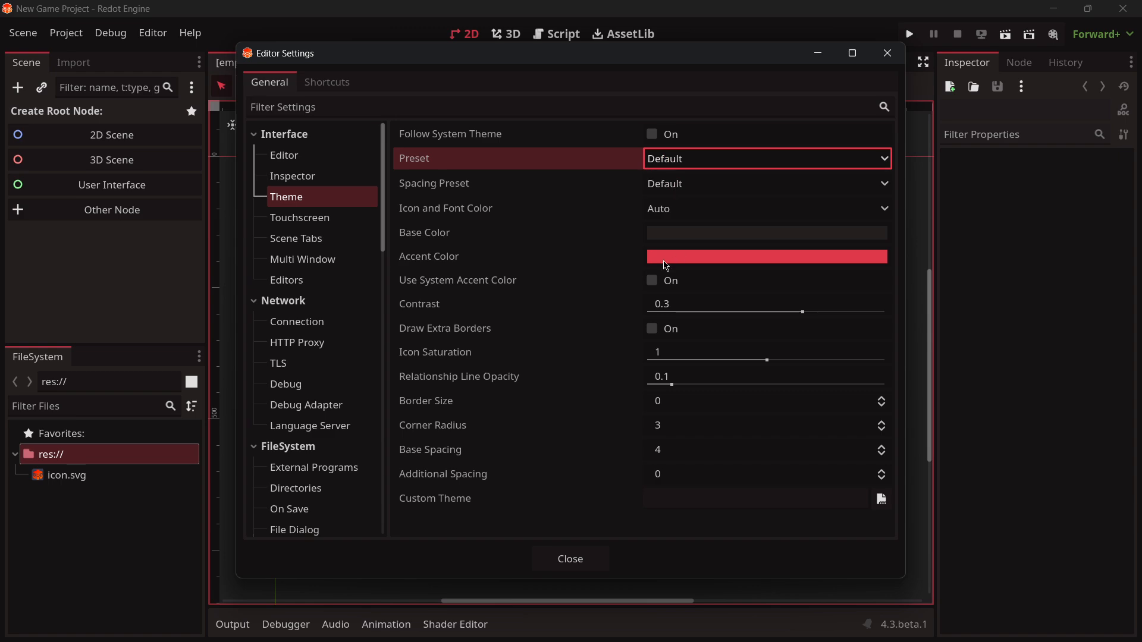
mouse_move(642, 239)
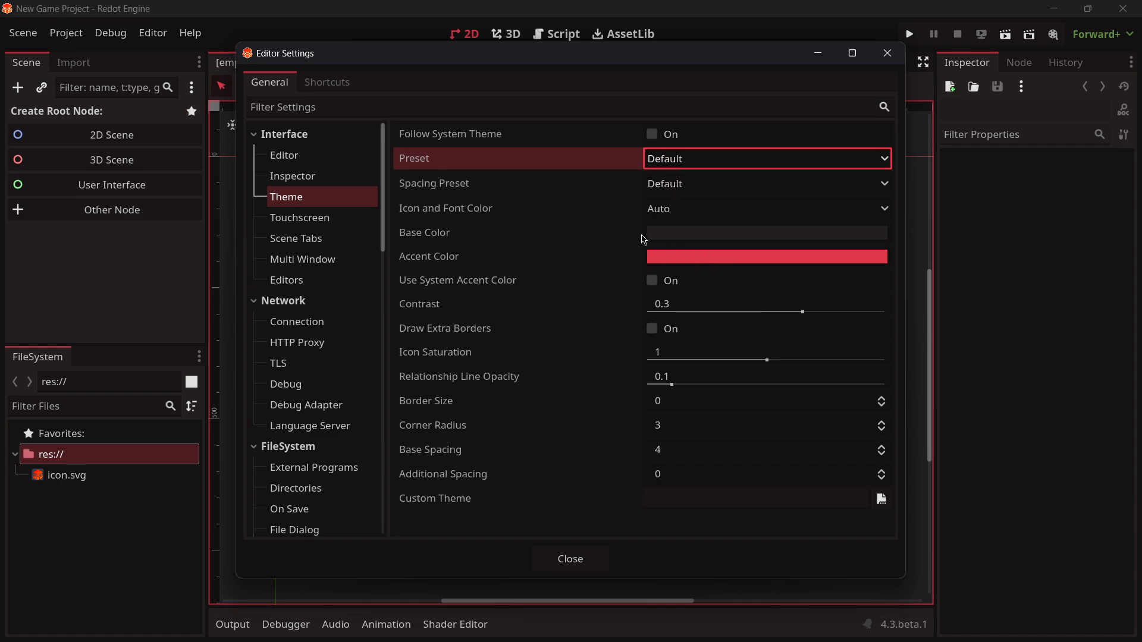
Darken the theme Accent Color to a deeper red, making the preset Custom
click(766, 257)
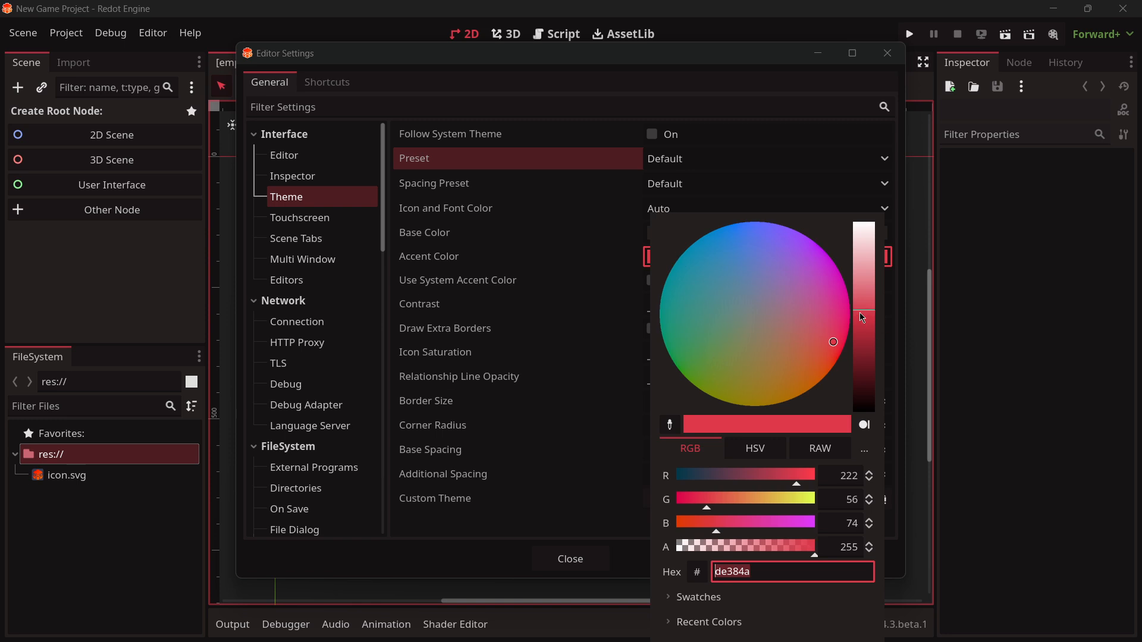
drag(864, 317, 865, 342)
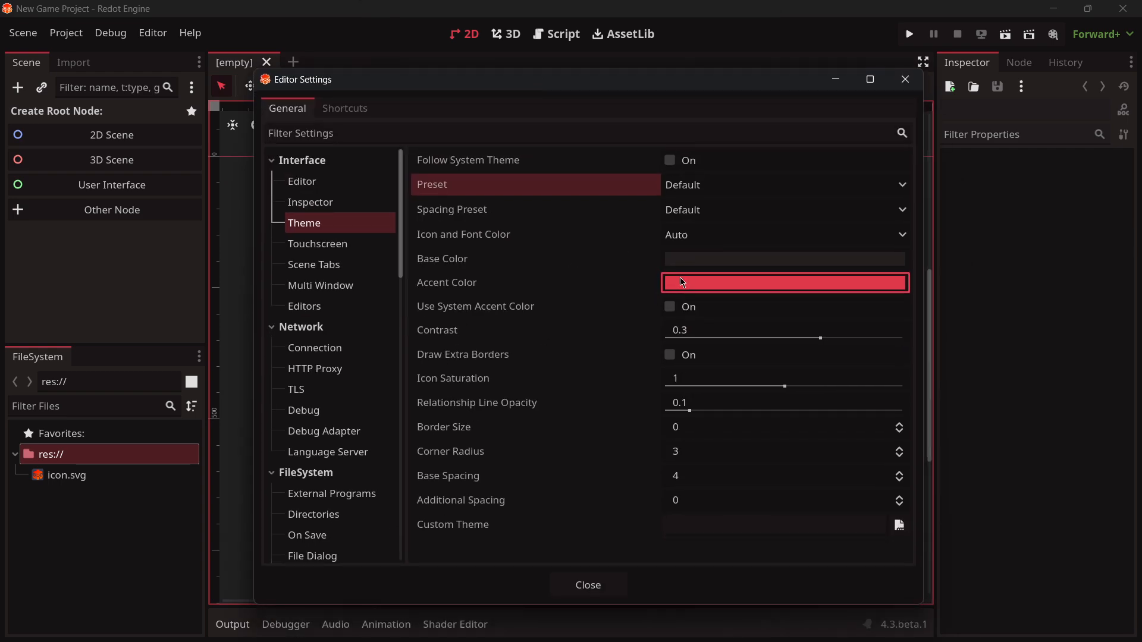
click(785, 283)
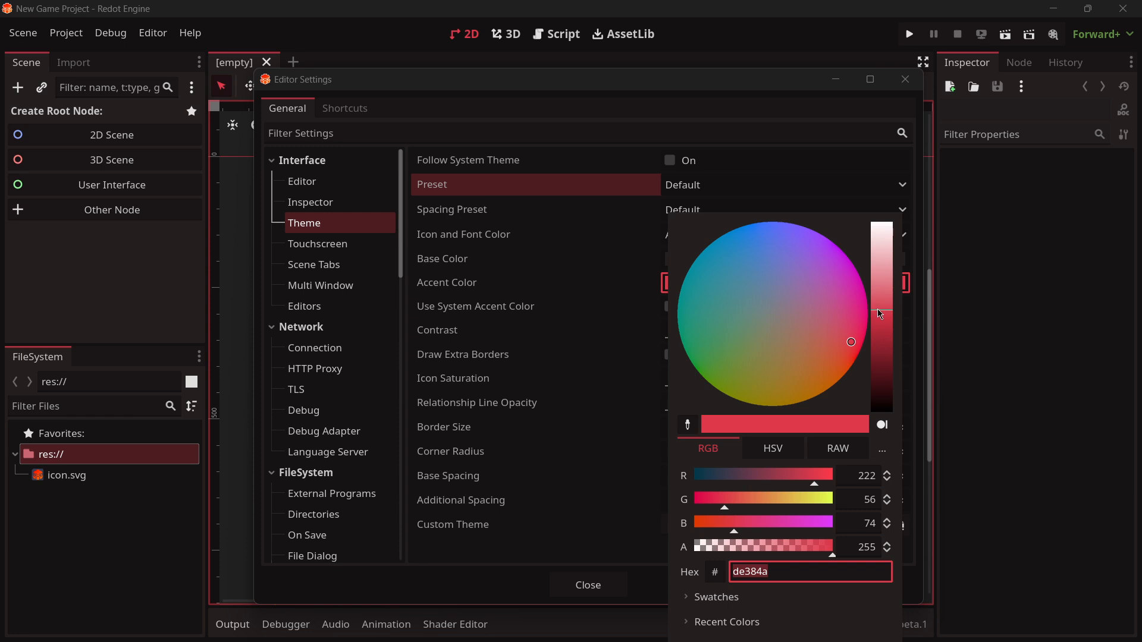
drag(881, 313, 881, 342)
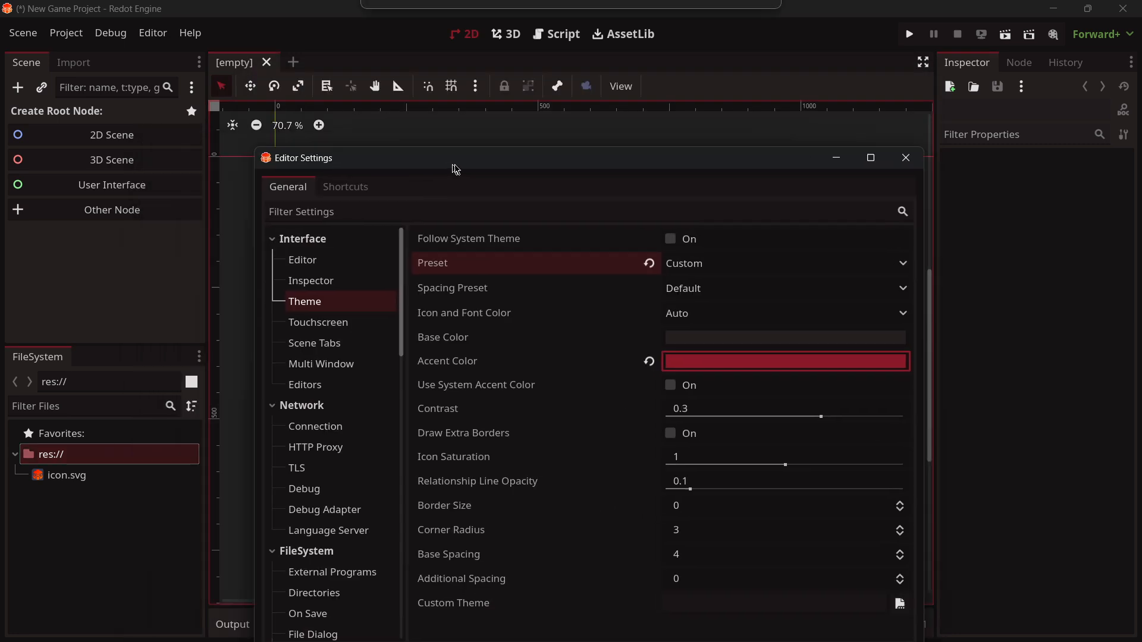
Choose Godot 2 from the theme Preset dropdown
click(784, 360)
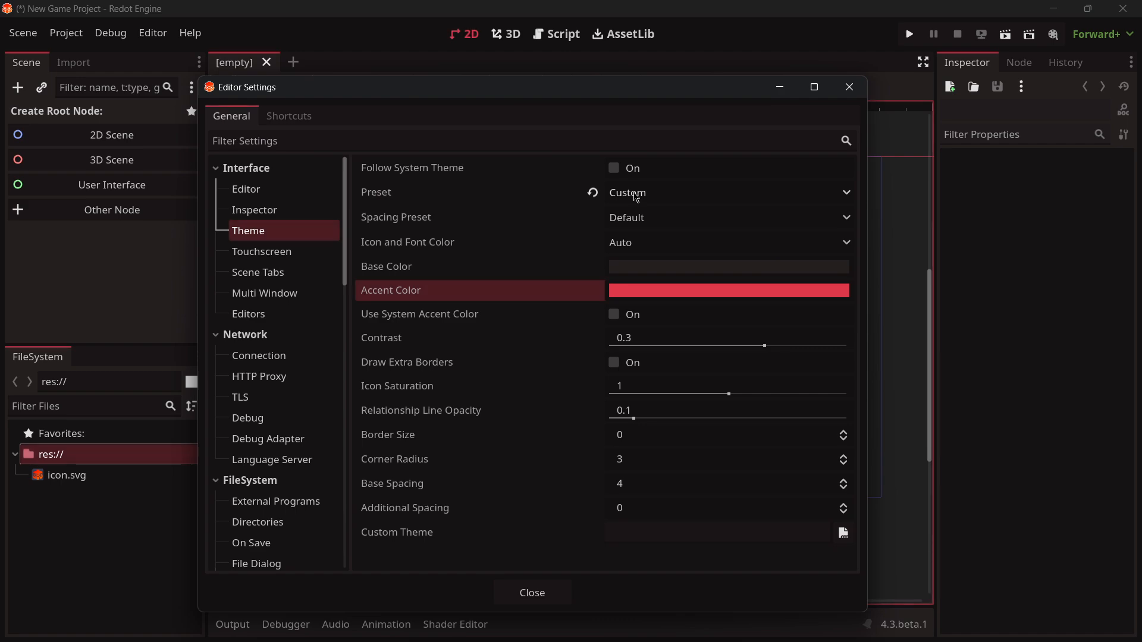
click(724, 192)
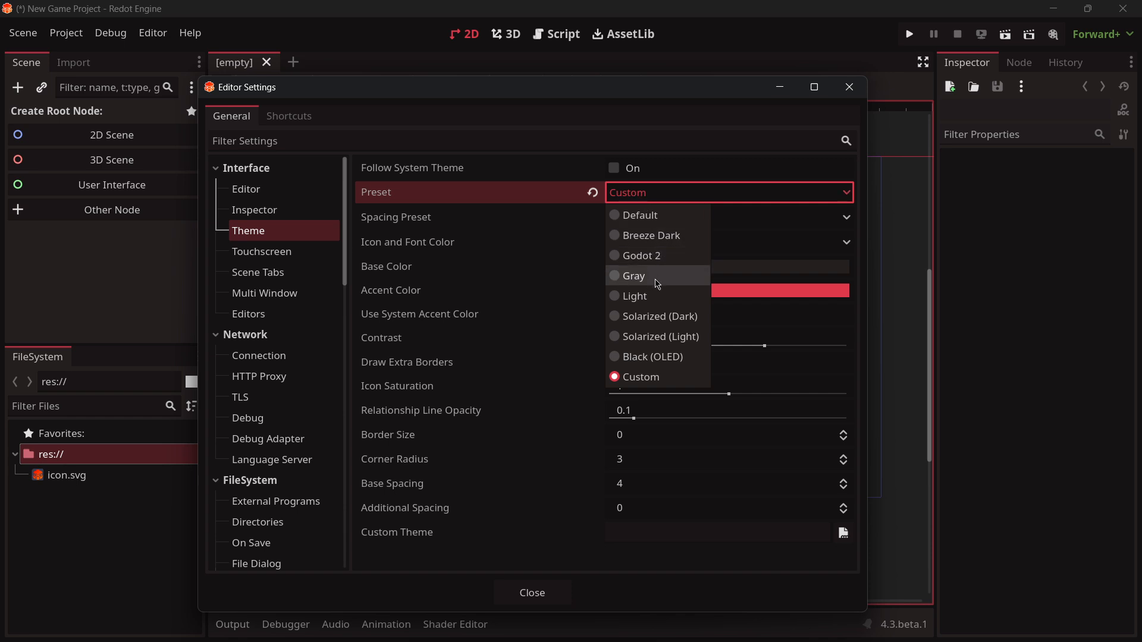
mouse_move(639, 255)
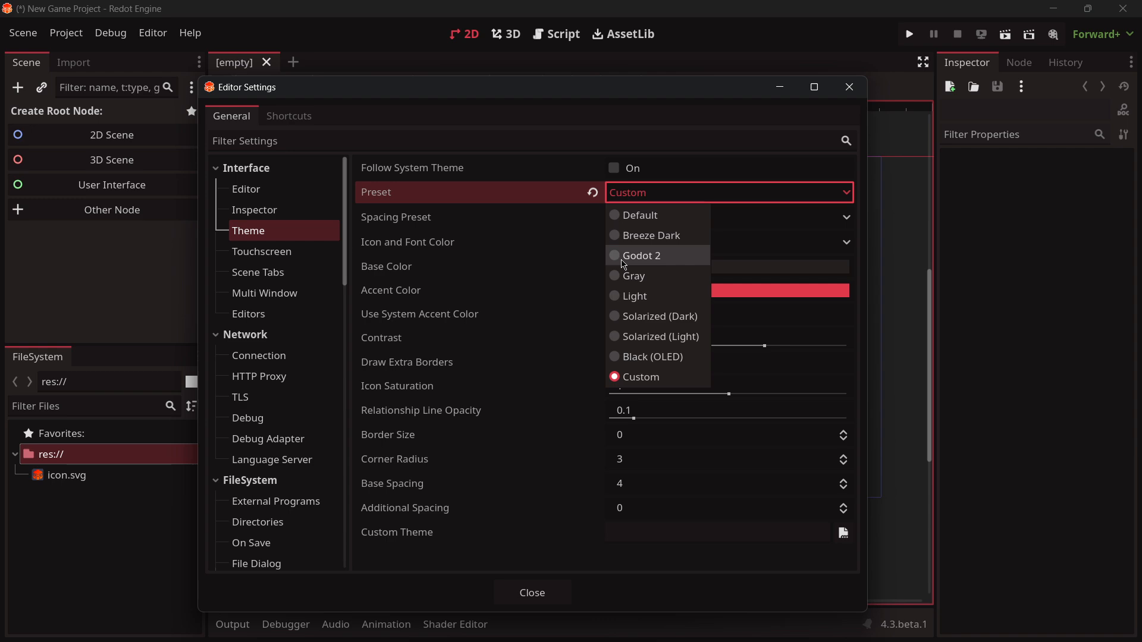
click(641, 256)
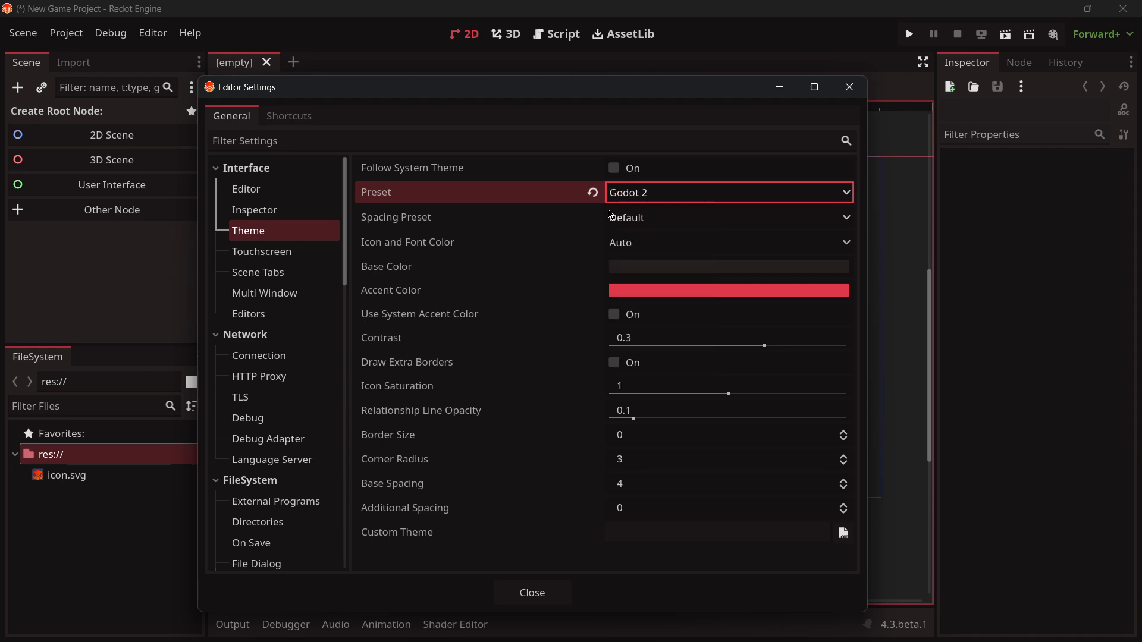
mouse_move(552, 78)
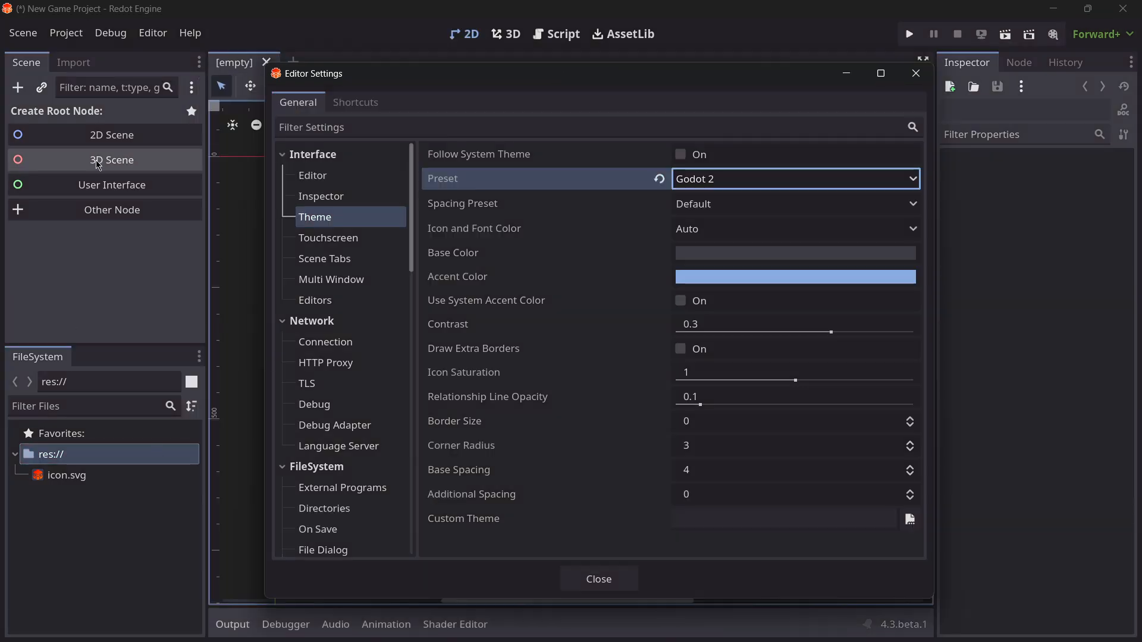
Set Redot's theme Preset to Default
click(598, 579)
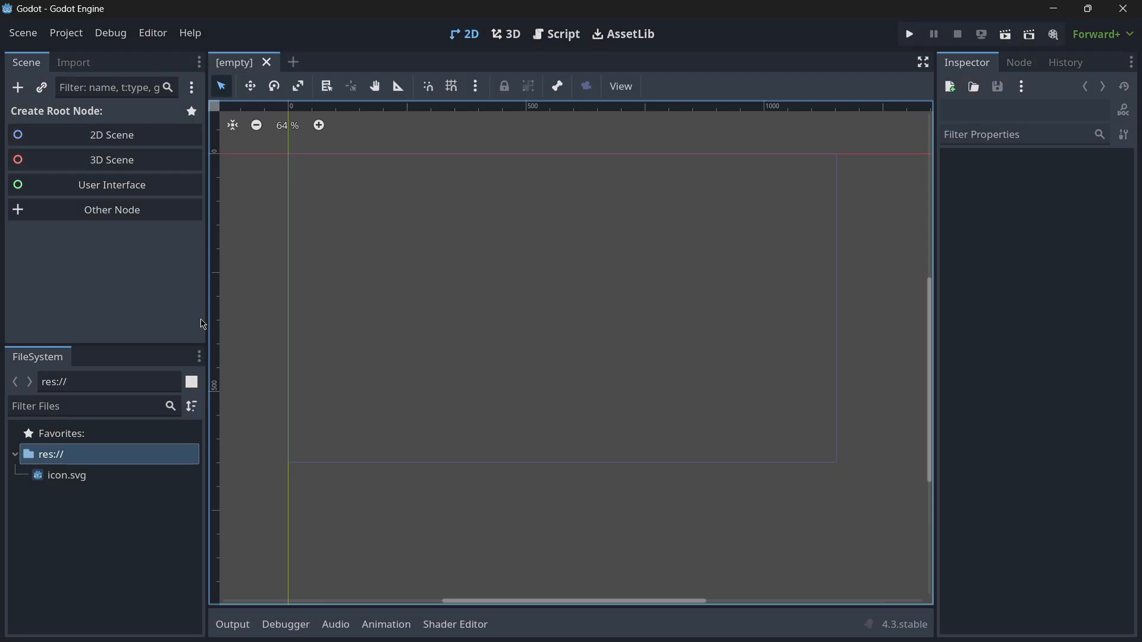
click(794, 178)
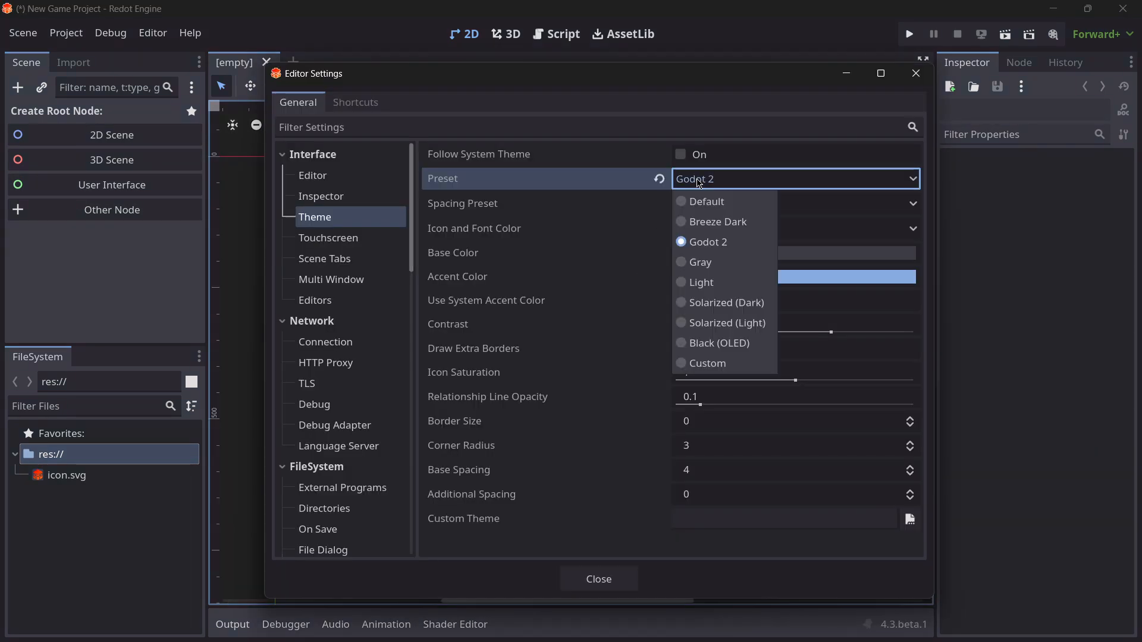
mouse_move(723, 302)
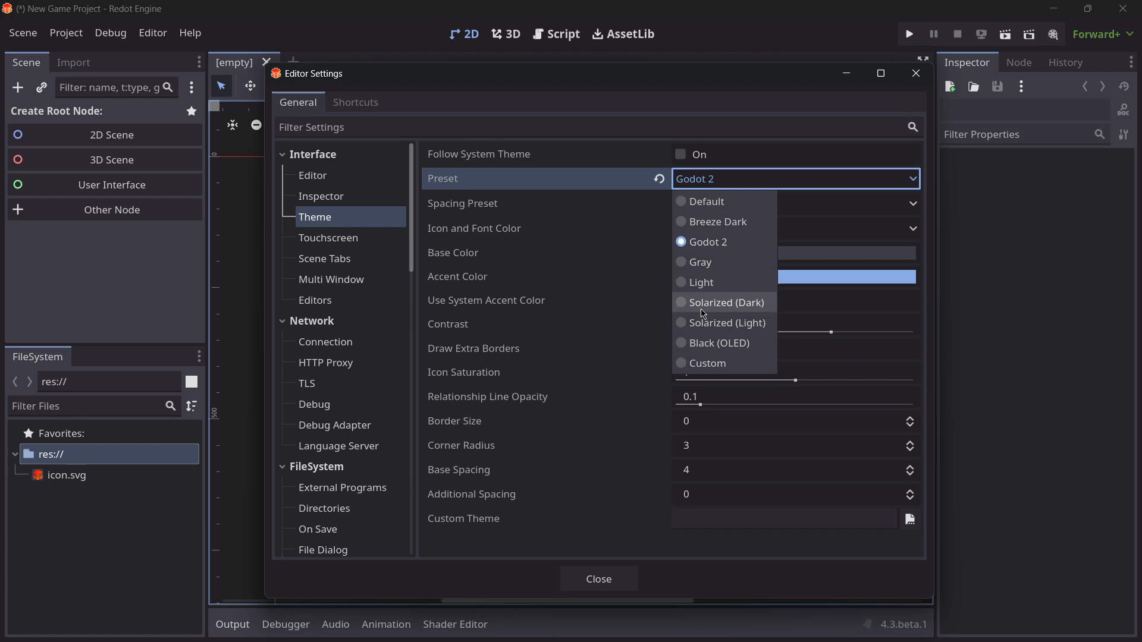
click(701, 201)
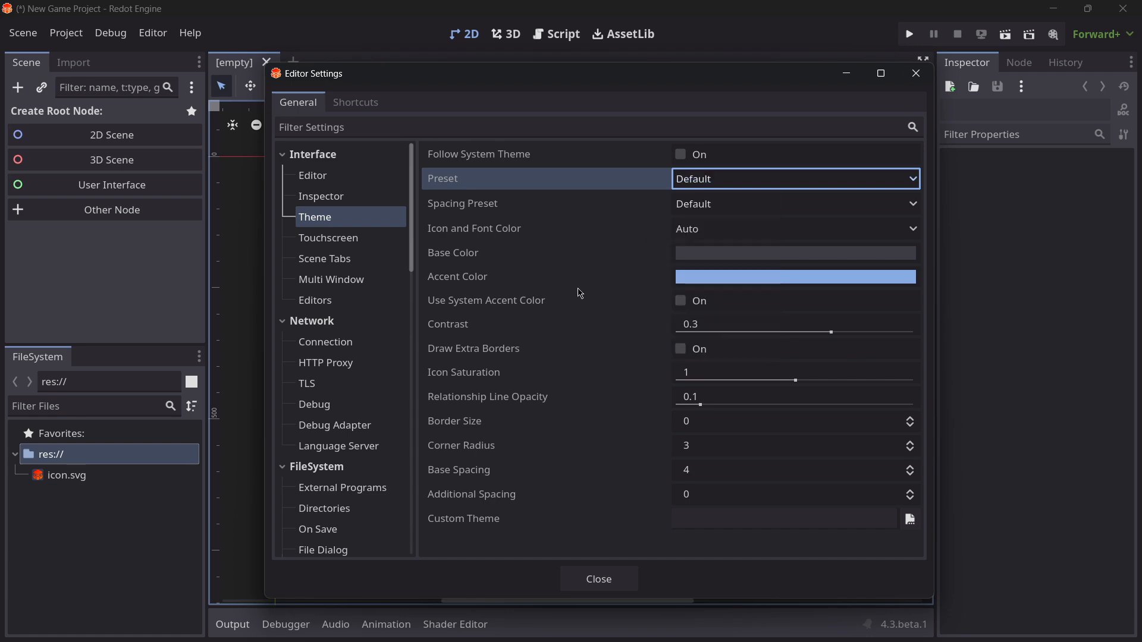
Open Editor Settings in the Godot editor window
click(598, 579)
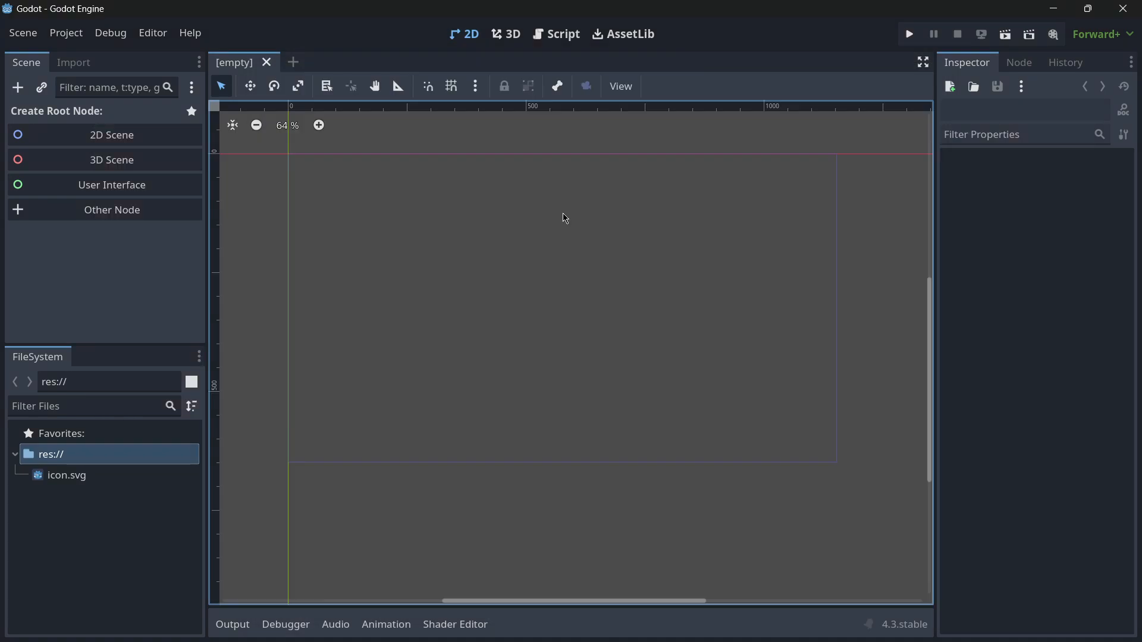
click(152, 33)
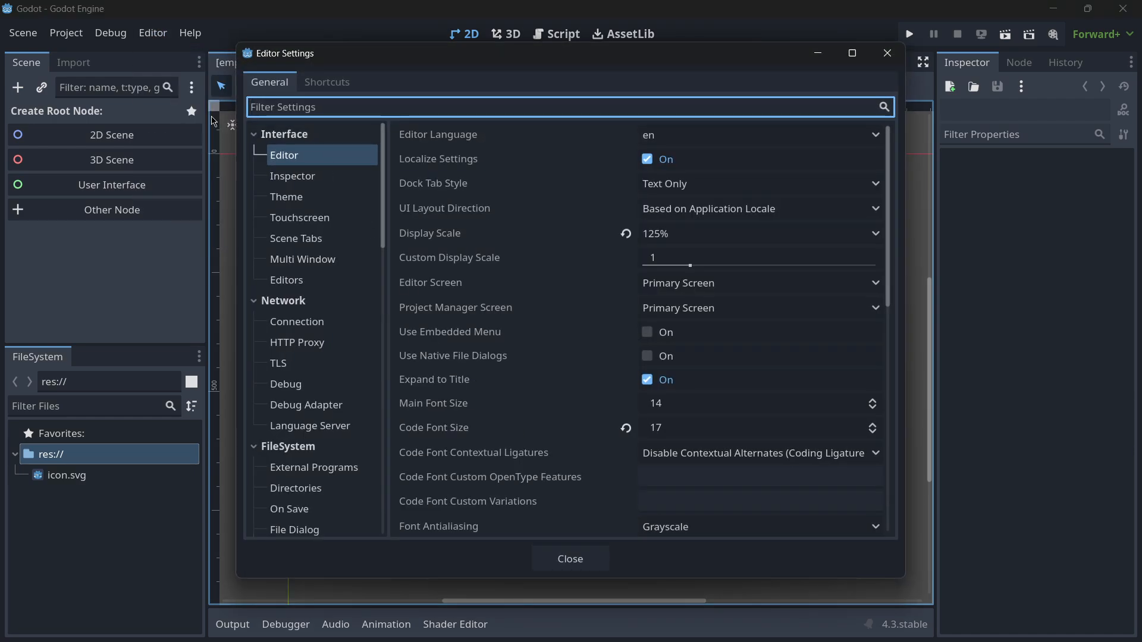
click(286, 197)
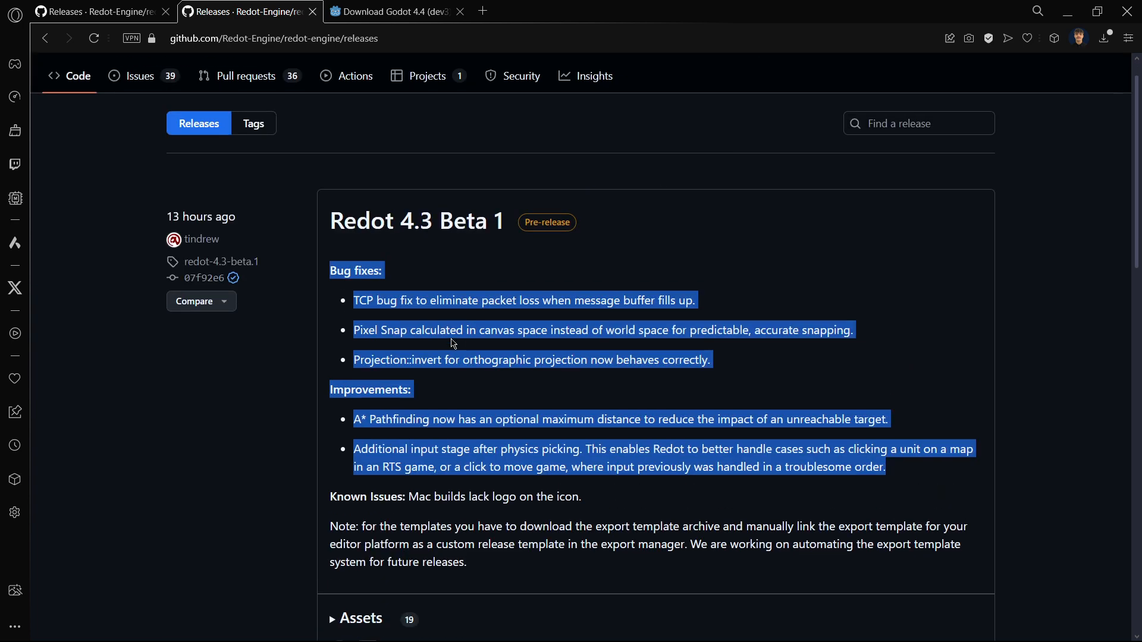
Scroll through the Redot 4.3 Beta 1 release notes on GitHub
scroll(down, 3)
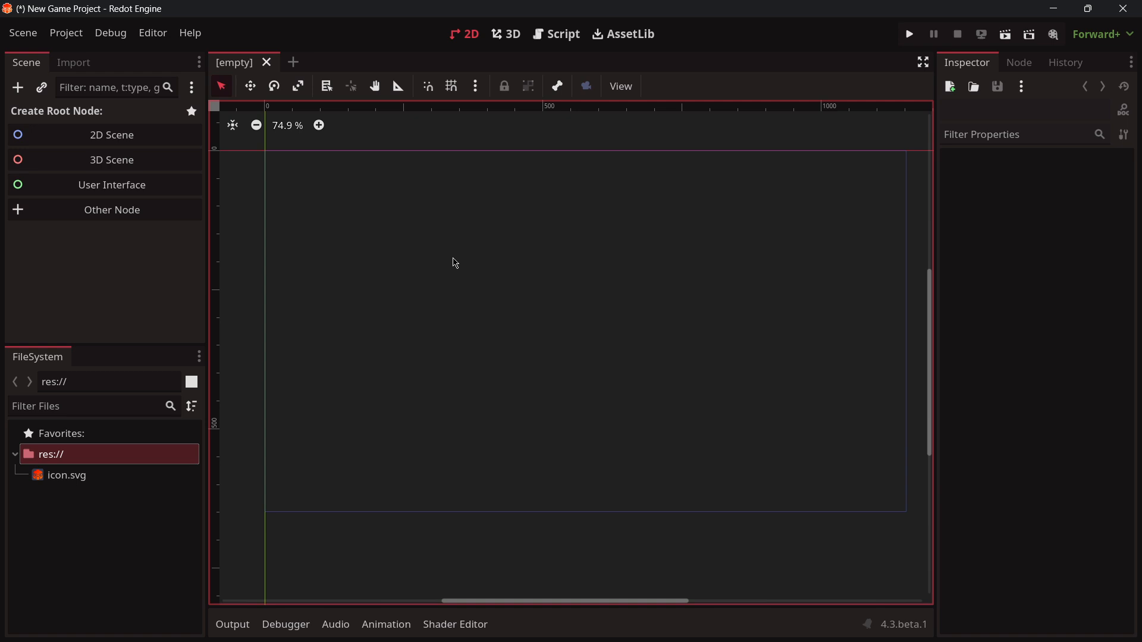
mouse_move(336, 216)
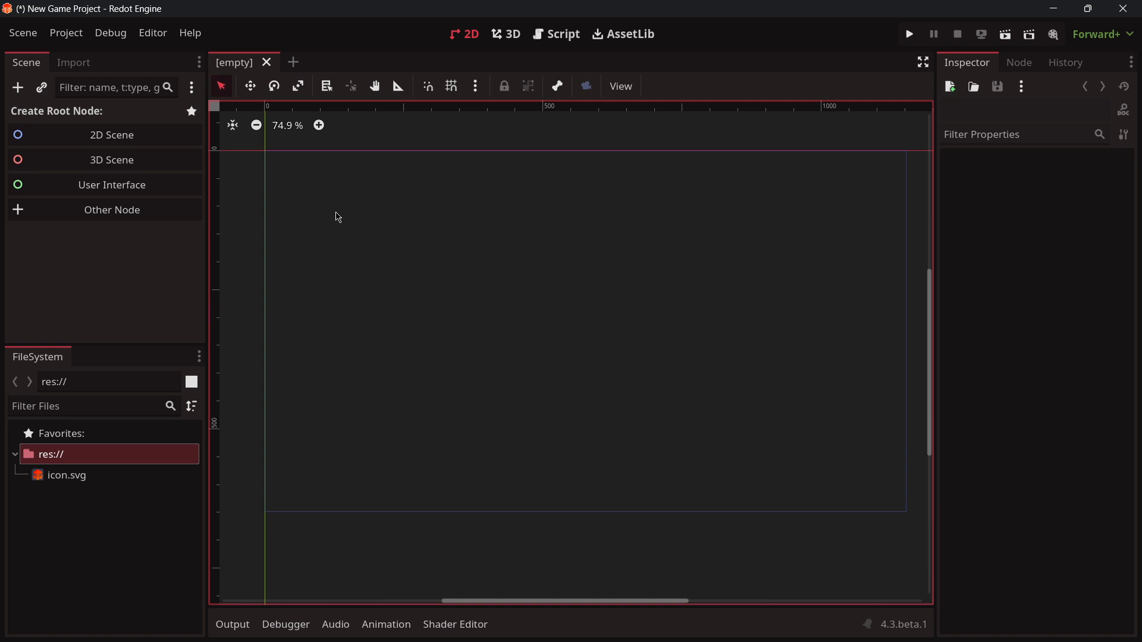
Create a Node2D root, add an Area2D child, and start adding a child under it
click(111, 210)
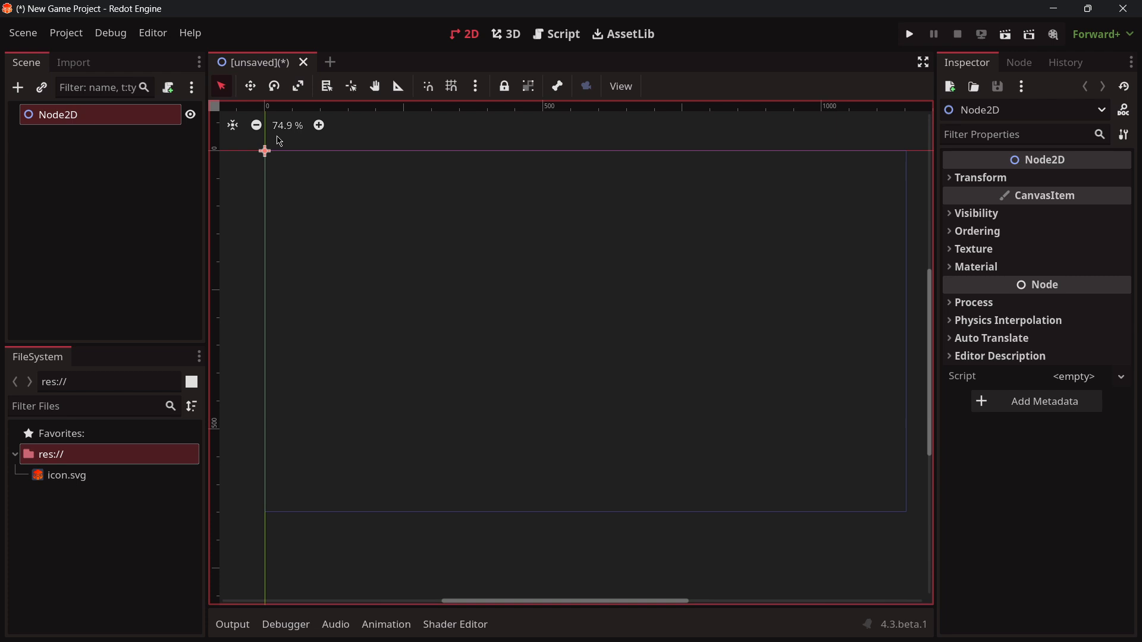
click(17, 87)
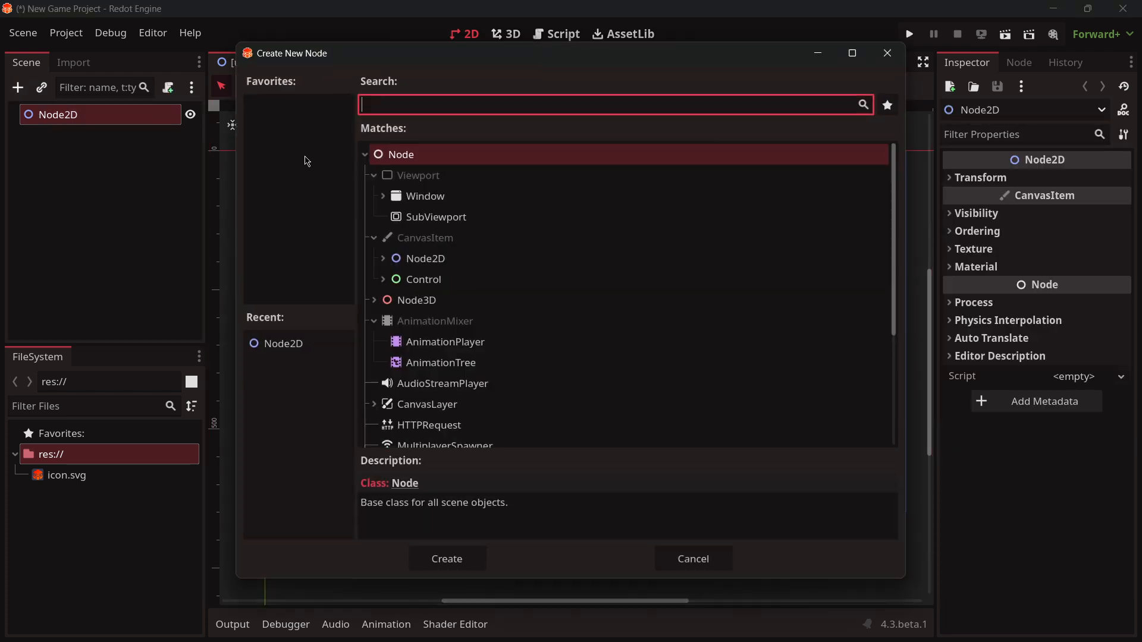
mouse_move(139, 173)
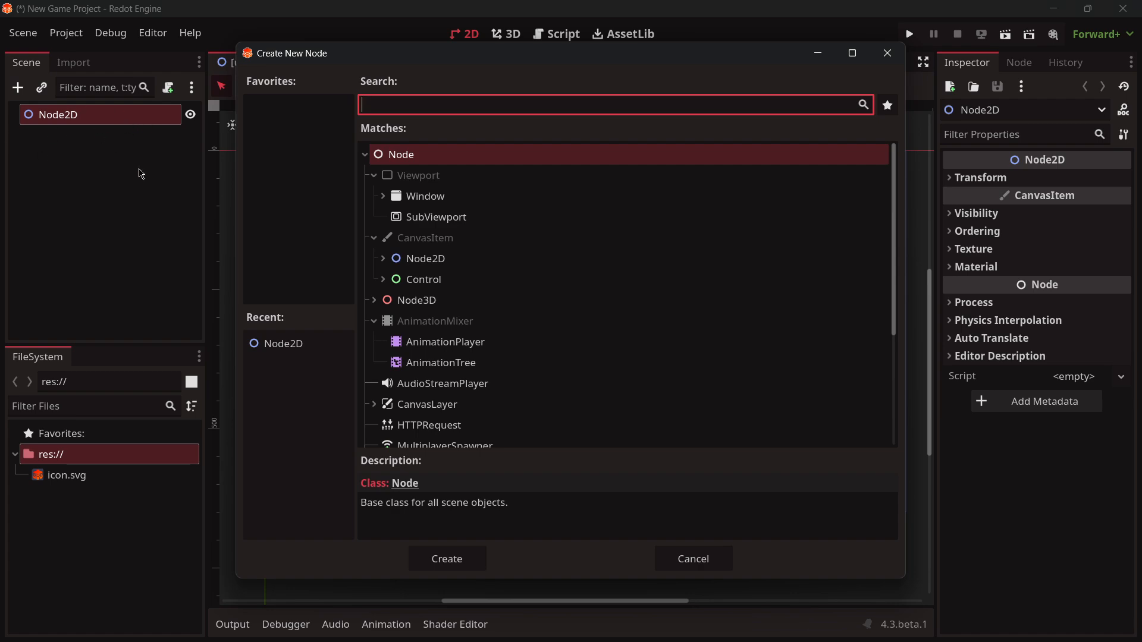
click(446, 558)
text(coll)
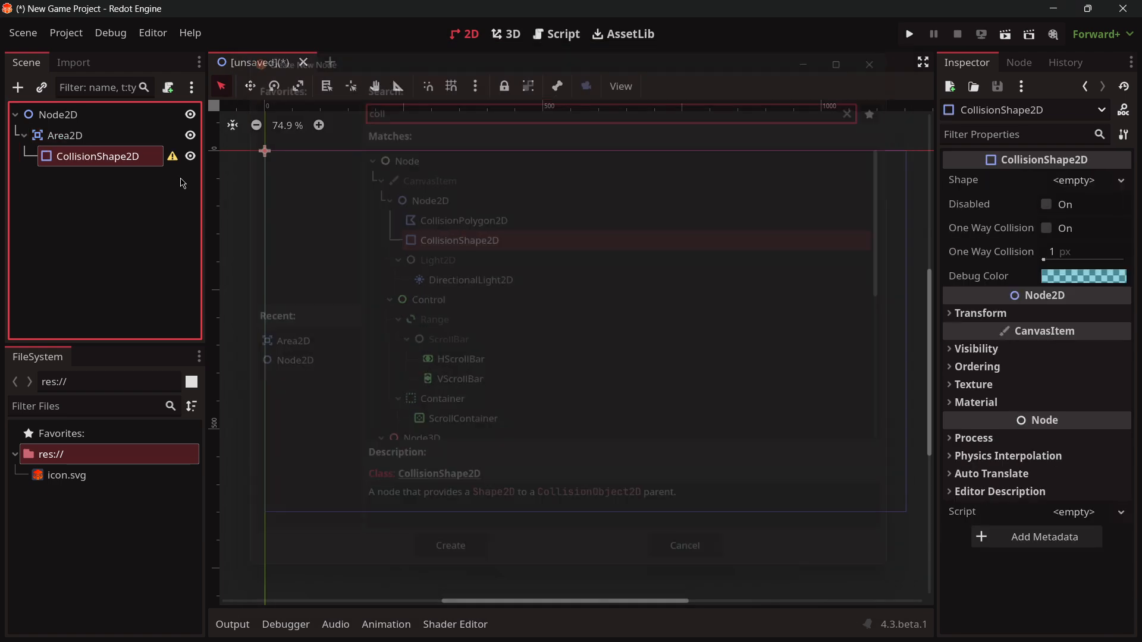
click(451, 545)
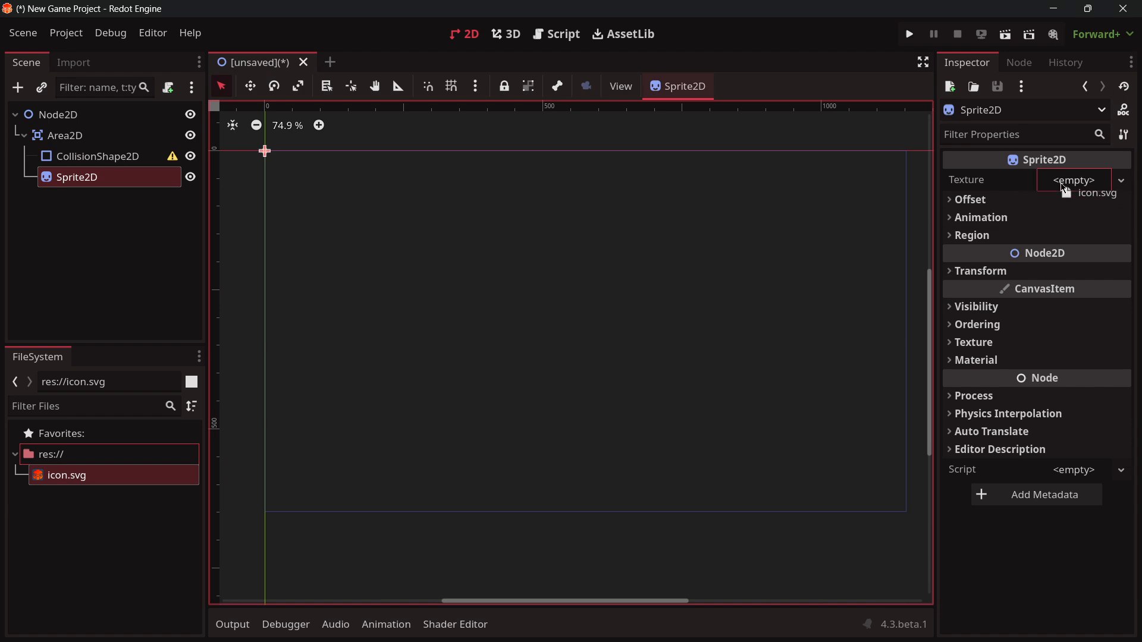
Give the CollisionShape2D a new CircleShape2D shape
click(95, 156)
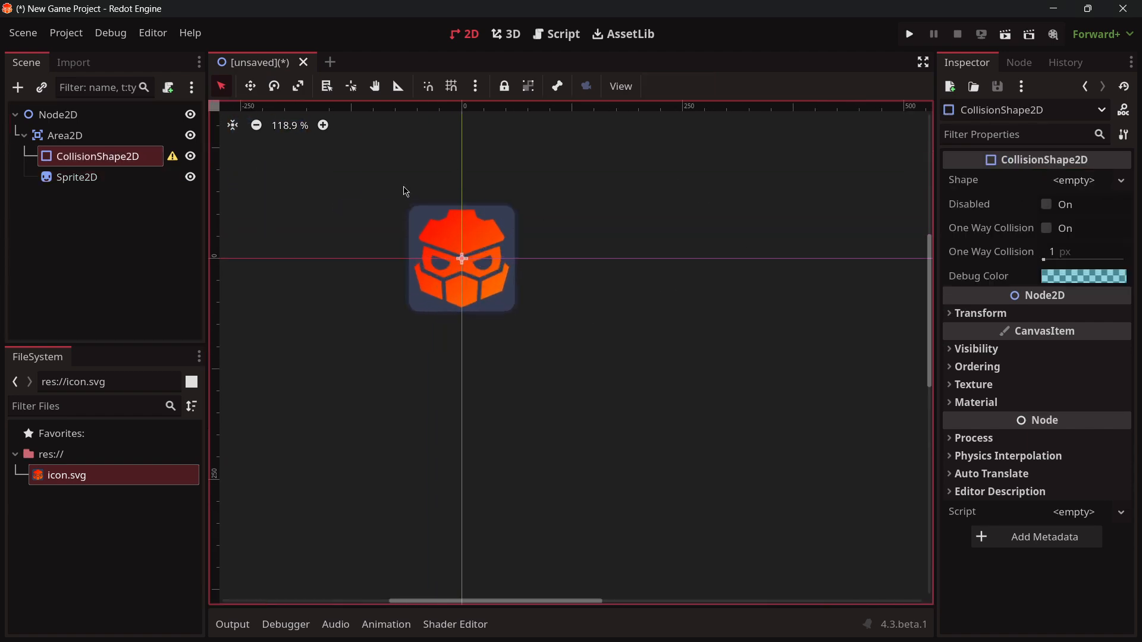
click(1074, 179)
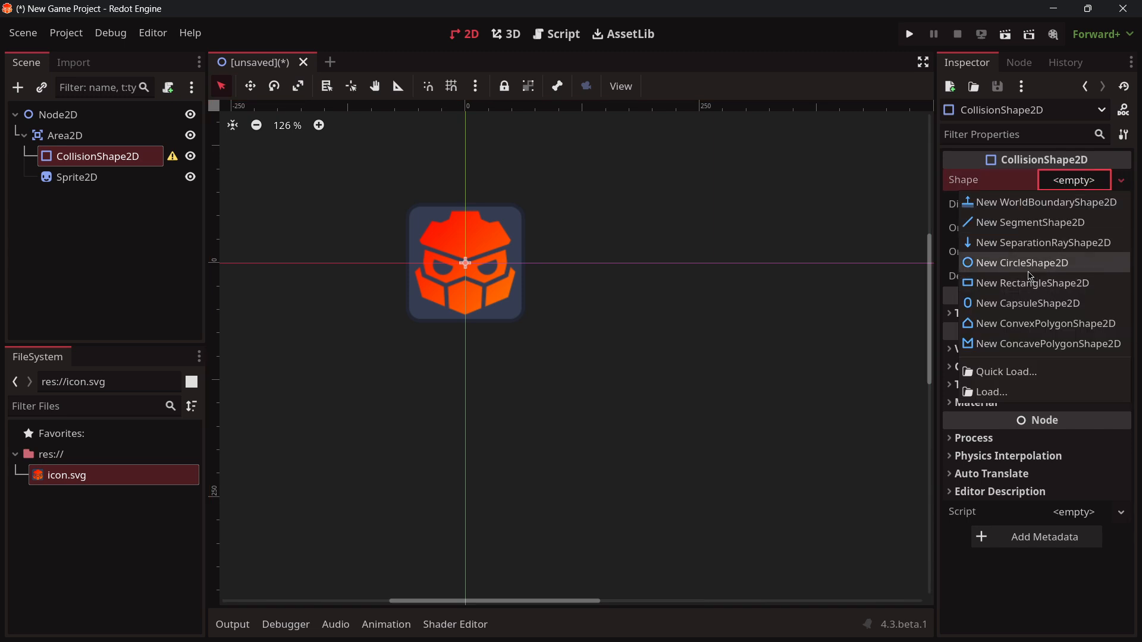
click(1022, 263)
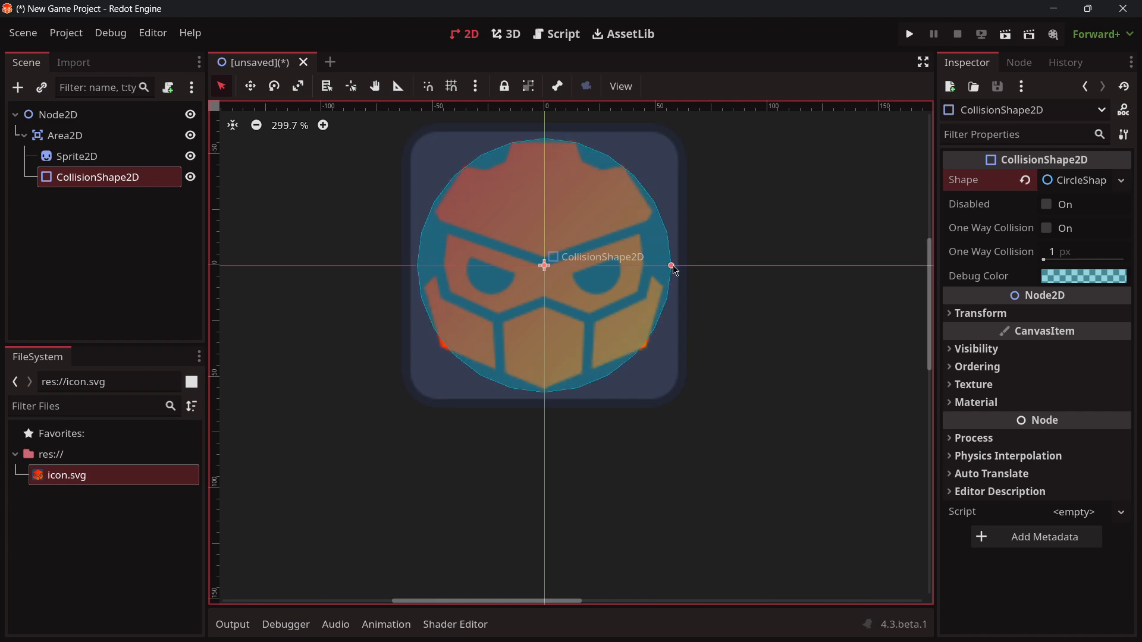
scroll(down, 3)
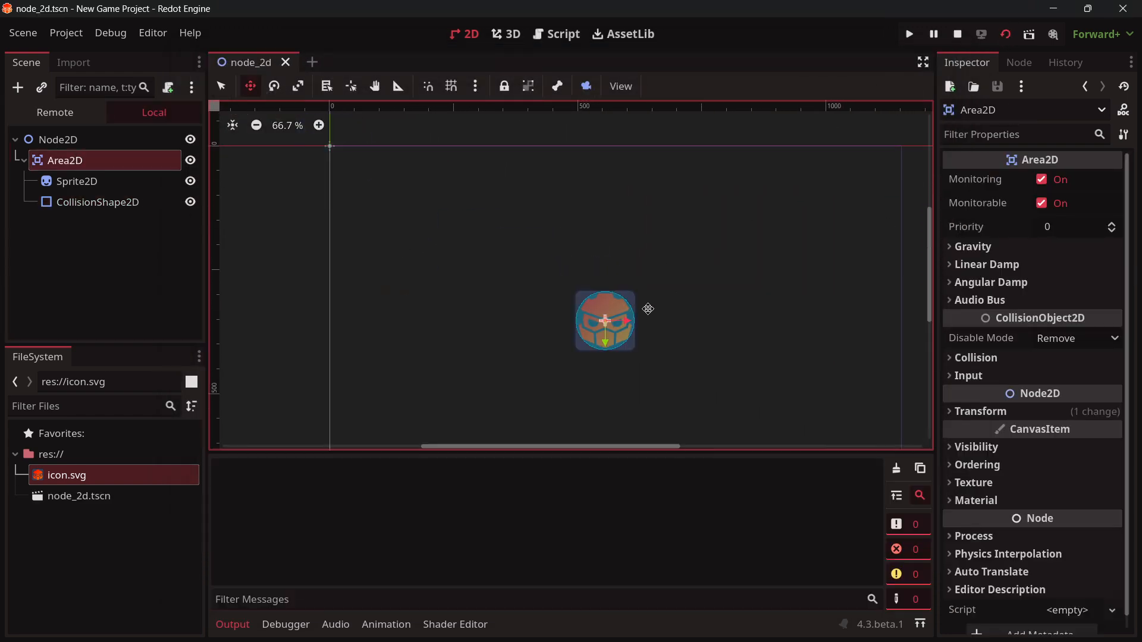
Bring the running node_2d debug game window to the front
click(907, 34)
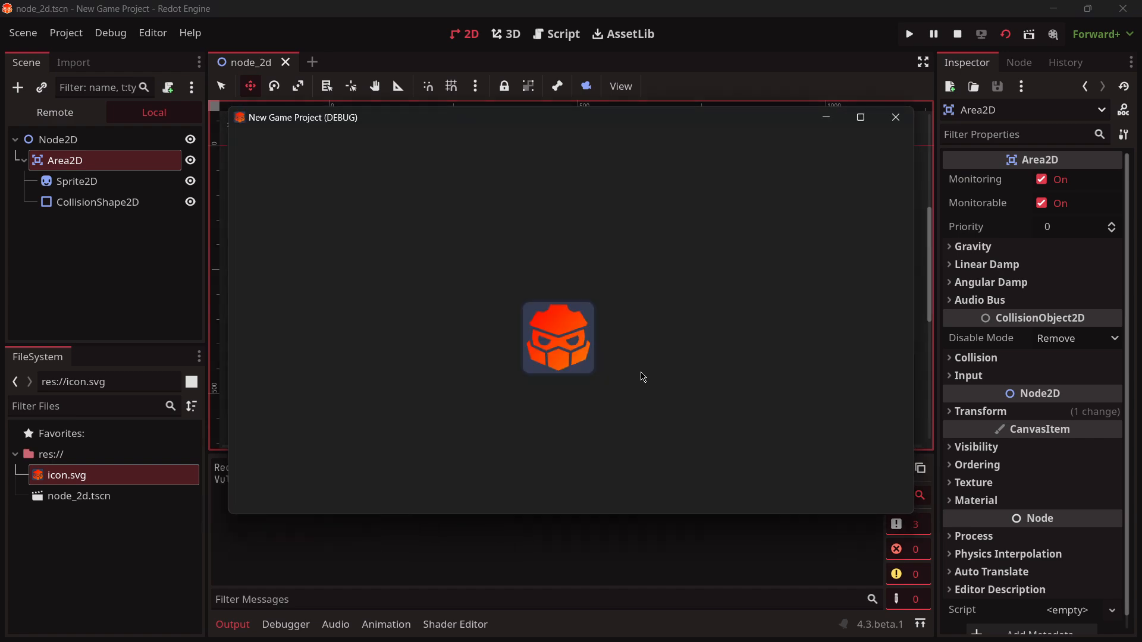
mouse_move(833, 203)
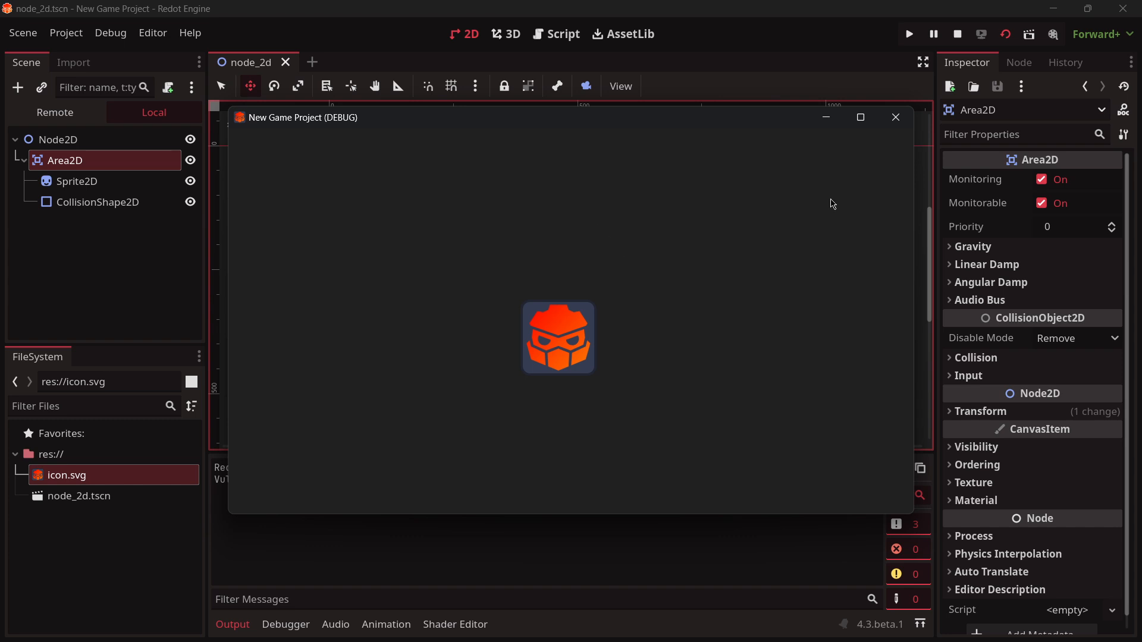
mouse_move(474, 262)
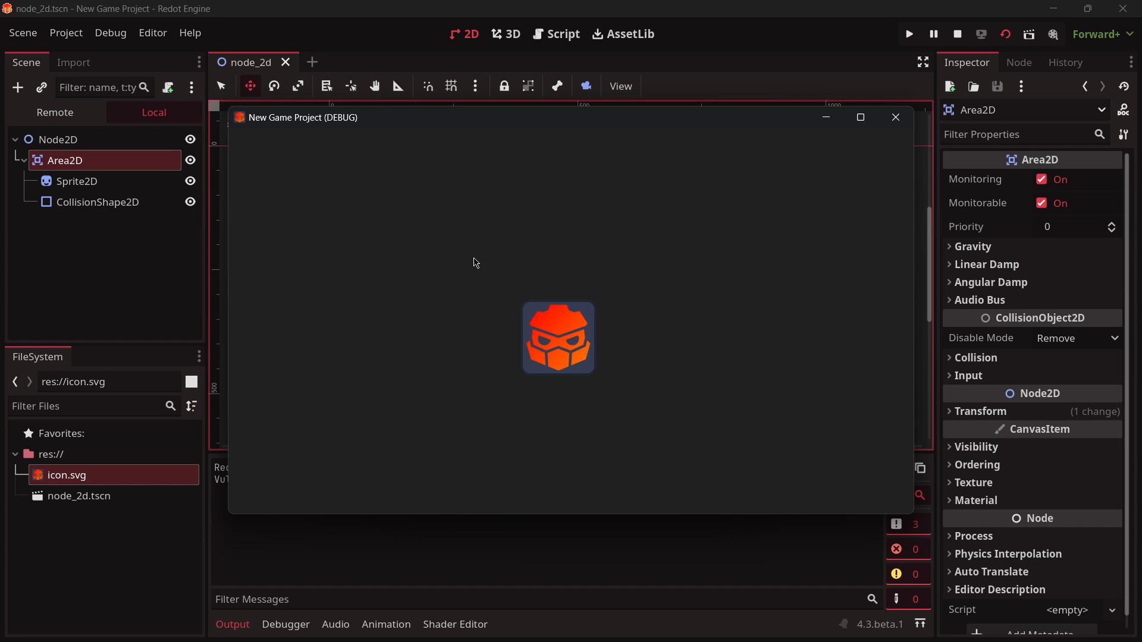